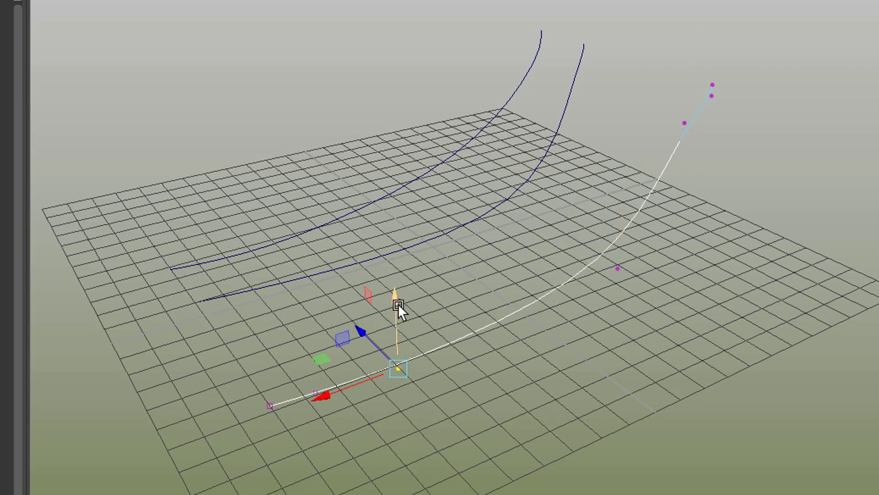
mouse_move(586, 238)
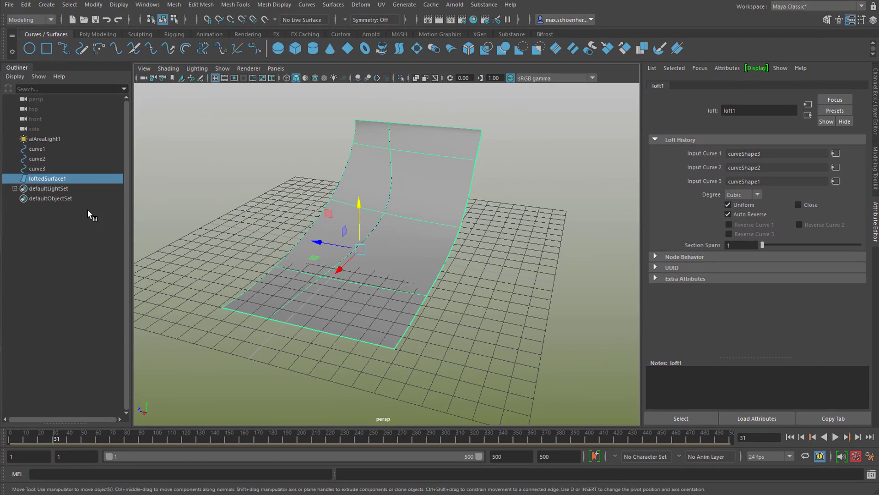
Step: Remove curve1–curve3 in the Outliner and select loftedSurface1
click(38, 148)
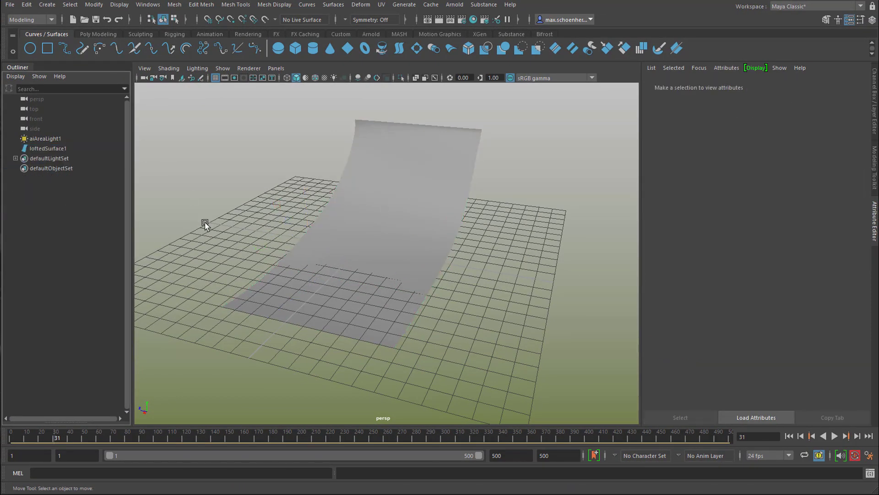
click(364, 213)
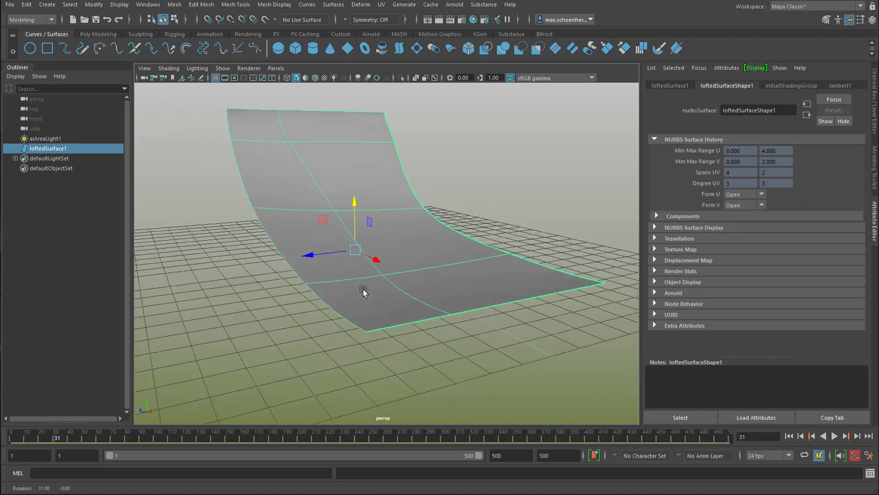
Step: Assign a new Lambert material to the lofted surface, then check the viewport Show menu
right_click(363, 290)
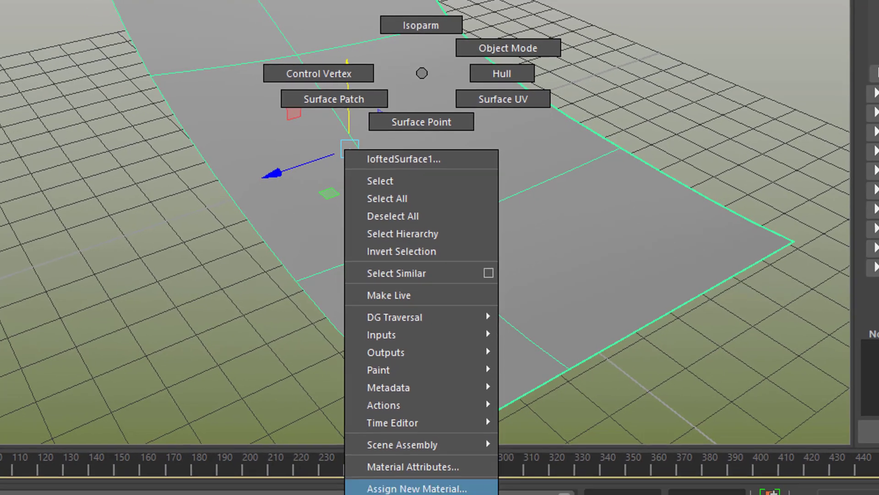
click(416, 487)
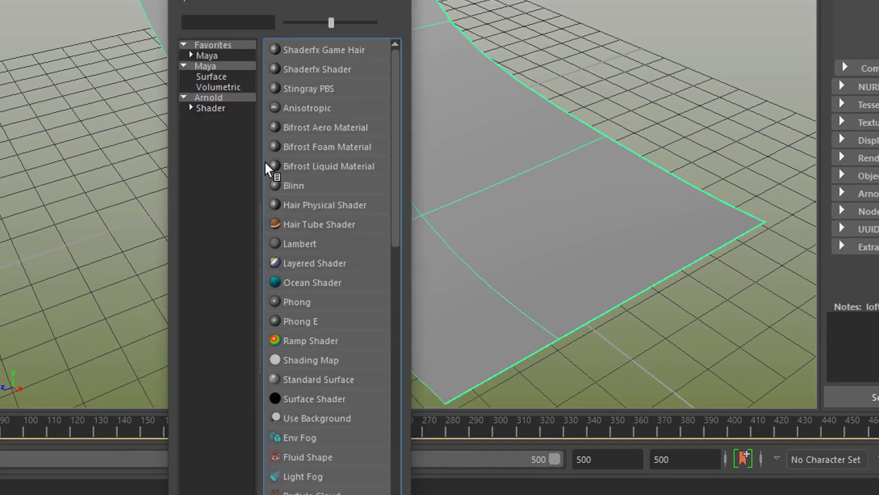
click(206, 66)
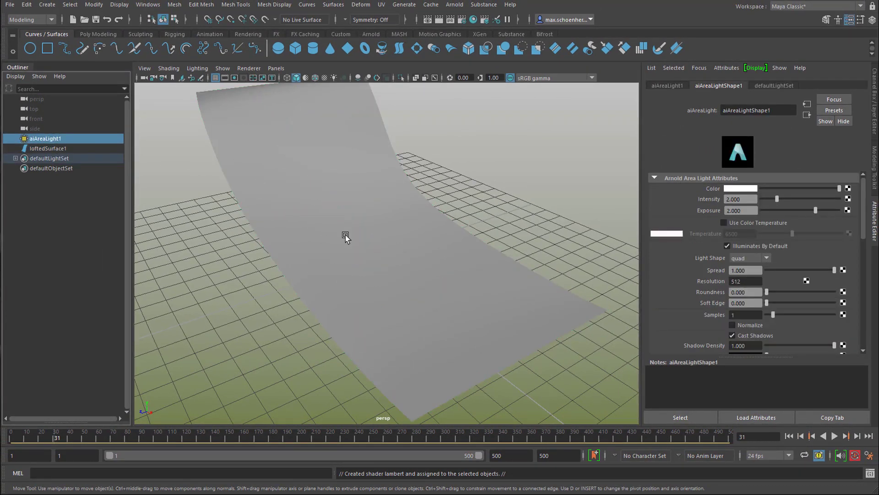
click(222, 68)
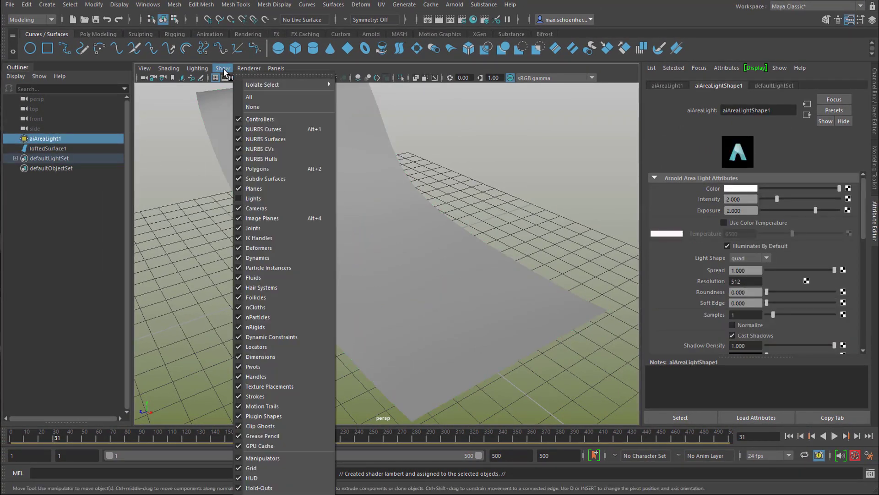
mouse_move(253, 198)
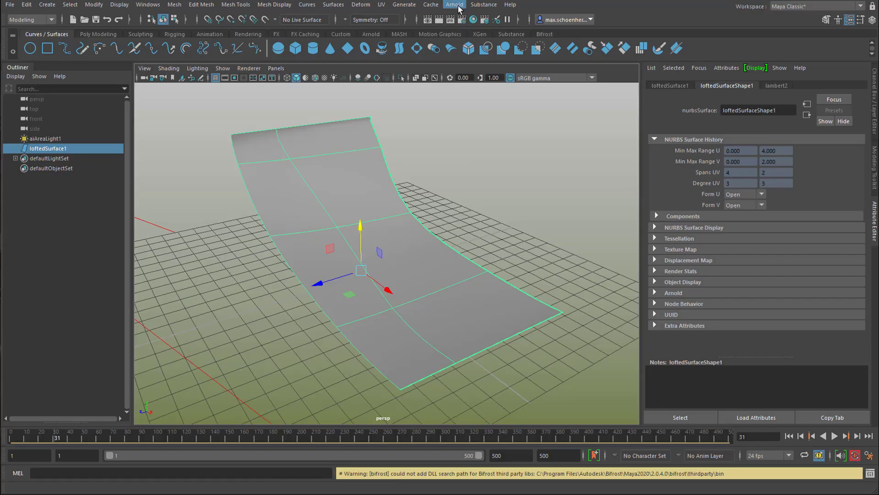
click(454, 4)
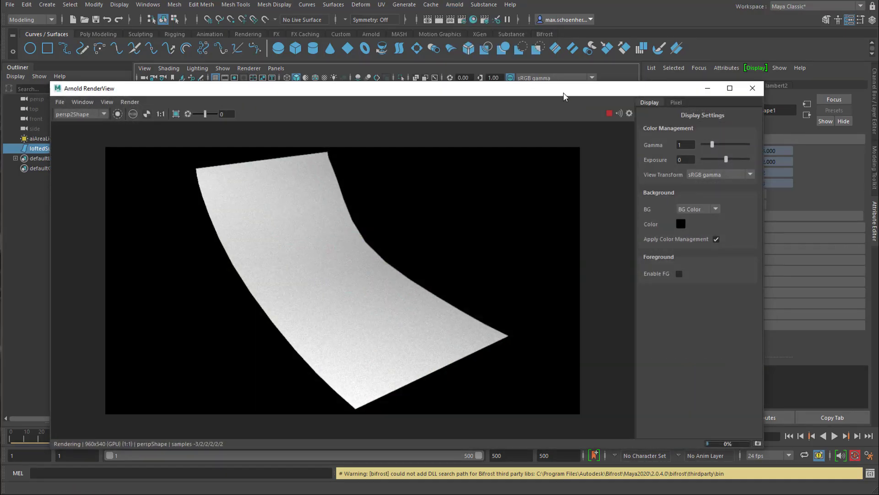
click(752, 88)
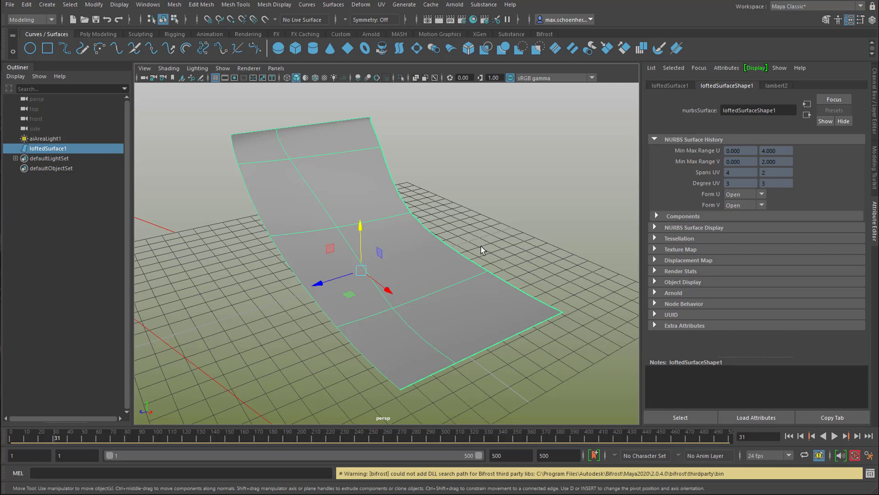
mouse_move(477, 244)
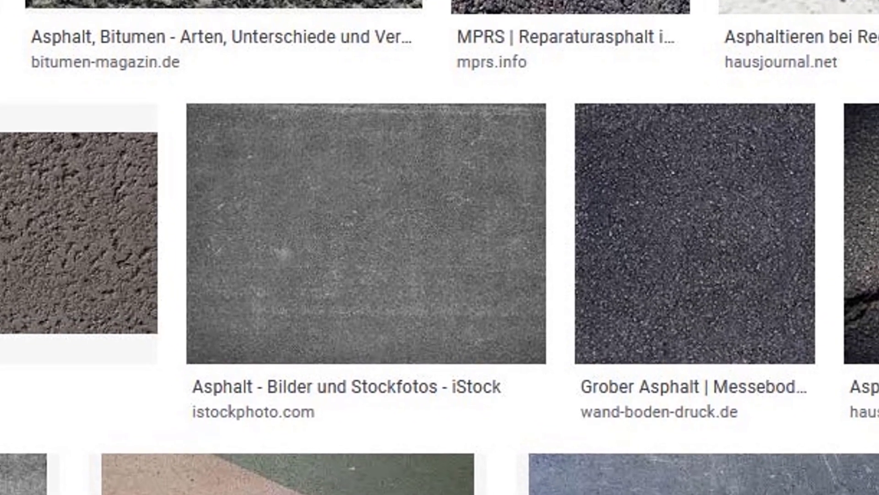
Step: Scroll through the Google Images asphalt texture results
scroll(down, 3)
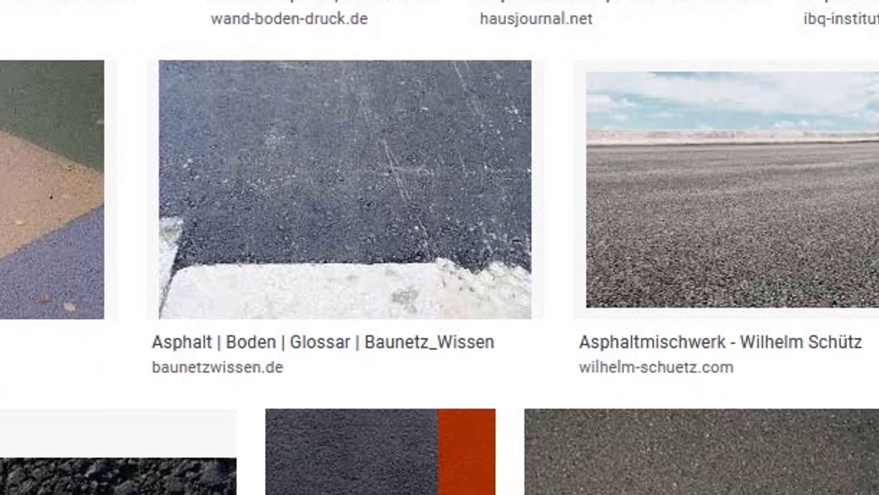
scroll(down, 3)
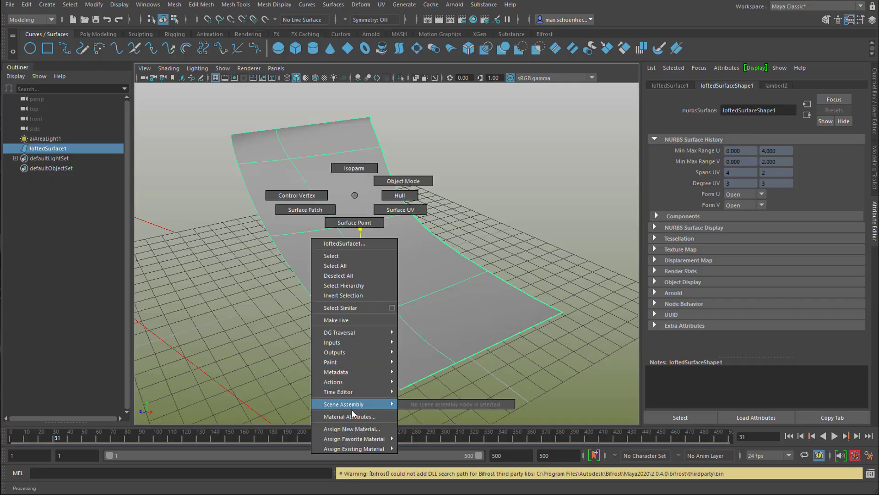
Step: Map a file texture onto the Lambert colour and pick schwedischesKnaecke.jpg
click(352, 429)
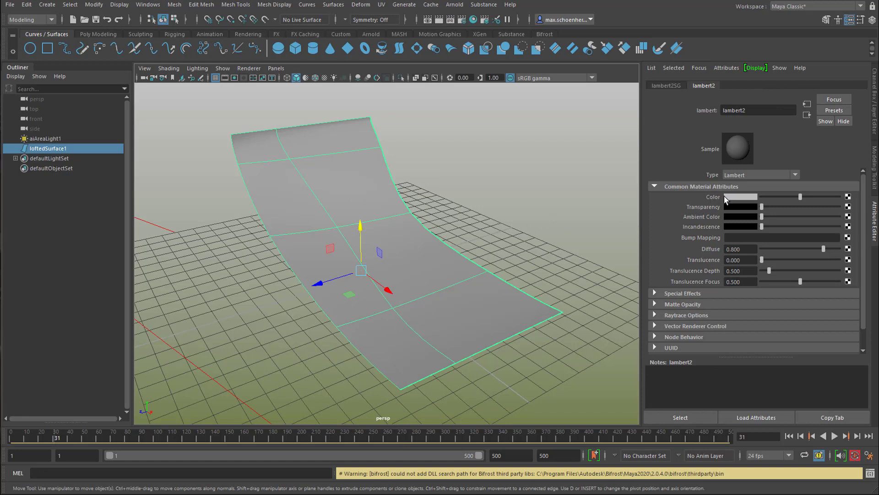
mouse_move(716, 94)
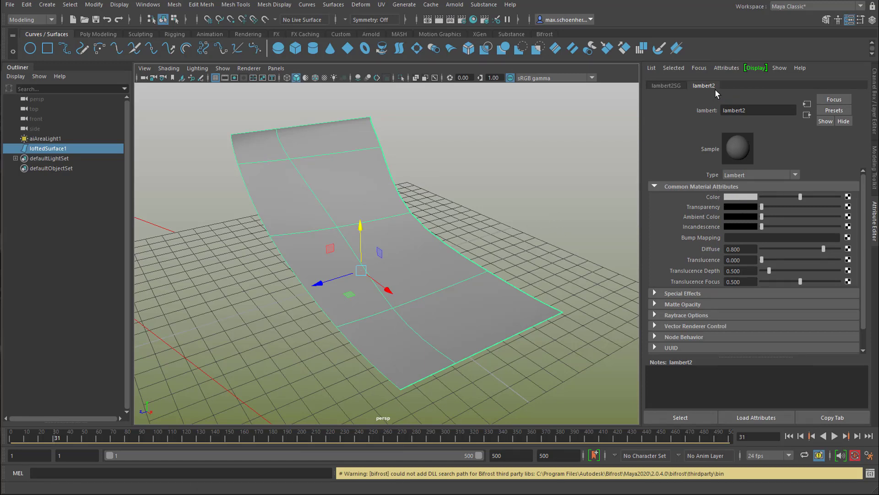
mouse_move(839, 207)
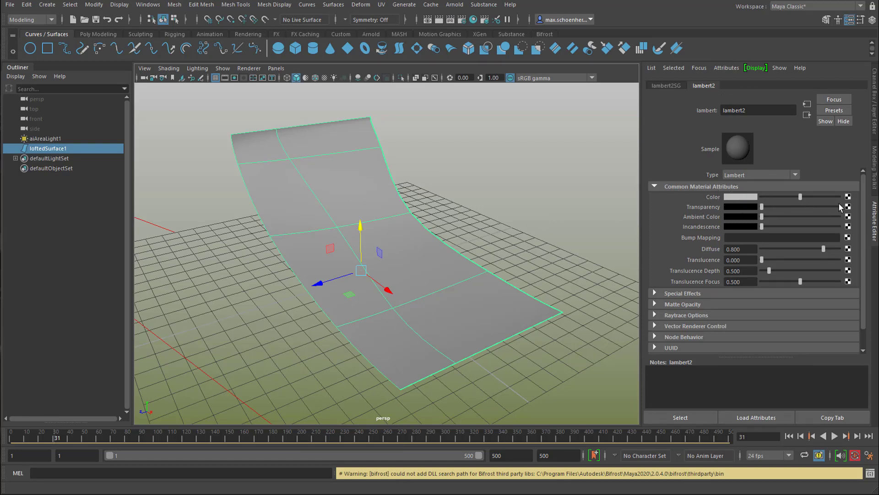
click(848, 196)
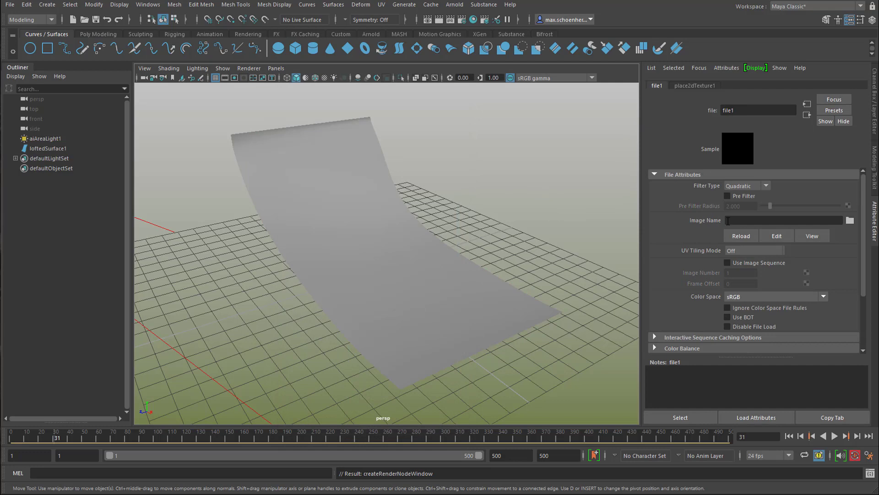
click(849, 220)
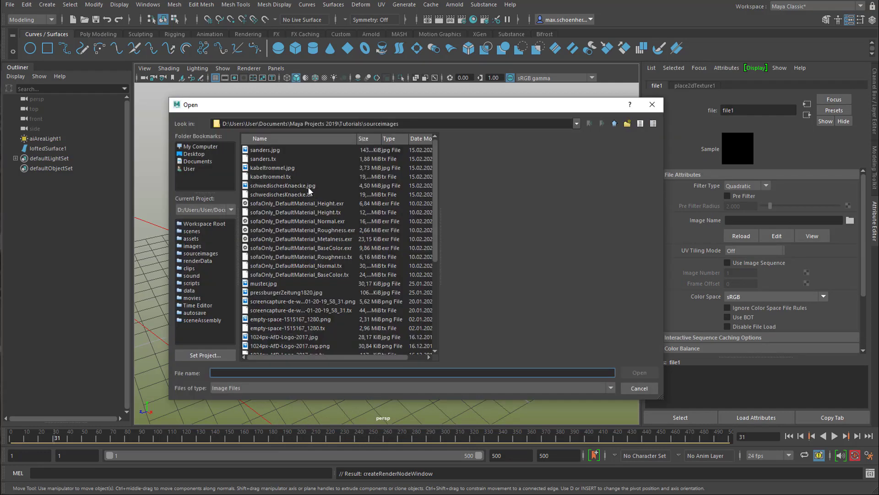
click(283, 185)
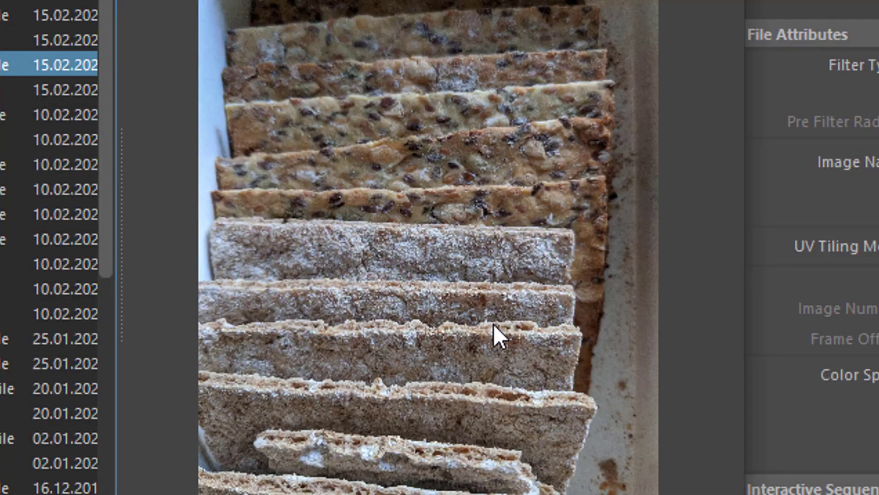
mouse_move(428, 319)
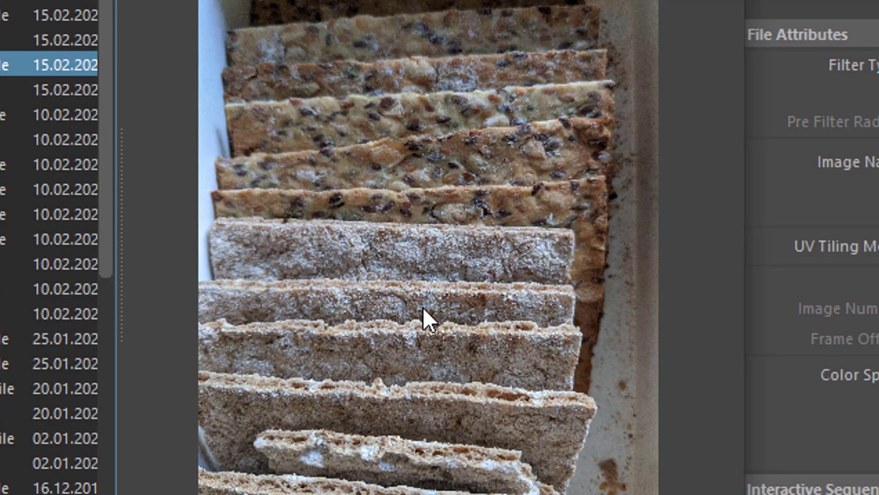
mouse_move(398, 190)
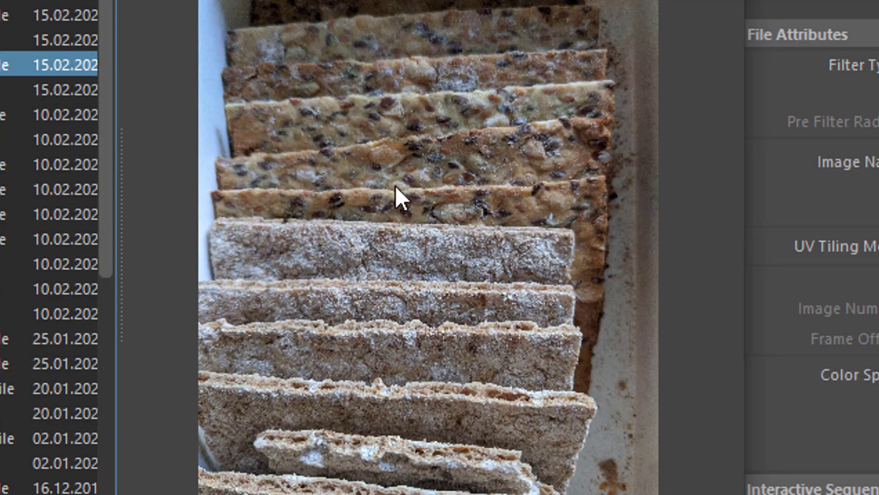
mouse_move(404, 412)
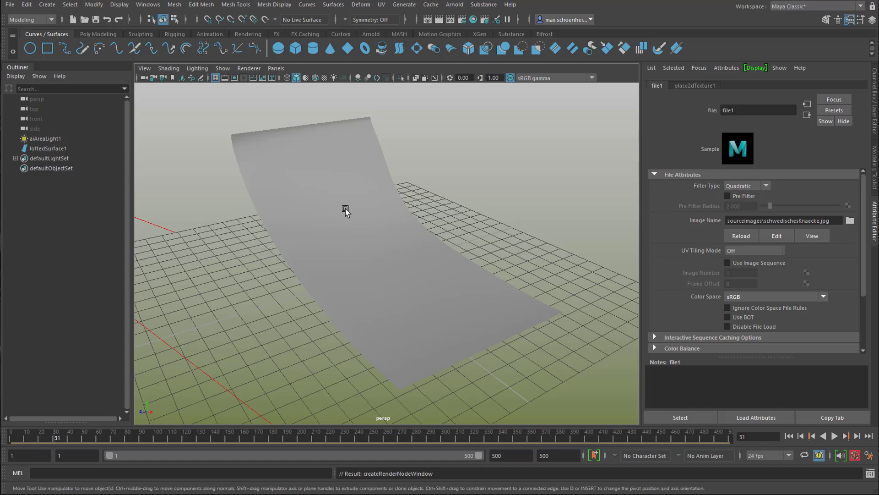
mouse_move(321, 90)
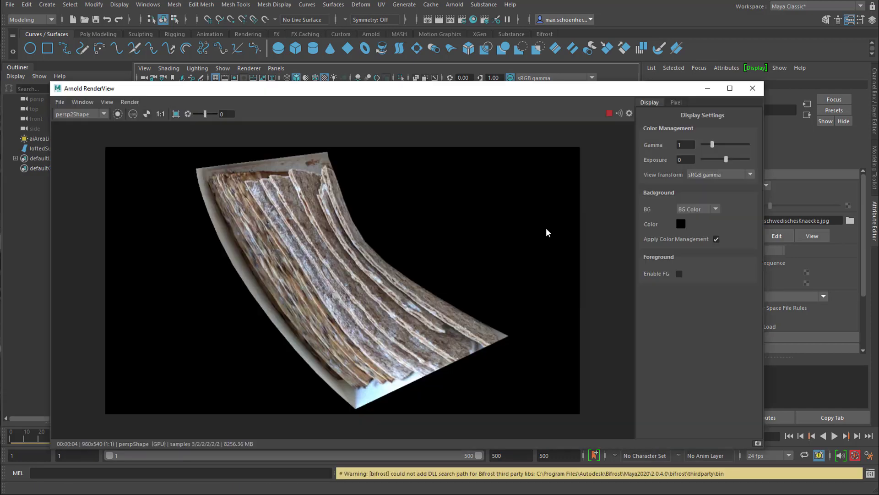
Step: Close the render preview and assign a new aiStandardSurface material to the half-pipe
click(752, 88)
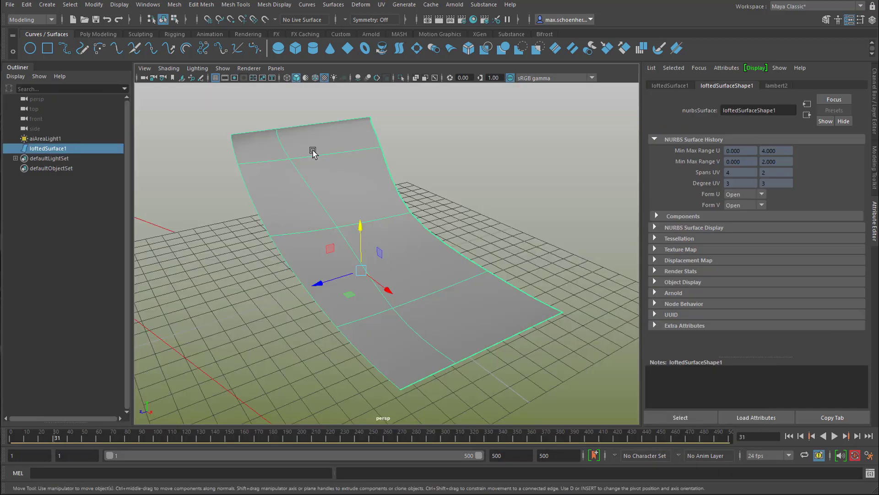
right_click(313, 151)
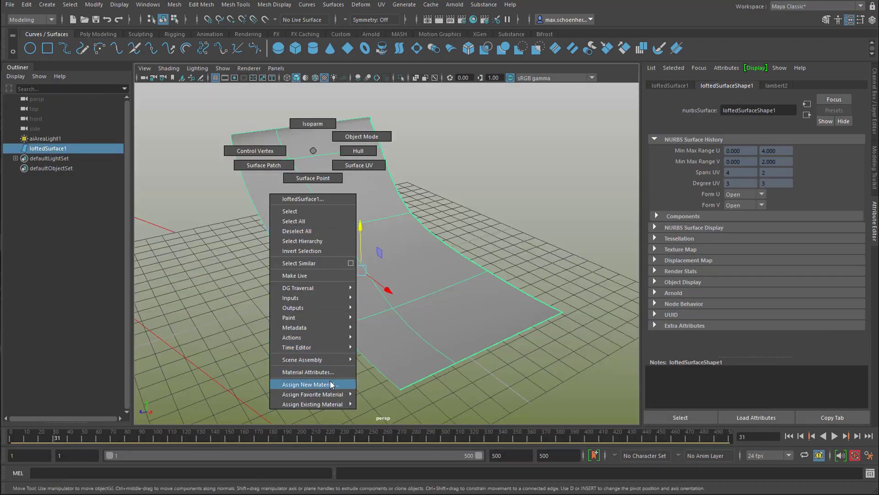
click(308, 384)
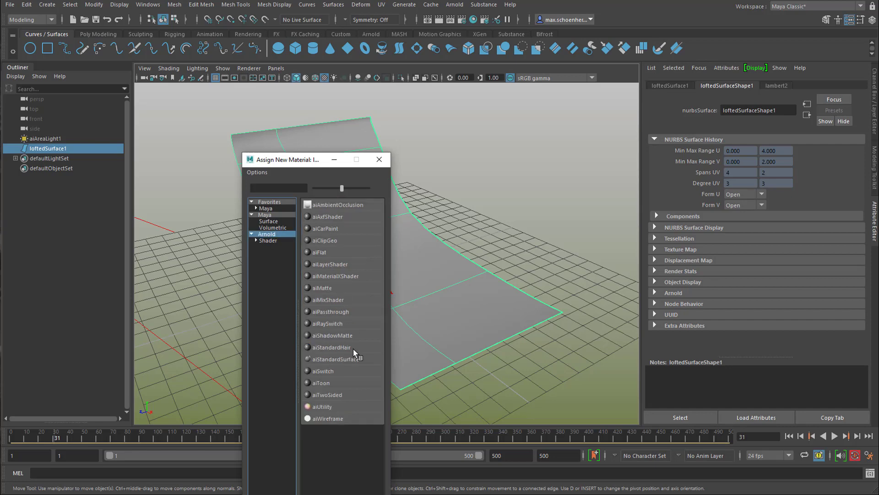
double_click(334, 358)
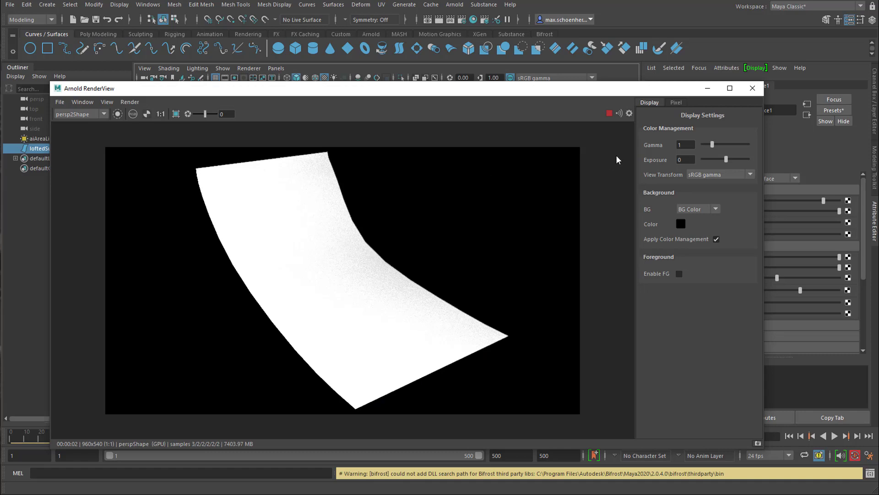
click(752, 87)
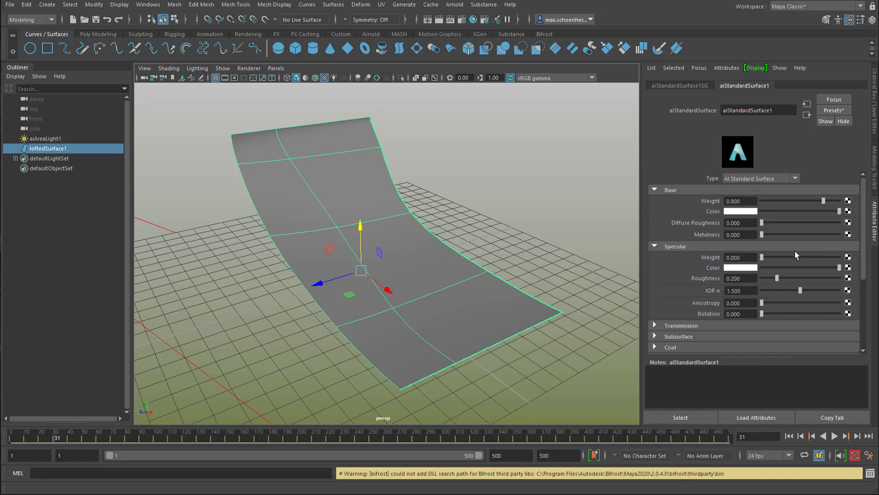
mouse_move(705, 216)
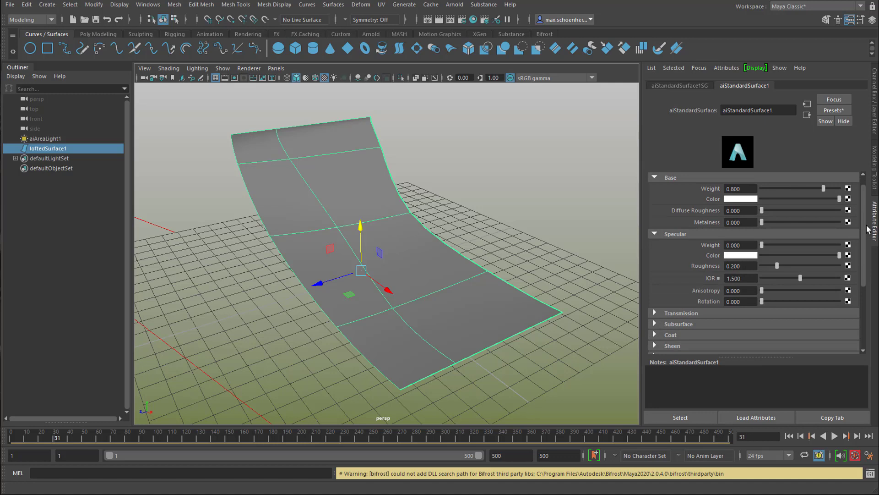
Step: Assign the existing aiStandardSurface1 material to loftedSurface1
scroll(down, 3)
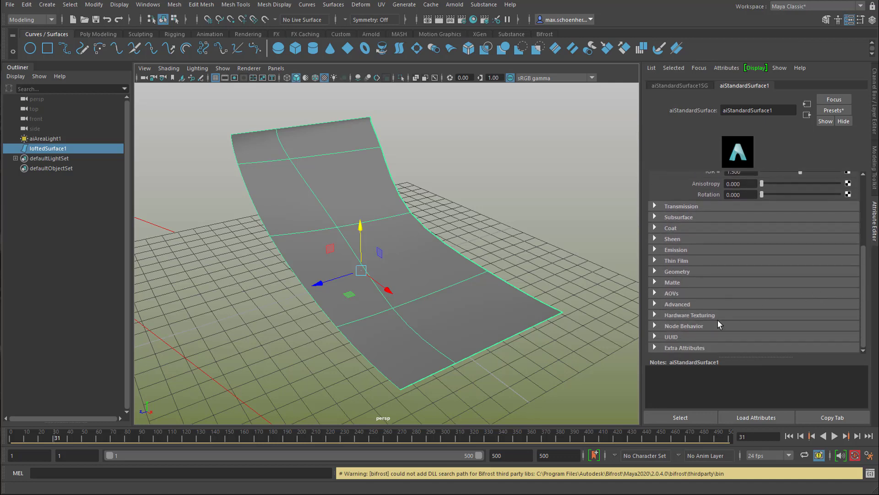
mouse_move(682, 327)
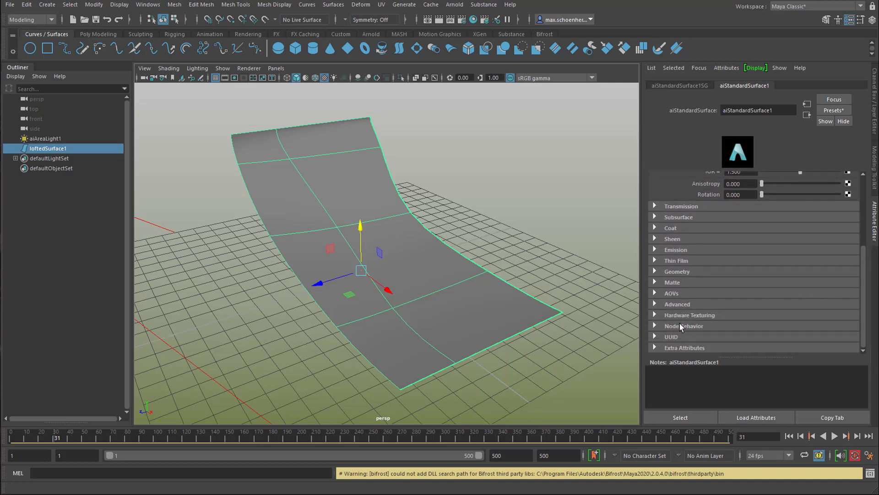
mouse_move(654, 273)
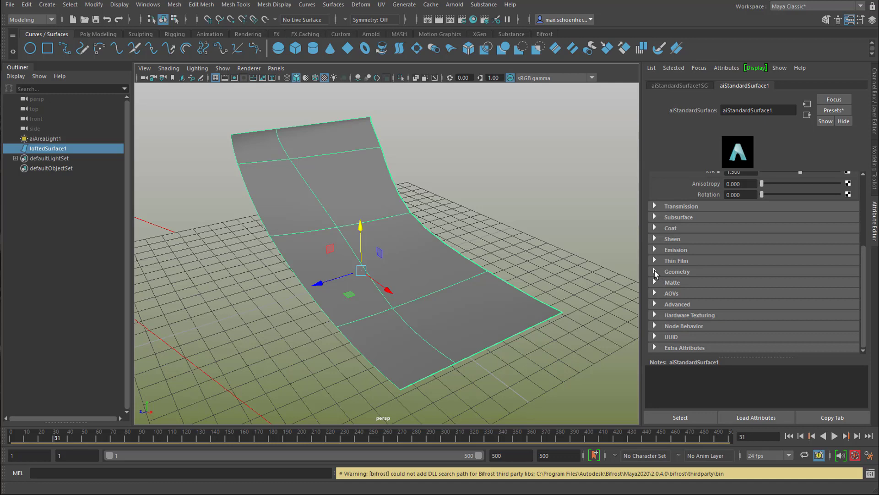
mouse_move(863, 251)
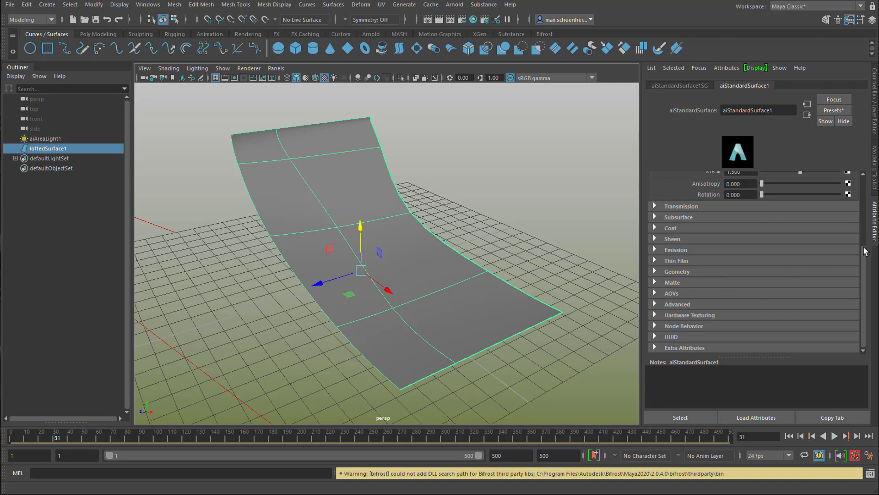
scroll(up, 3)
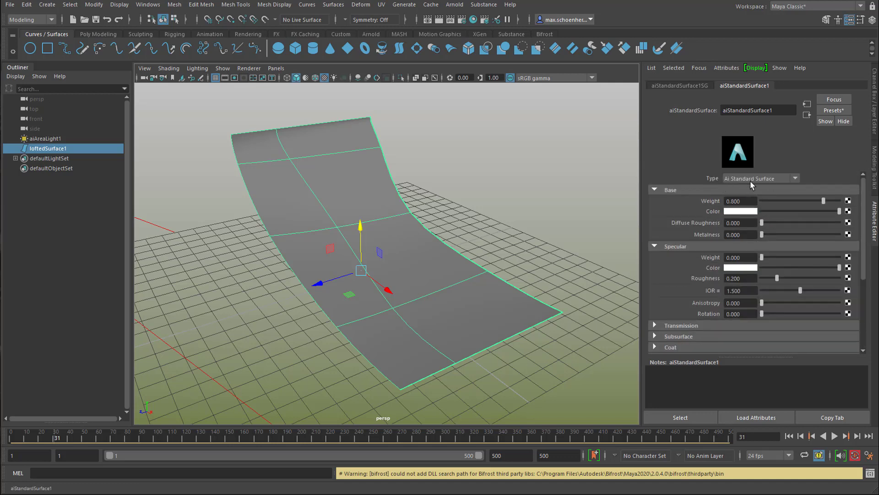
mouse_move(867, 224)
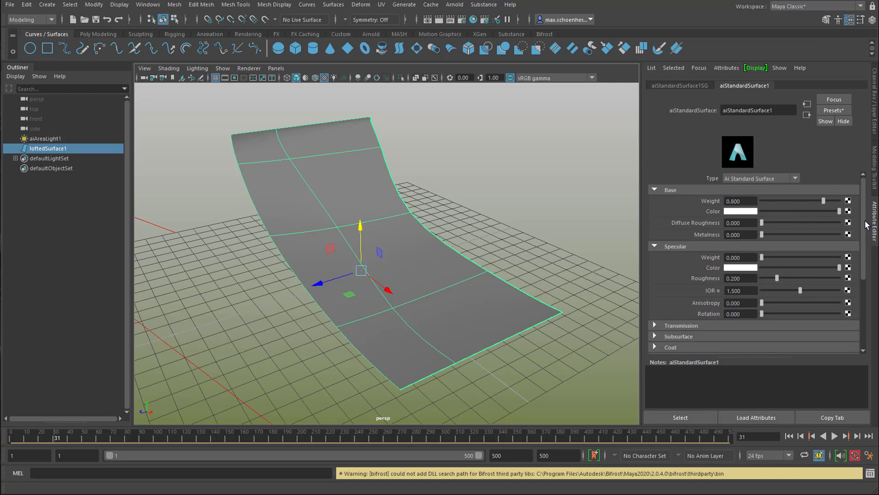
mouse_move(360, 172)
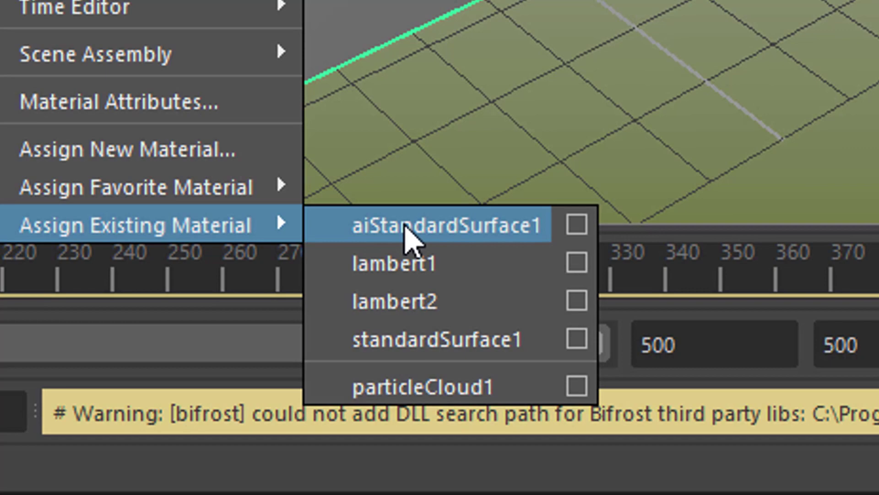
mouse_move(426, 370)
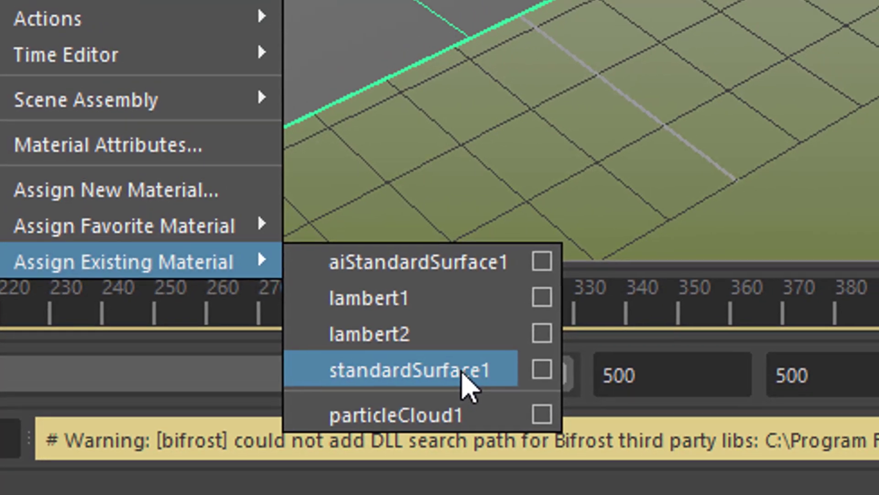
click(410, 369)
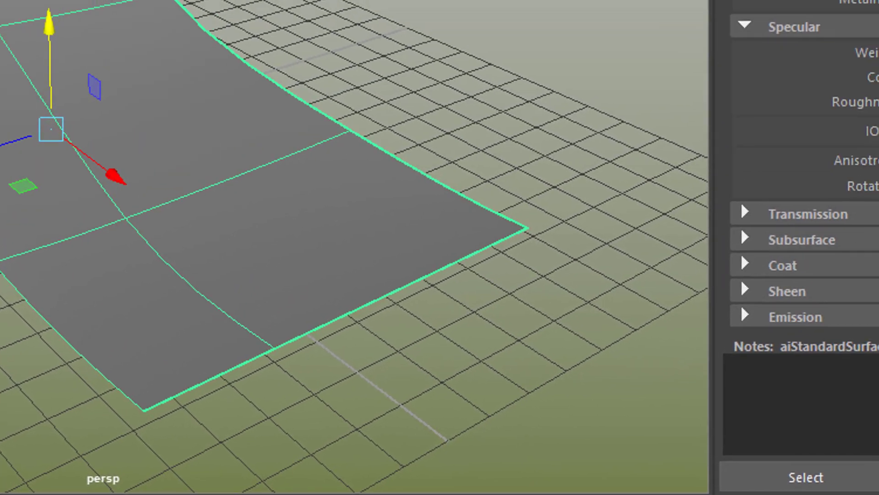
Step: Connect a file2 texture to Bump Mapping and browse to the schwedischesKnaecke image
scroll(down, 3)
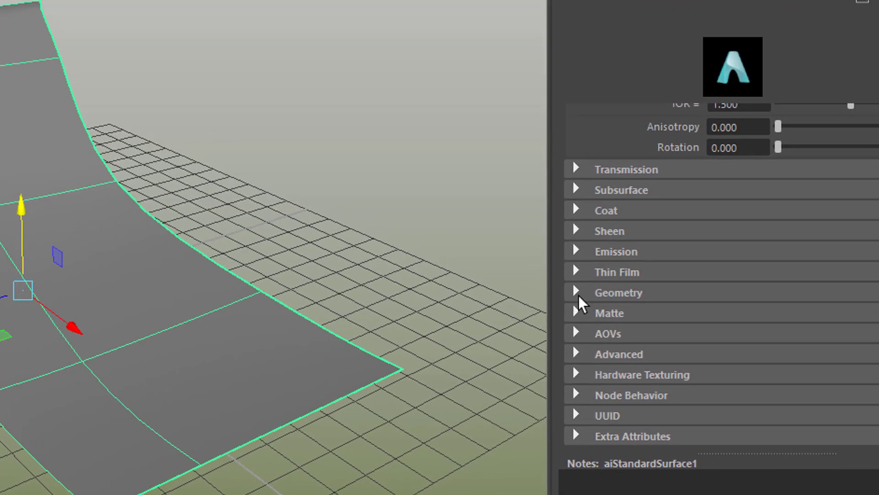
click(576, 292)
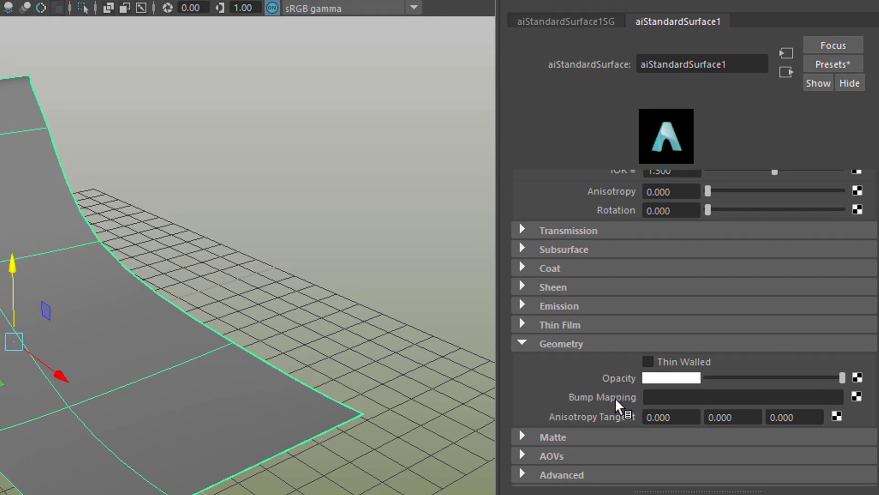
mouse_move(859, 406)
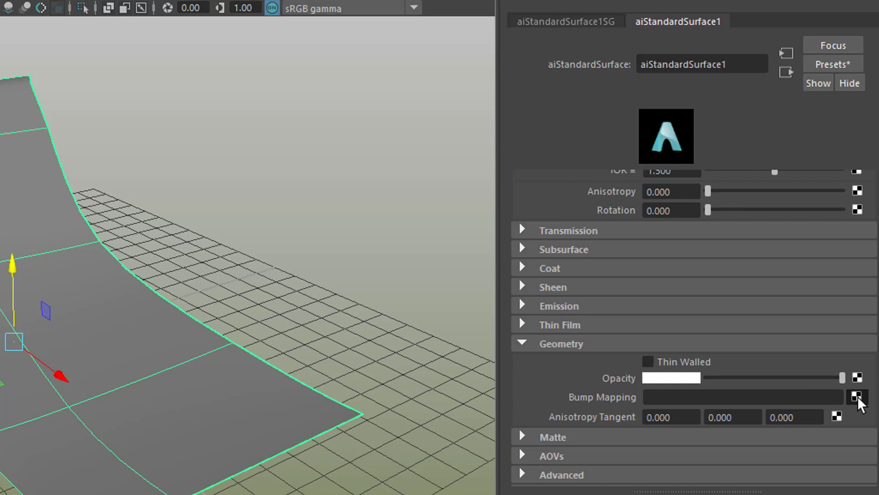
click(858, 397)
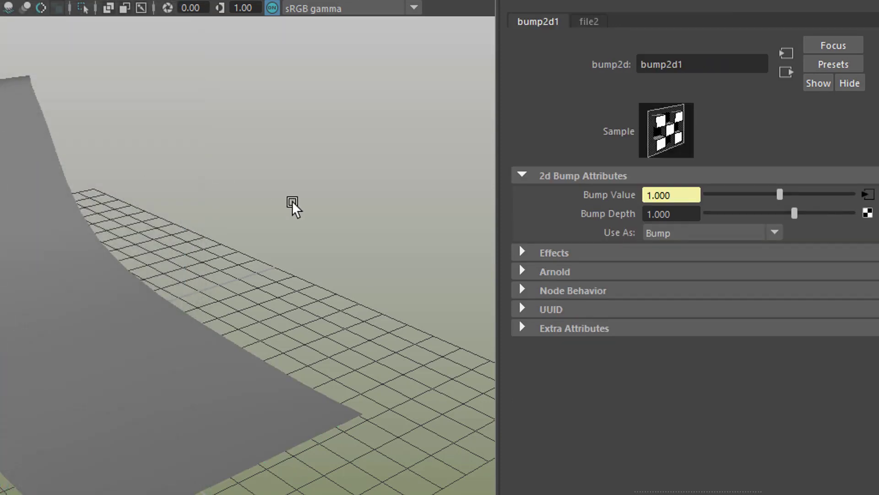
mouse_move(599, 30)
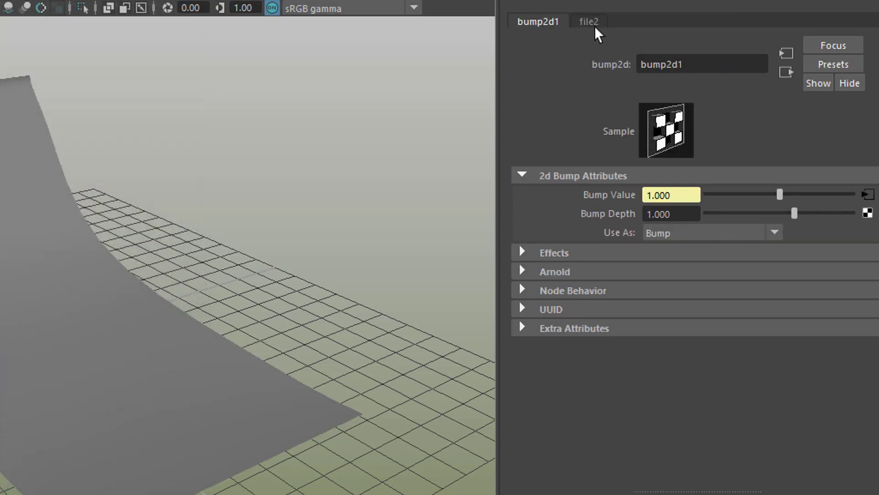
click(588, 22)
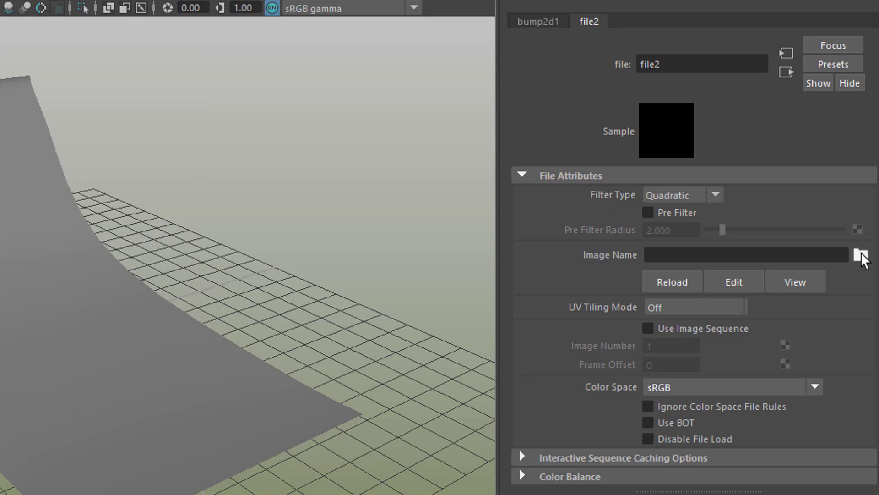
click(862, 255)
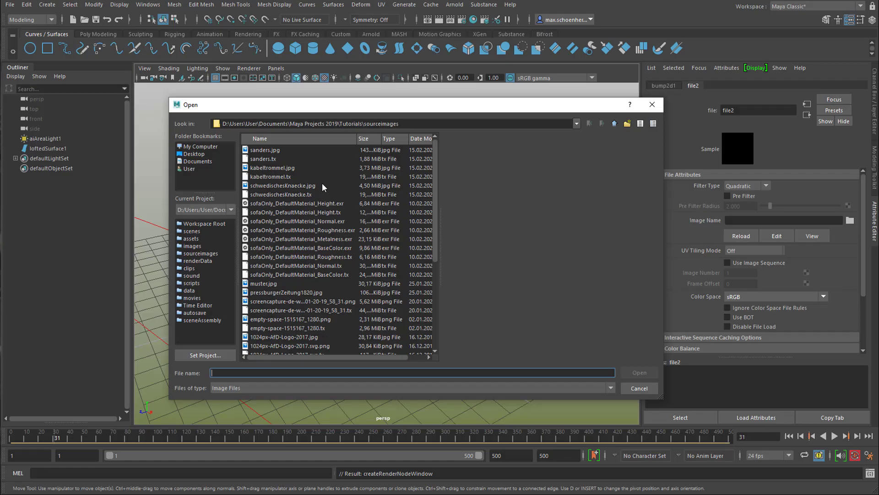
click(280, 195)
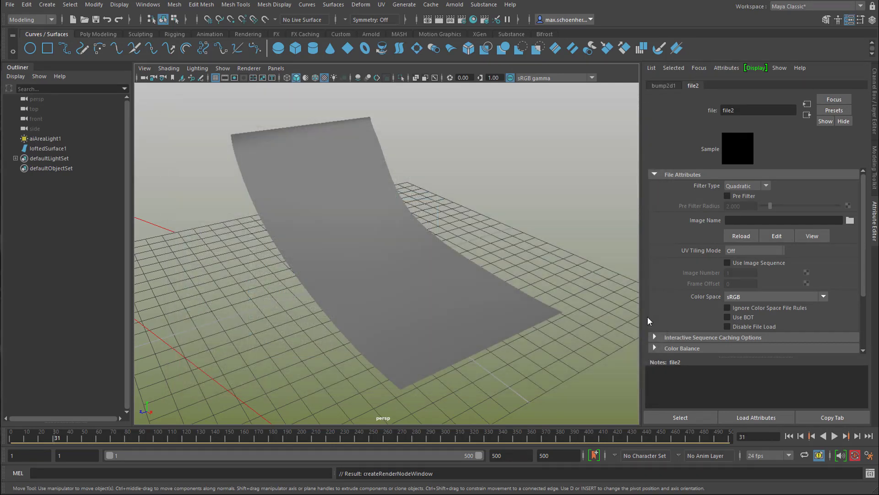
Step: Load schwedischesKnaecke as the file2 bump image
click(850, 220)
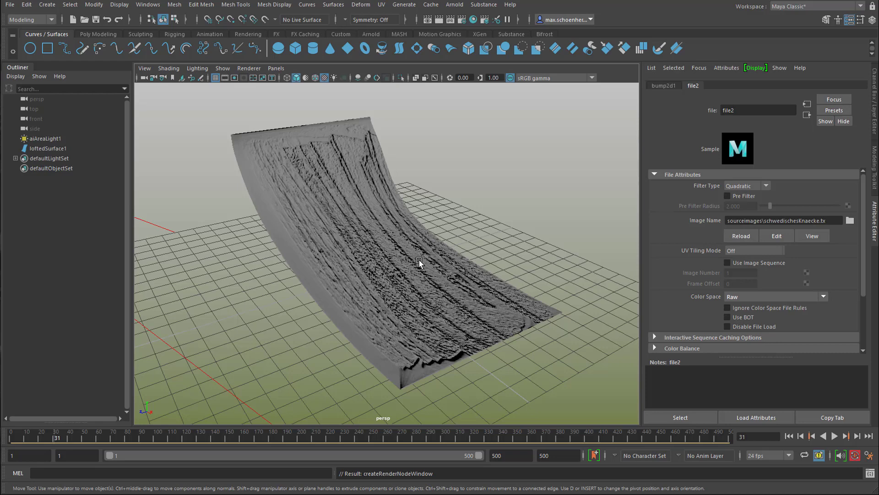
mouse_move(432, 116)
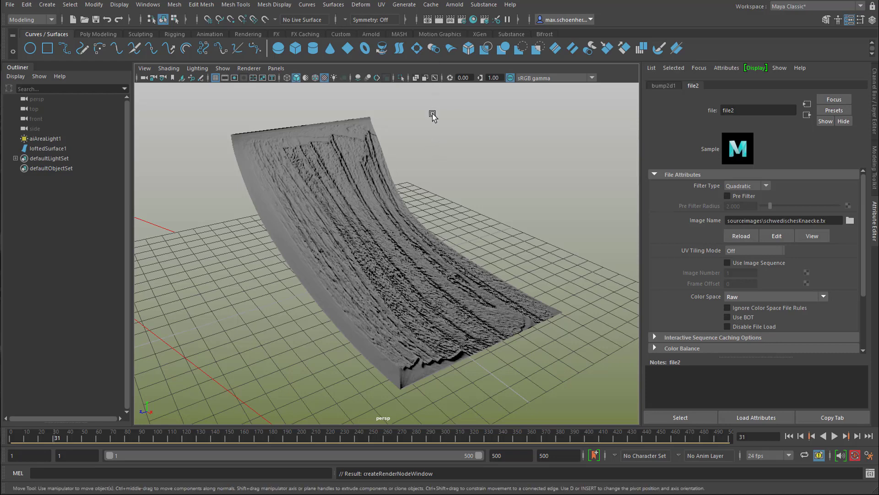
mouse_move(447, 12)
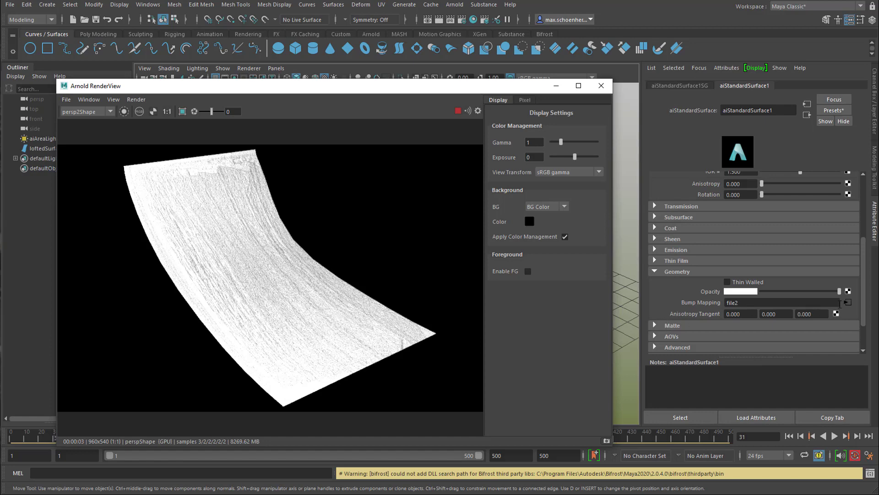
mouse_move(848, 308)
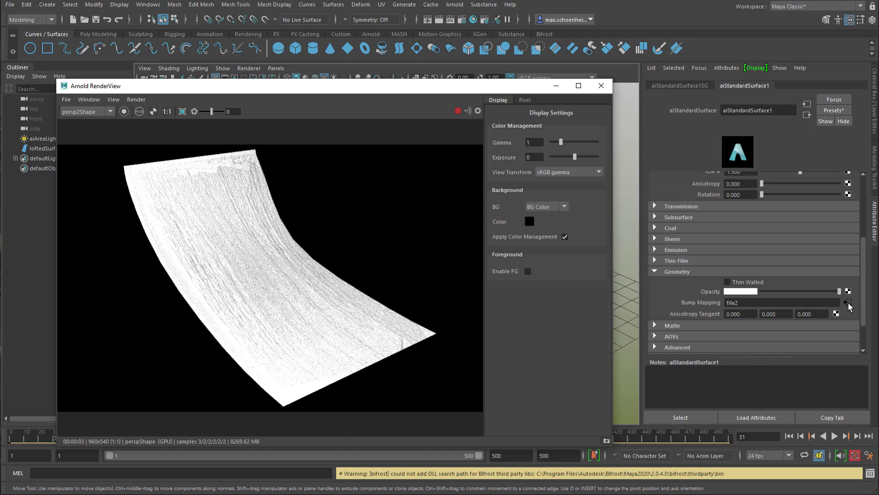
Step: Open the bump texture's place2dTexture2 settings to raise Repeat UV
click(848, 302)
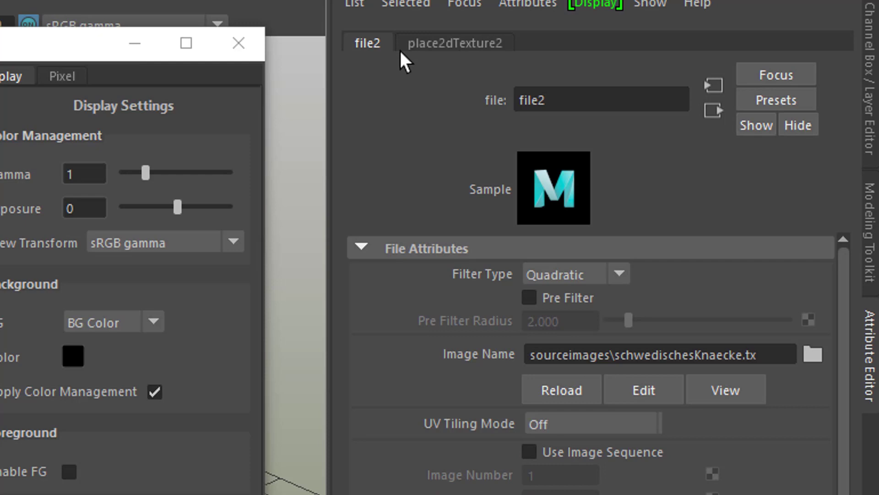
mouse_move(482, 53)
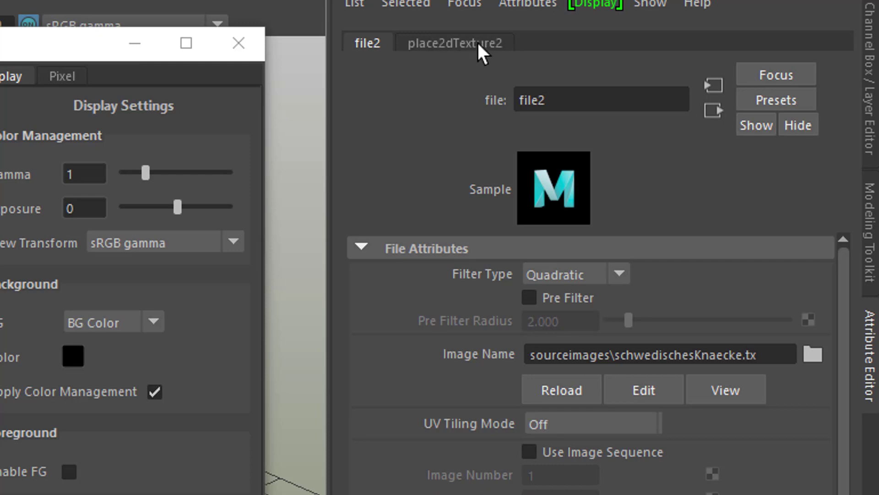
click(453, 43)
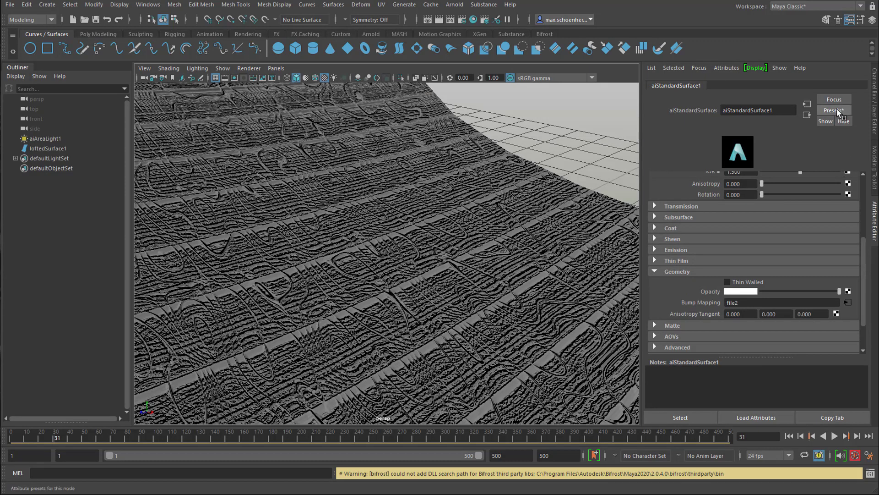
Step: Replace aiStandardSurface1's settings with the Copper preset
click(833, 110)
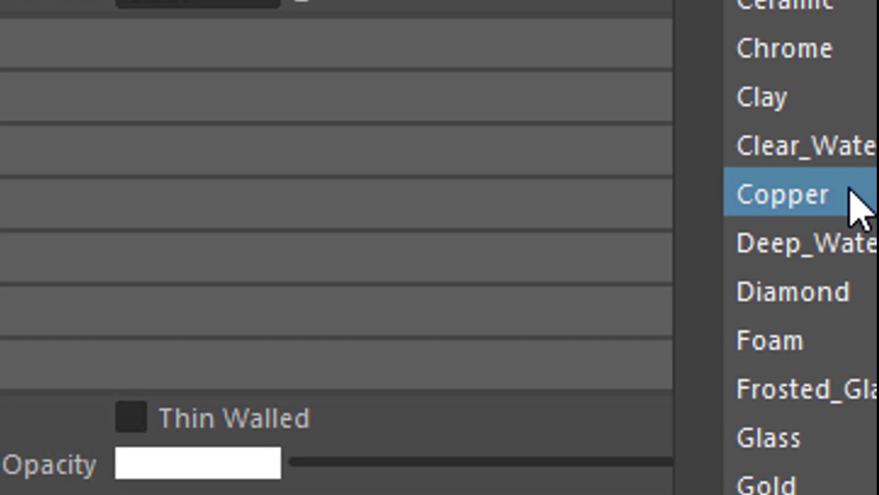
click(786, 195)
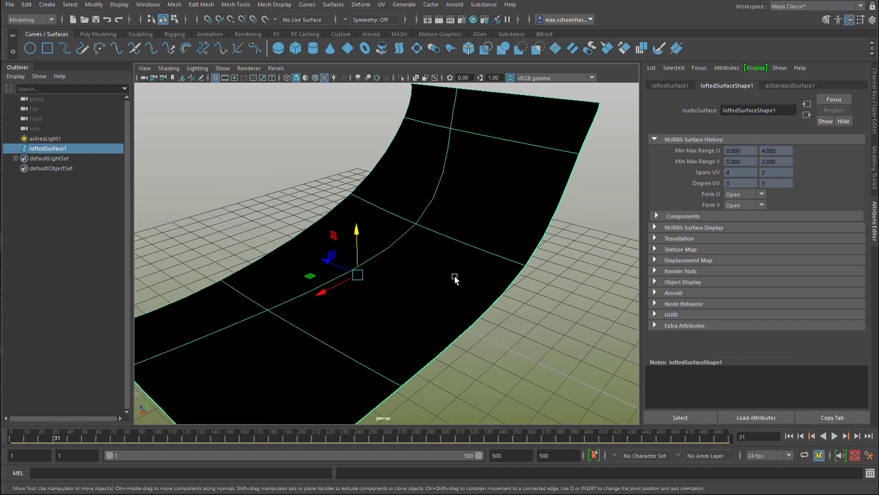
mouse_move(465, 275)
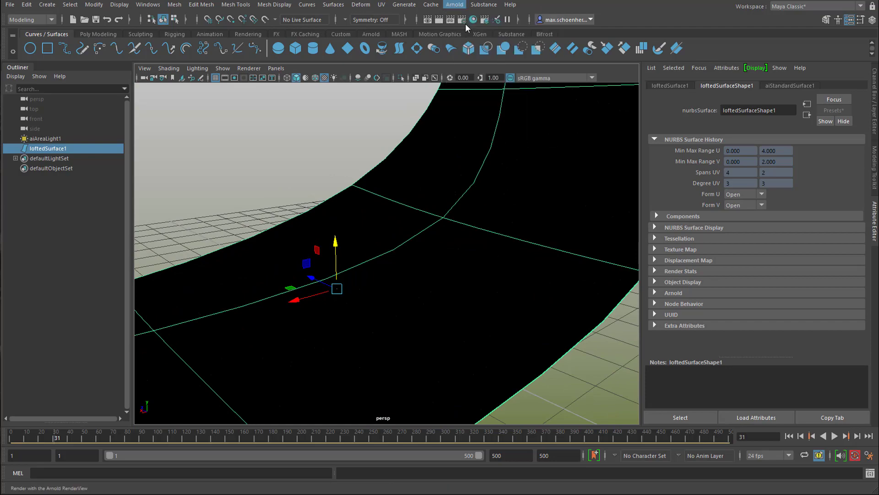
click(472, 20)
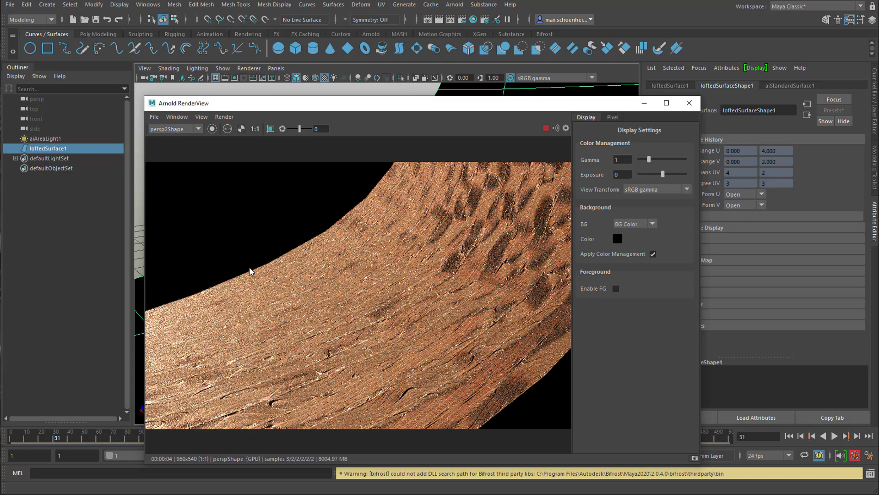
mouse_move(209, 312)
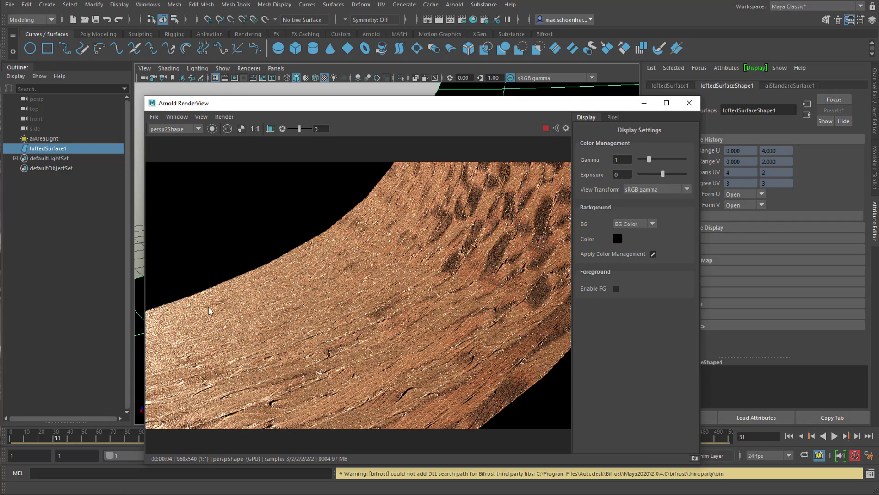
mouse_move(646, 145)
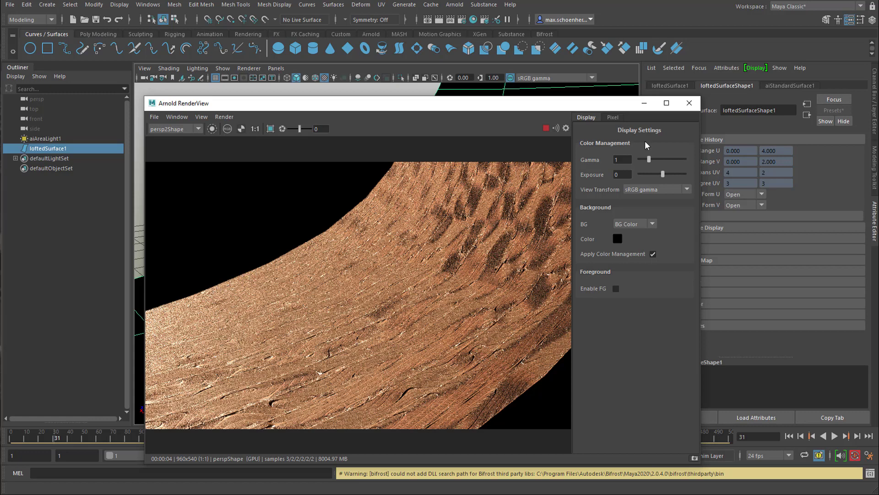
mouse_move(690, 103)
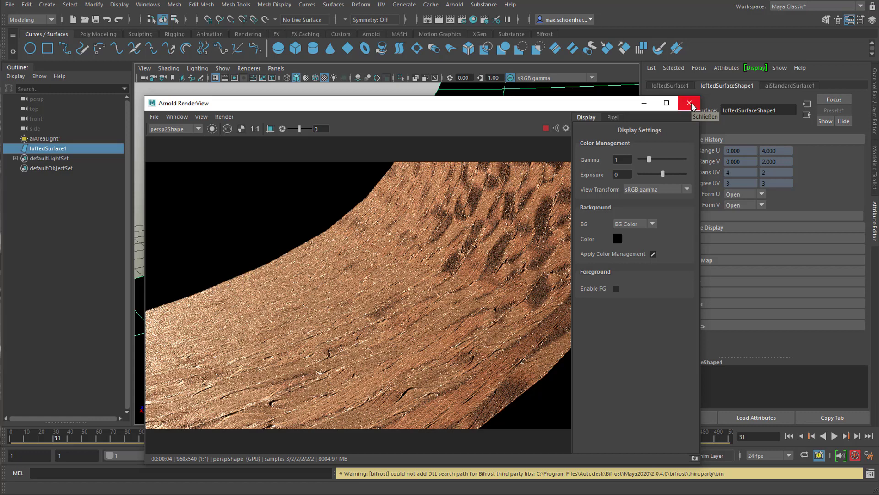
click(691, 103)
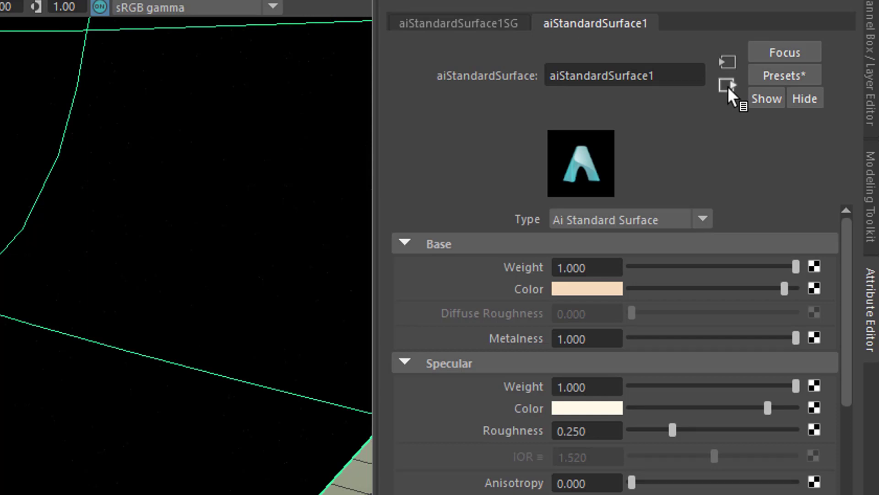
Step: View aiStandardSurface1SG's Displacement attributes, then bring up the Hypershade editor
click(458, 23)
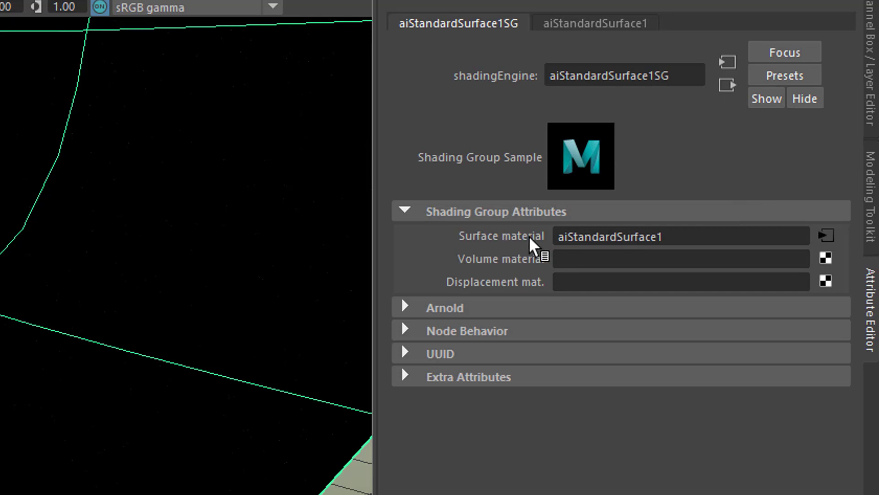
mouse_move(830, 246)
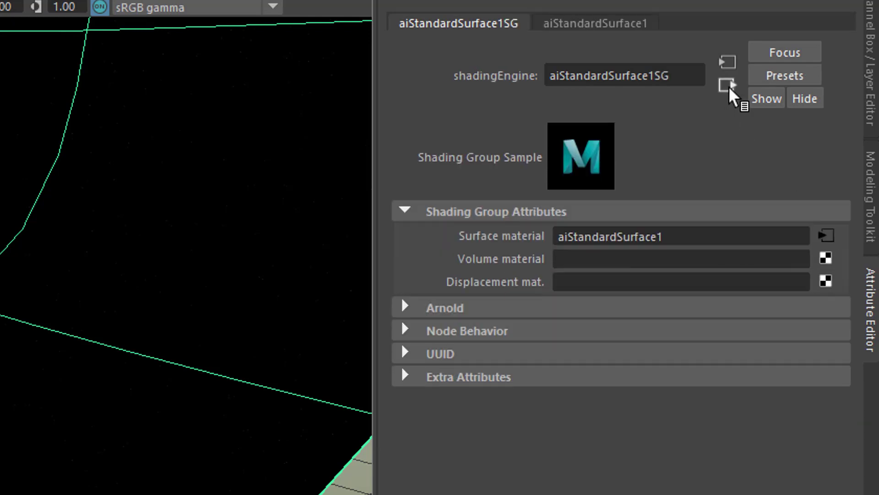
mouse_move(547, 295)
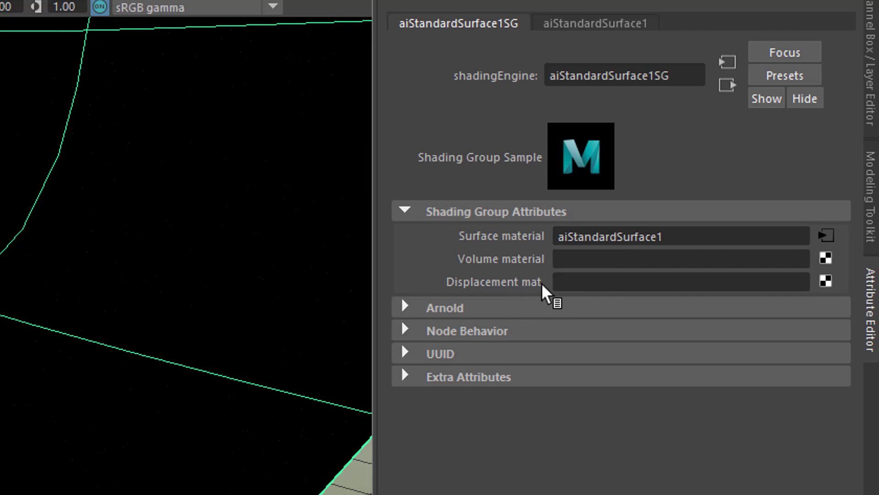
mouse_move(827, 290)
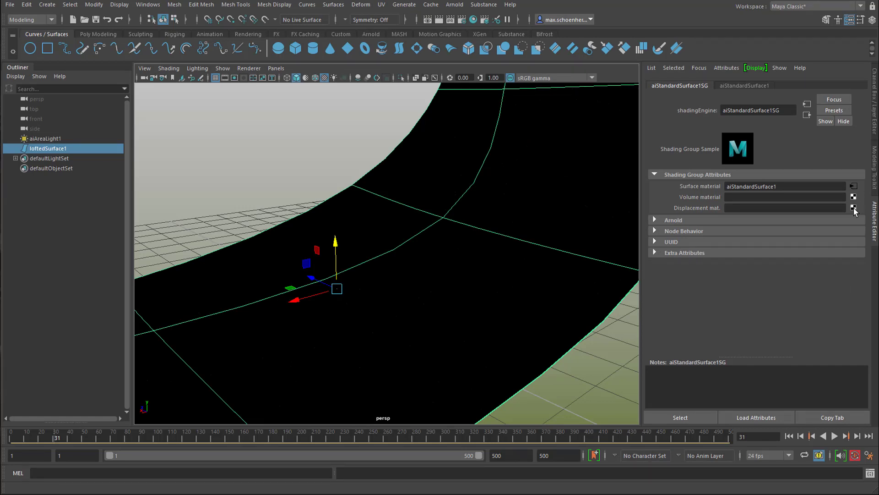
mouse_move(502, 121)
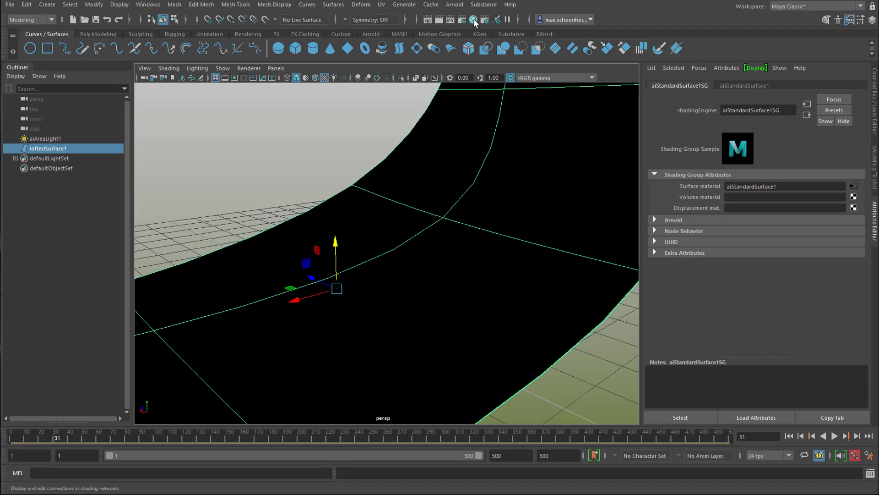
click(474, 20)
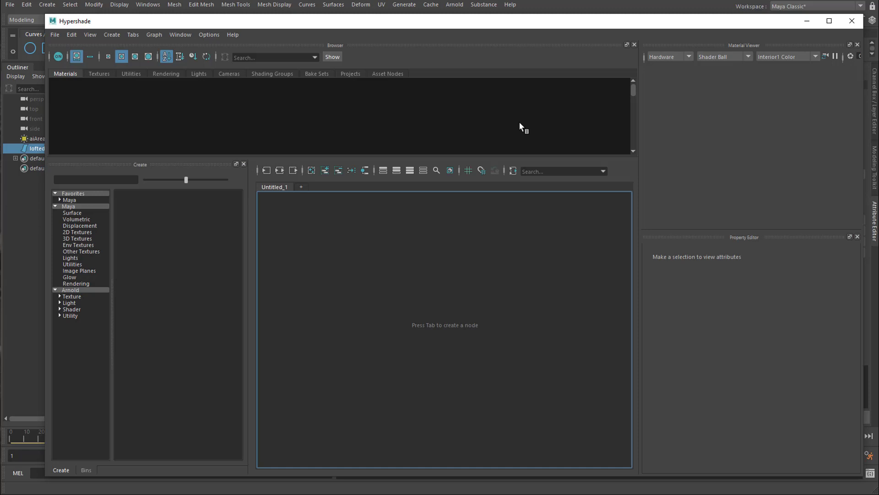
Step: Graph aiStandardSurface1's network and wire bump2d1 Out Normal into aiStandardSurface1SG Displacement Shader
click(67, 97)
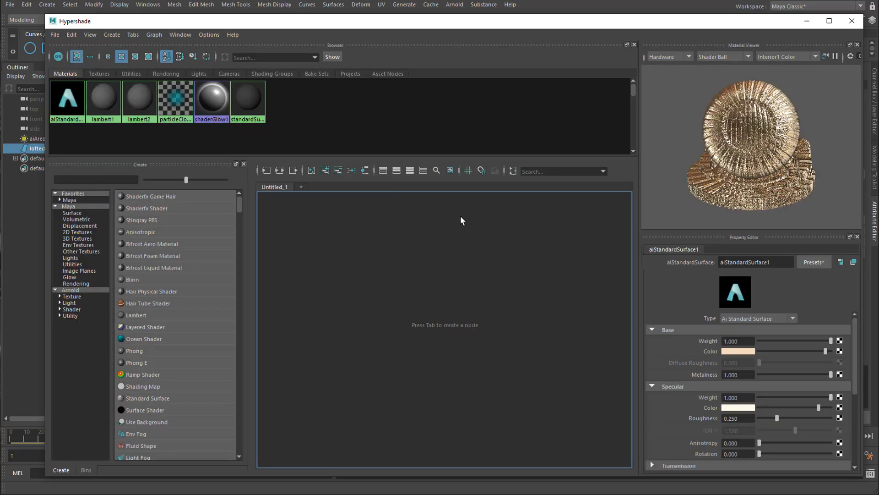
mouse_move(553, 197)
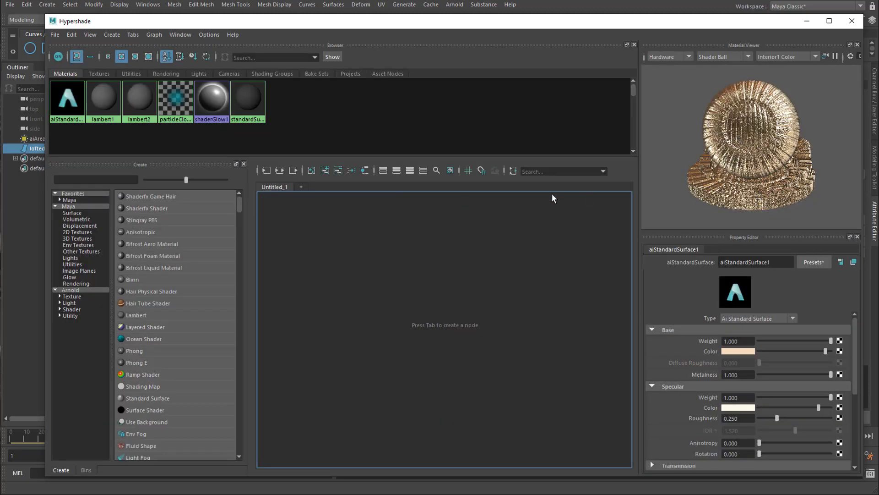
mouse_move(67, 98)
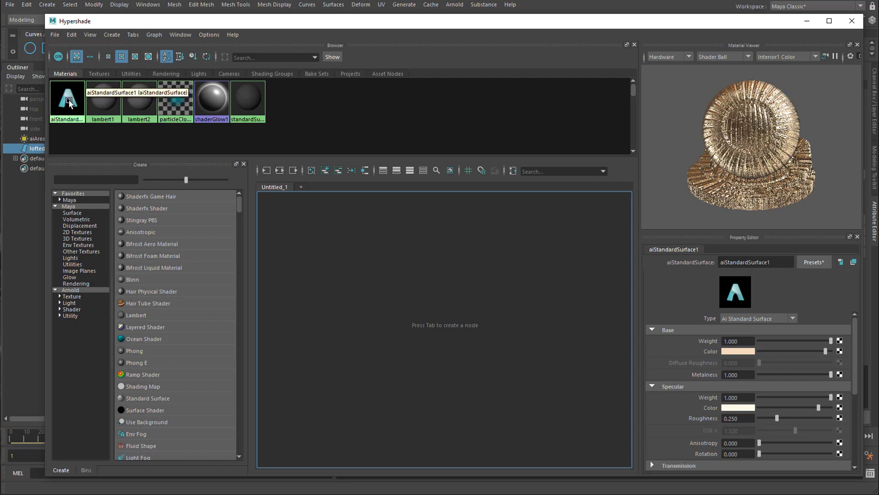
right_click(67, 101)
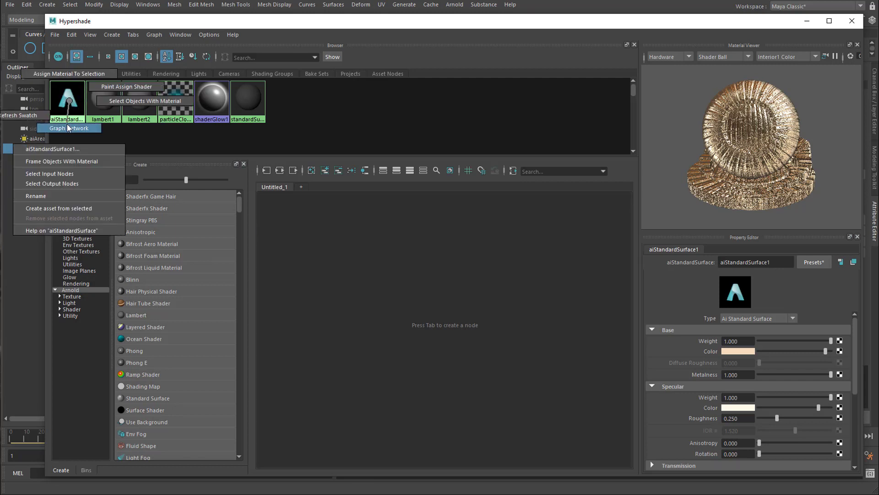
click(67, 127)
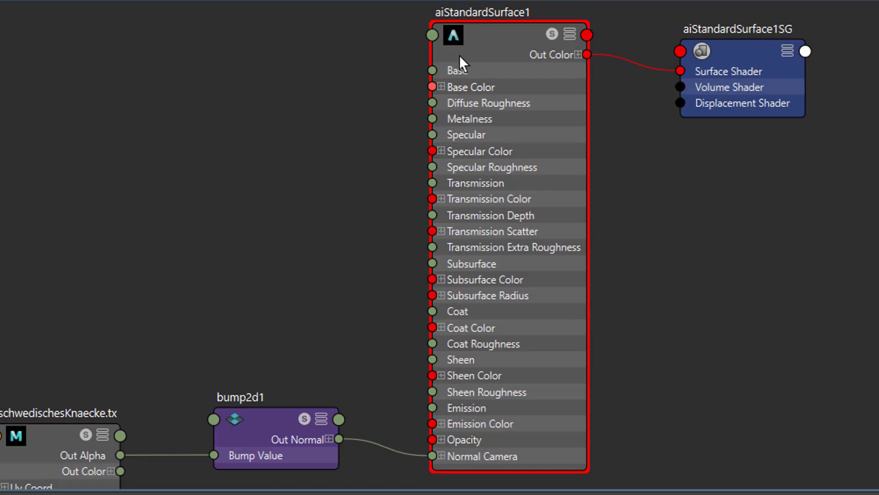
mouse_move(307, 310)
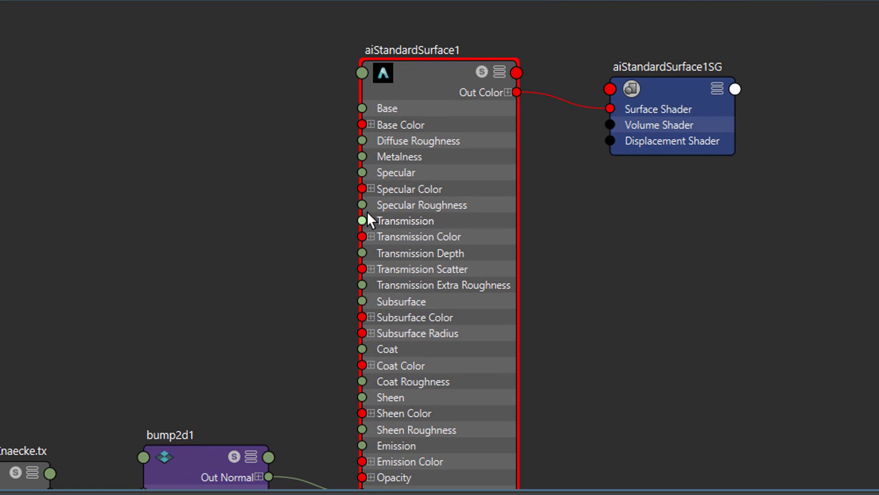
mouse_move(370, 220)
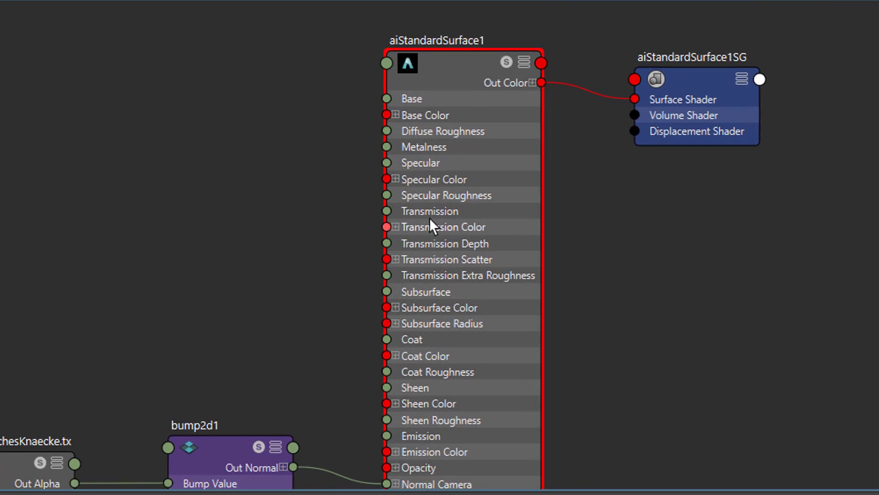
scroll(down, 3)
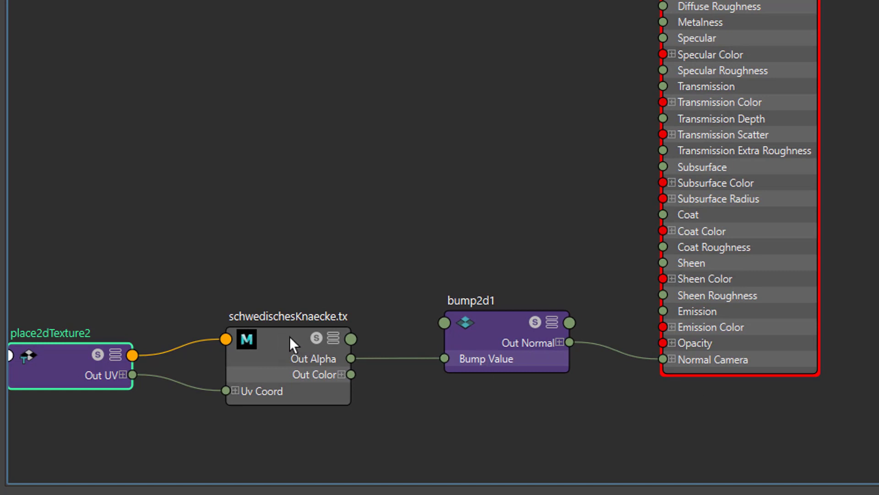
click(287, 359)
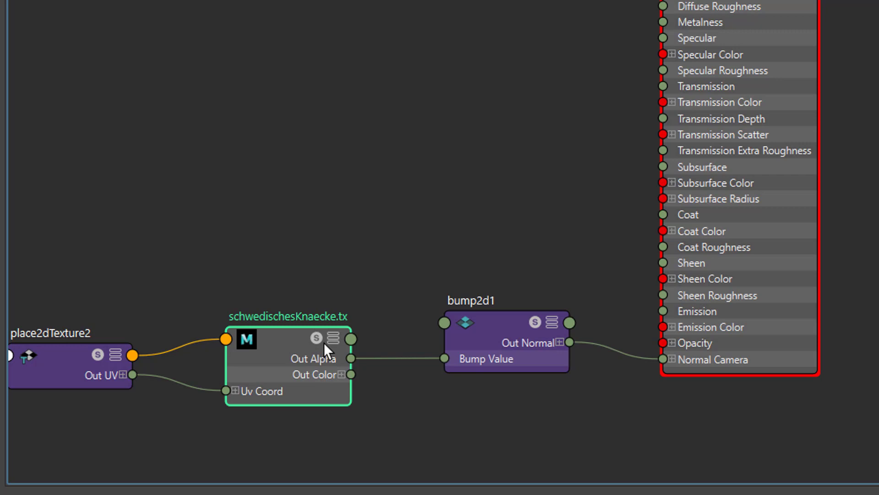
mouse_move(352, 360)
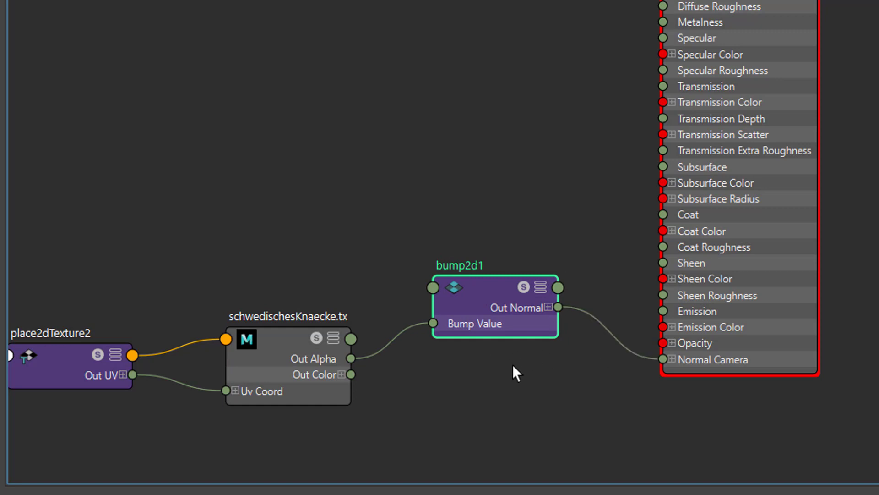
mouse_move(536, 373)
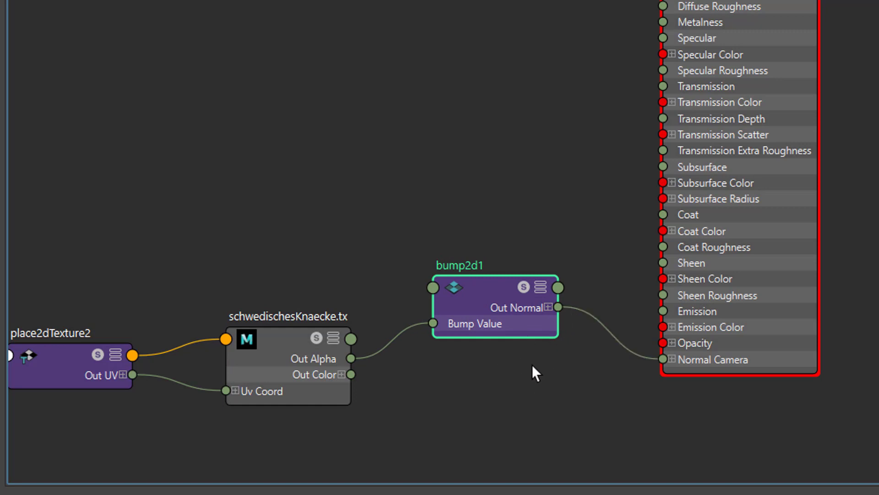
mouse_move(680, 414)
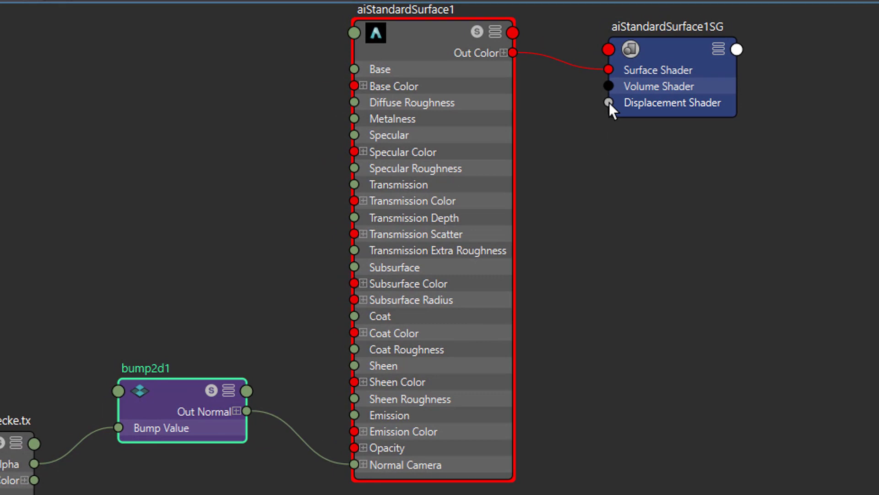
mouse_move(734, 302)
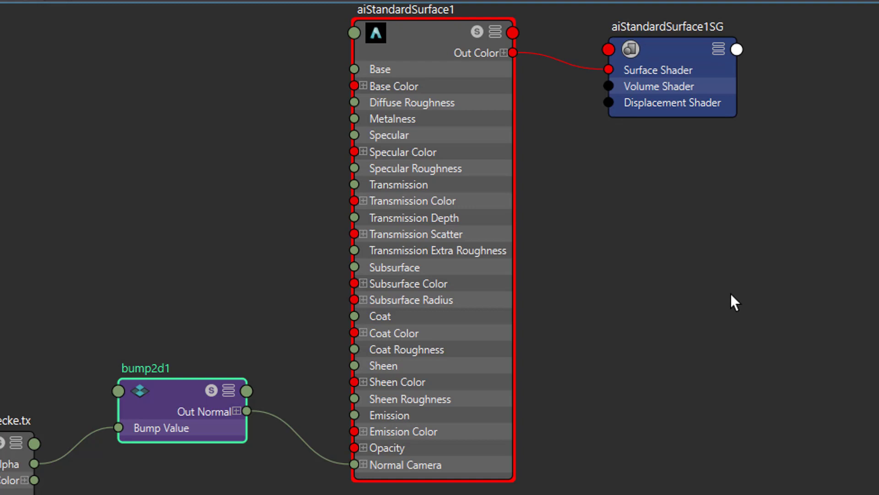
mouse_move(251, 420)
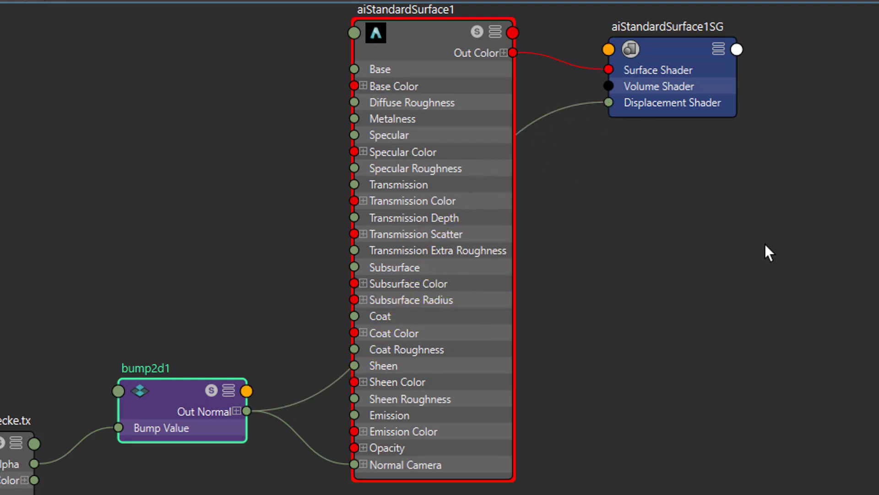
click(454, 4)
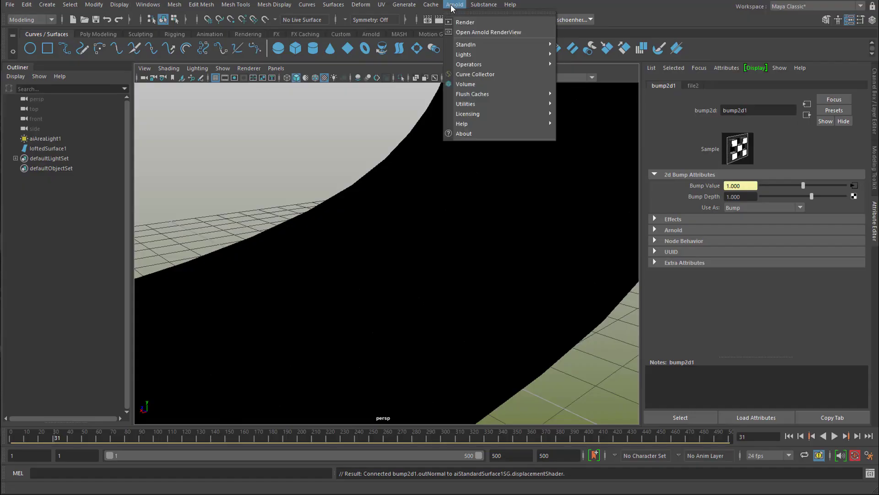
click(488, 32)
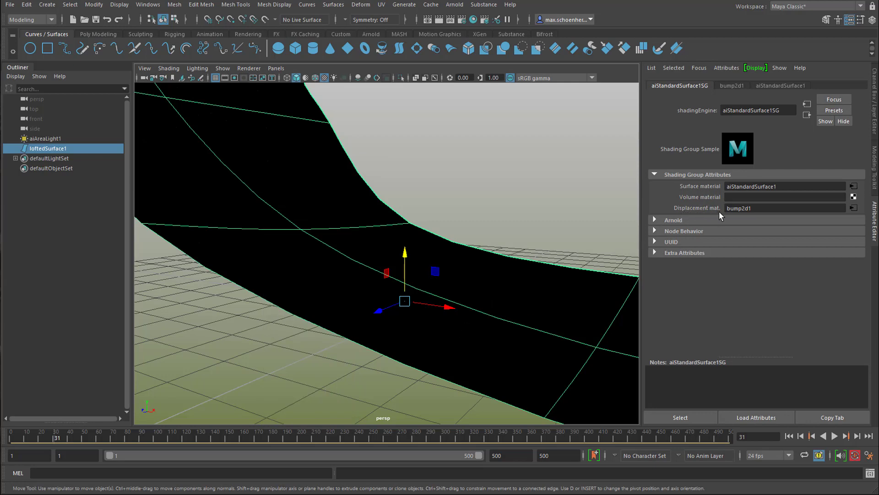
mouse_move(767, 212)
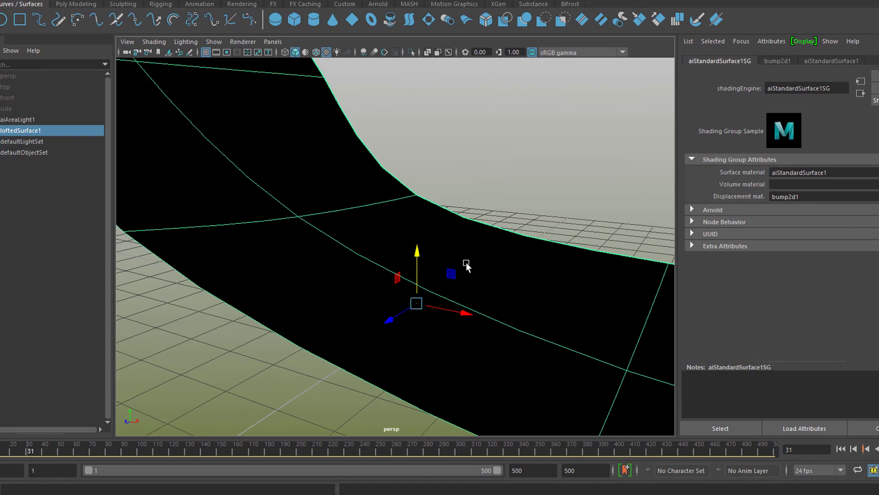
scroll(down, 3)
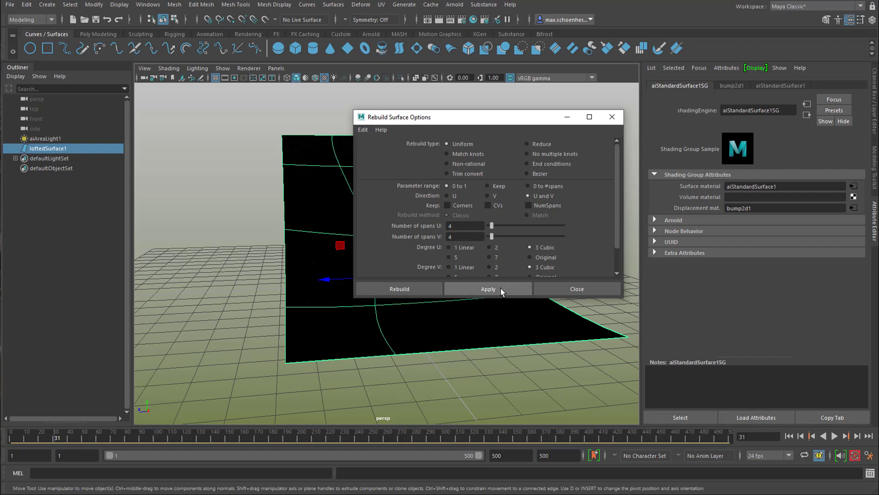
Step: Apply a Rebuild with 60 U spans and 40 V spans to the half-pipe
click(487, 288)
text(0)
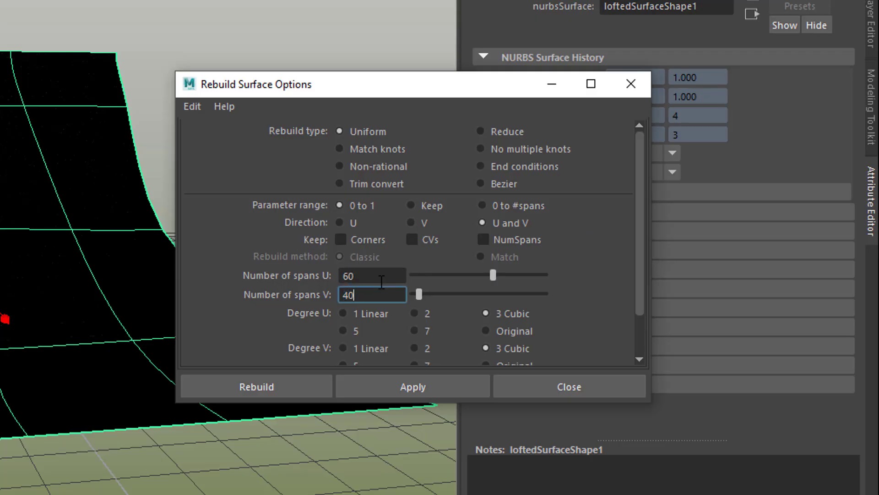
click(412, 386)
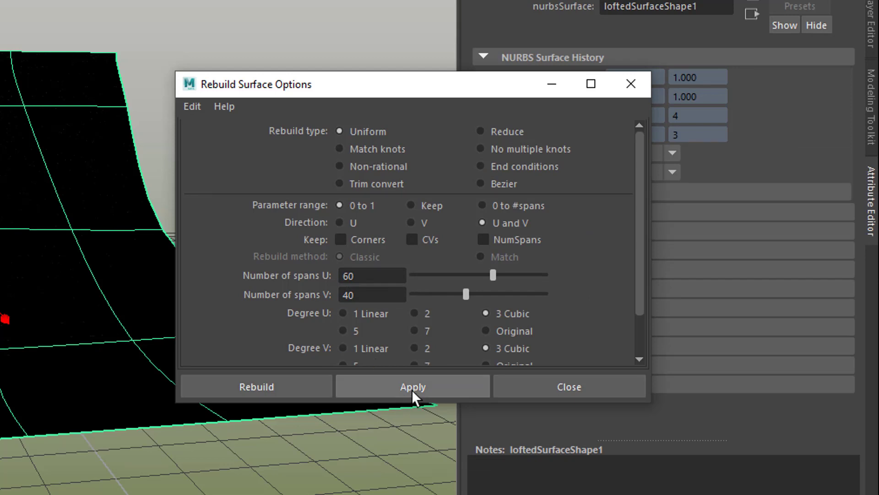
click(412, 387)
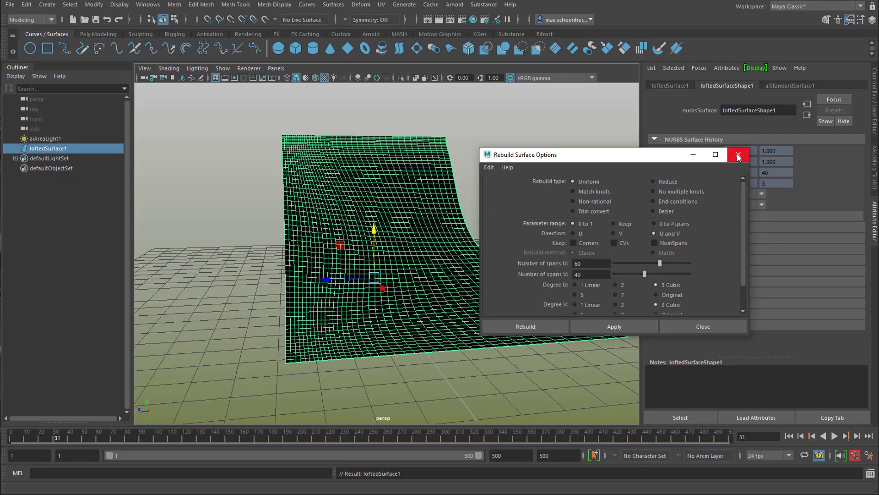
click(738, 154)
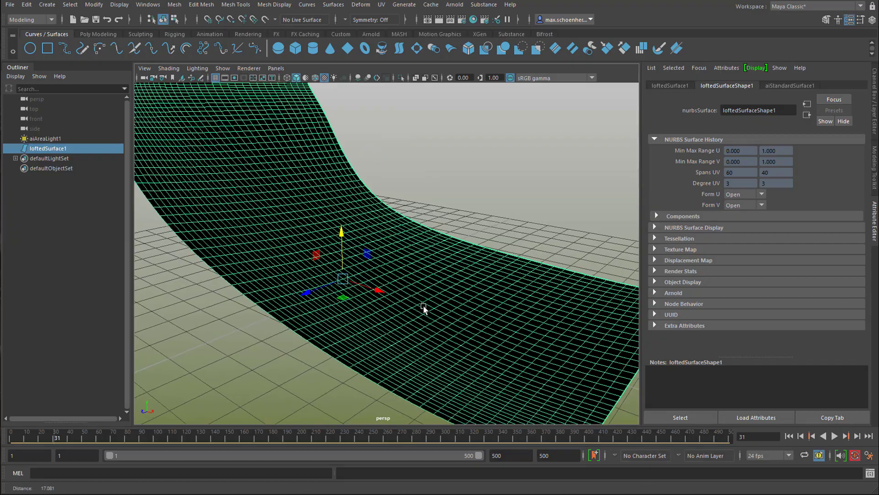
Step: Render the rebuilt half-pipe from the perspective camera in the Arnold RenderView
click(455, 5)
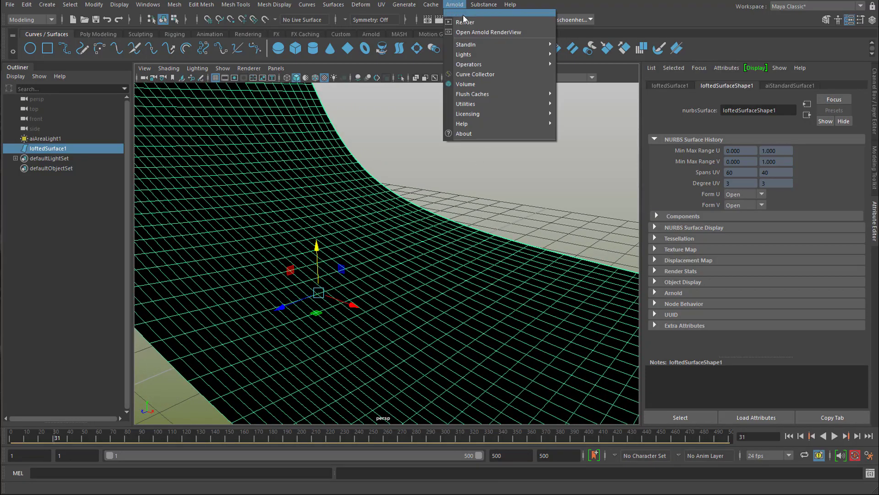
click(489, 32)
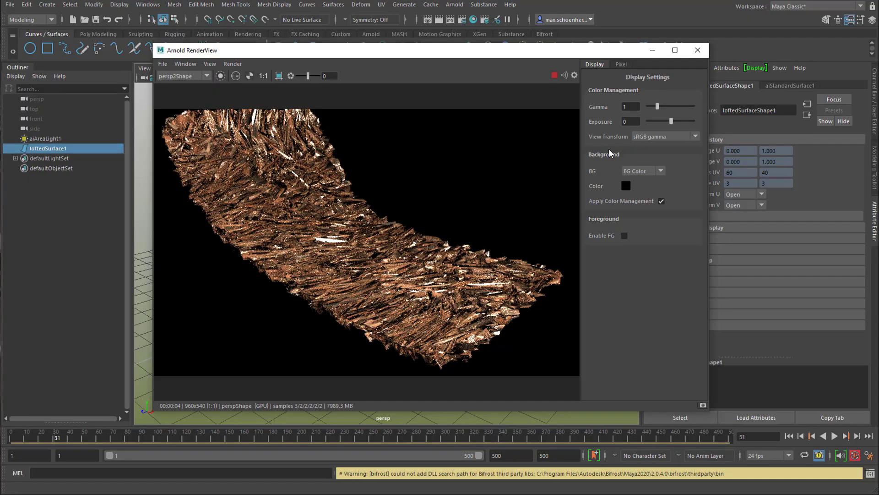
mouse_move(698, 50)
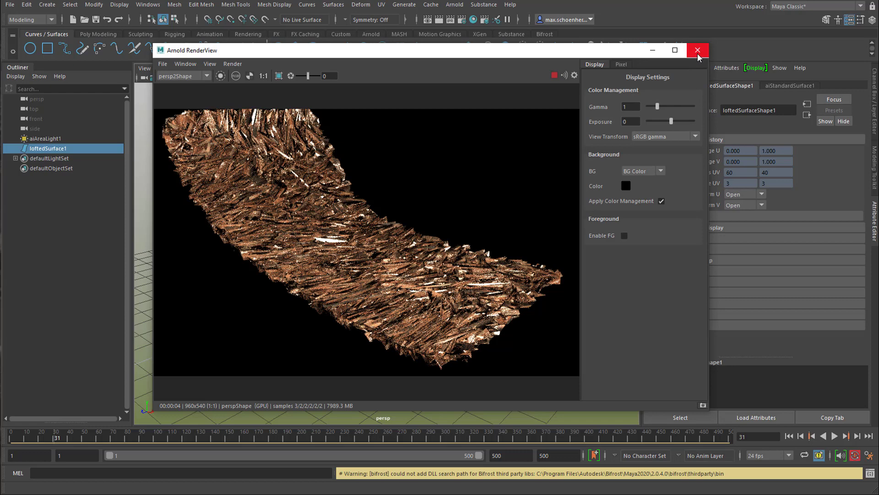
mouse_move(698, 50)
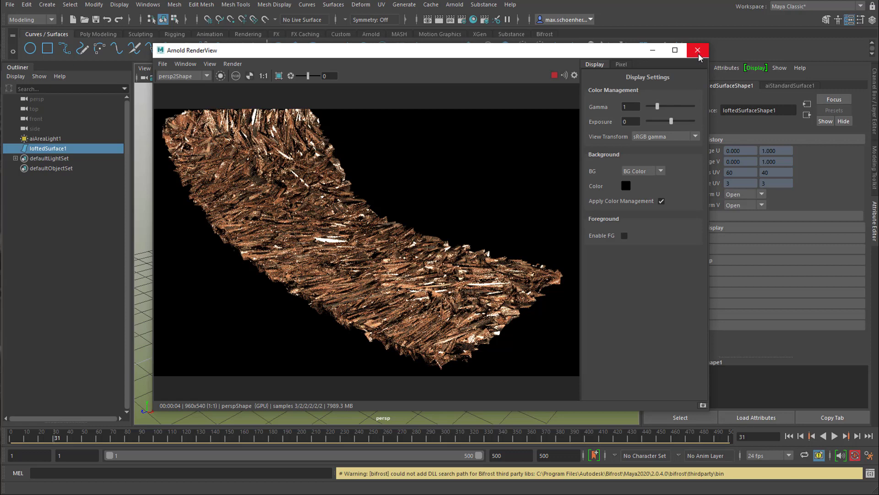
mouse_move(600, 117)
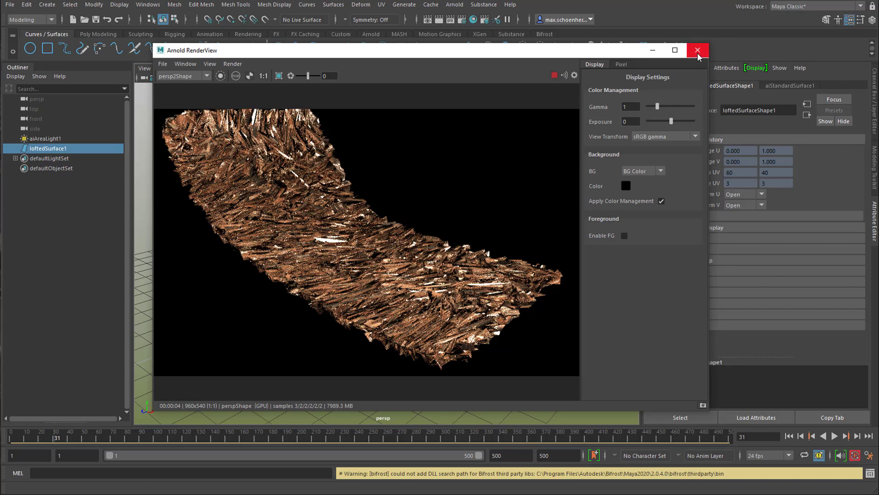
Step: Close the render view and rebuild the half-pipe at 600 by 400 spans
click(698, 50)
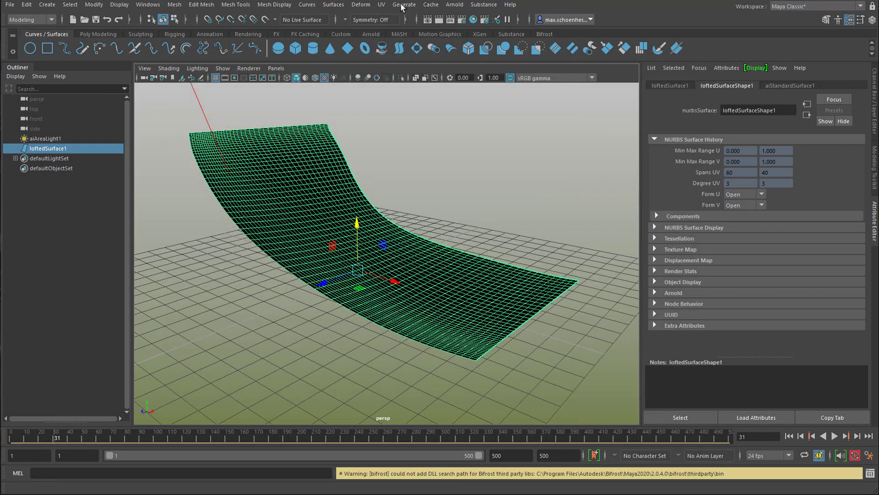
click(333, 4)
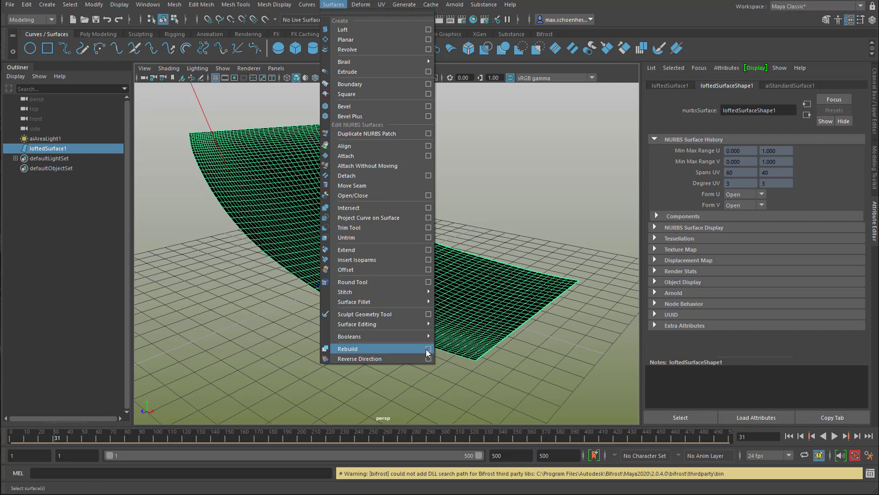
click(429, 348)
text(600)
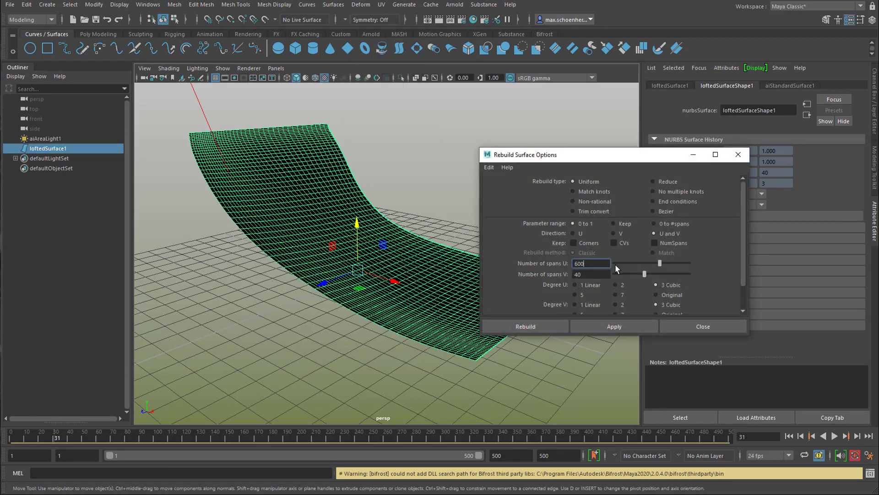
click(591, 274)
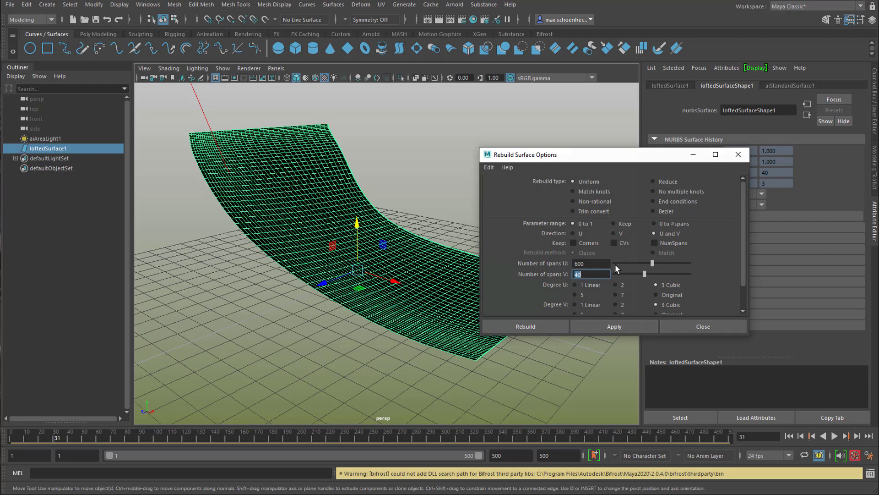
click(524, 326)
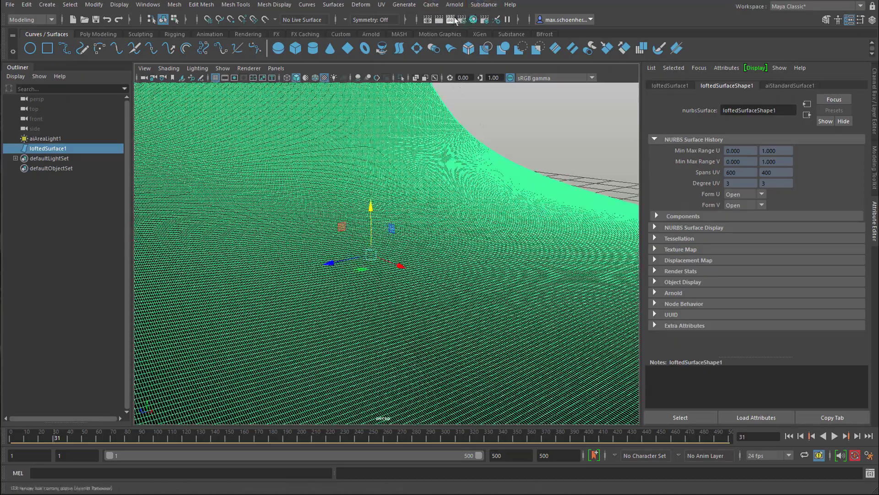
Step: Add an Arnold skydome light and re-render the dense half-pipe
click(455, 4)
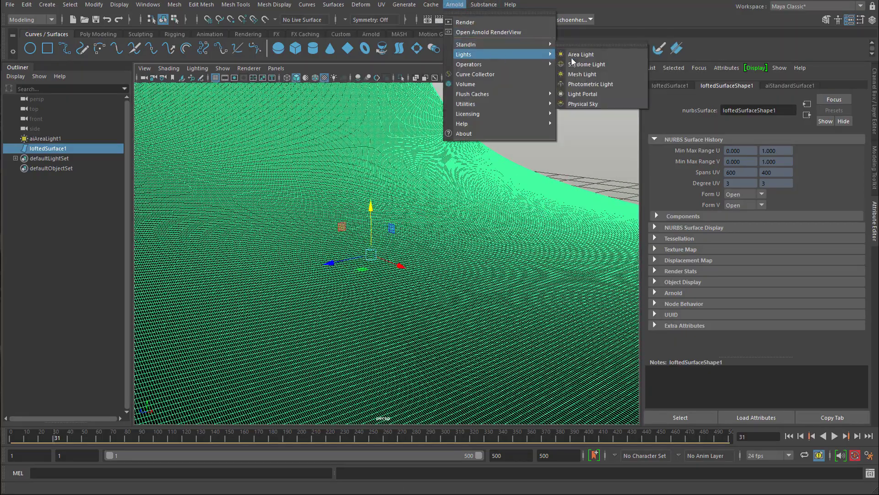
click(587, 64)
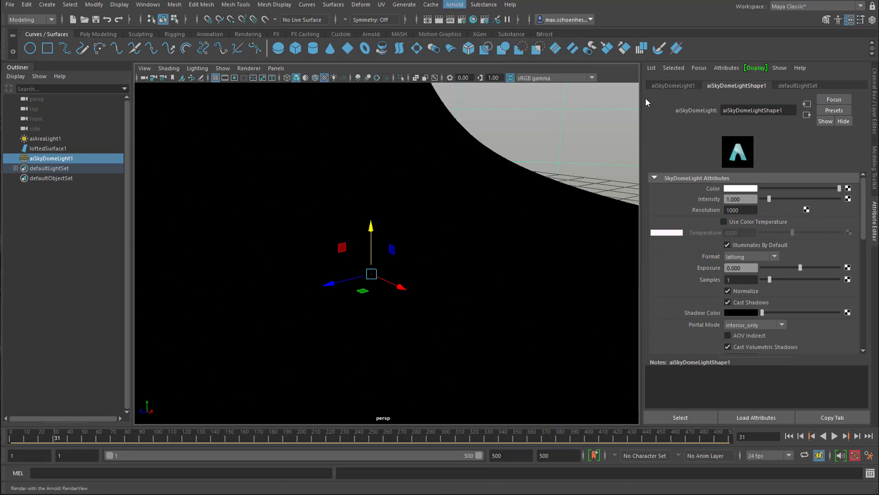
click(454, 5)
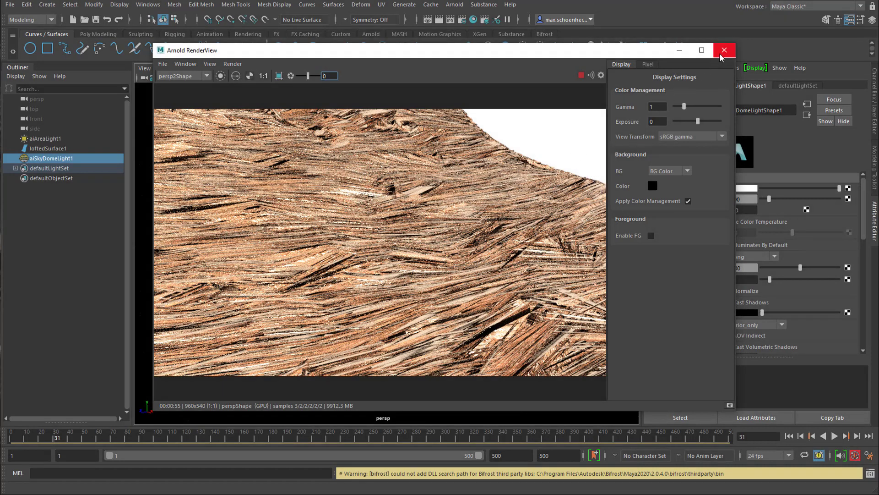
click(724, 50)
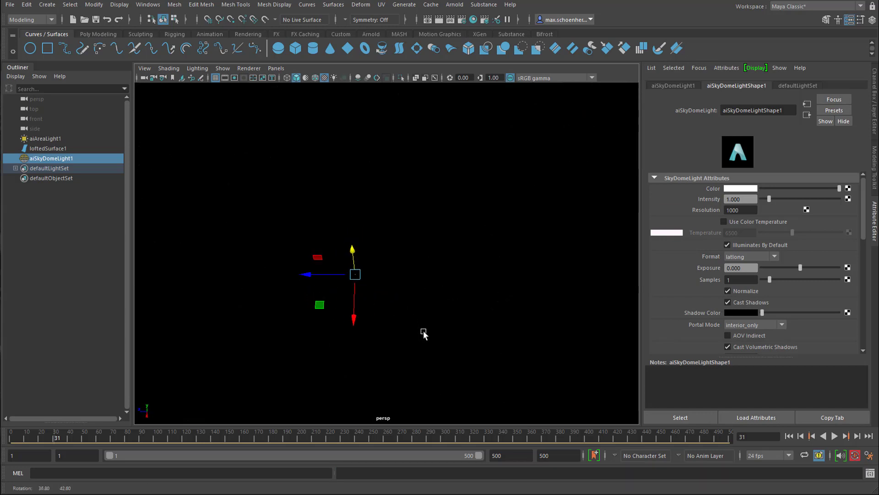
mouse_move(476, 295)
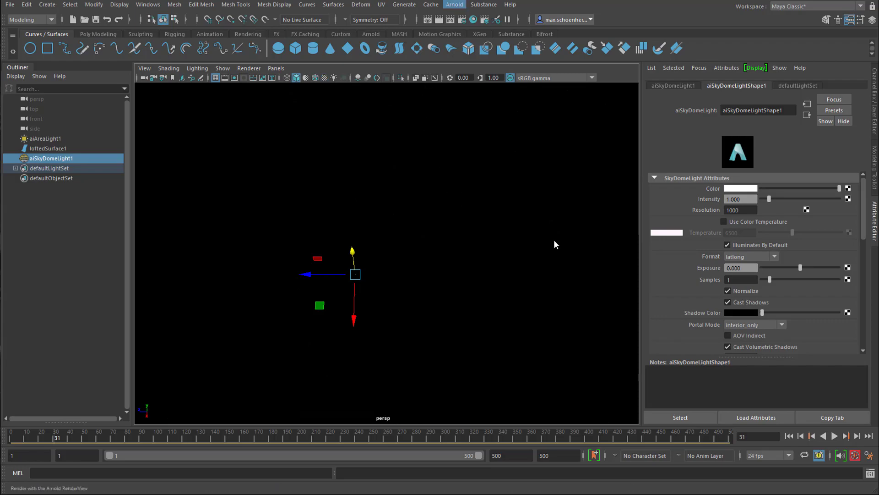
mouse_move(519, 262)
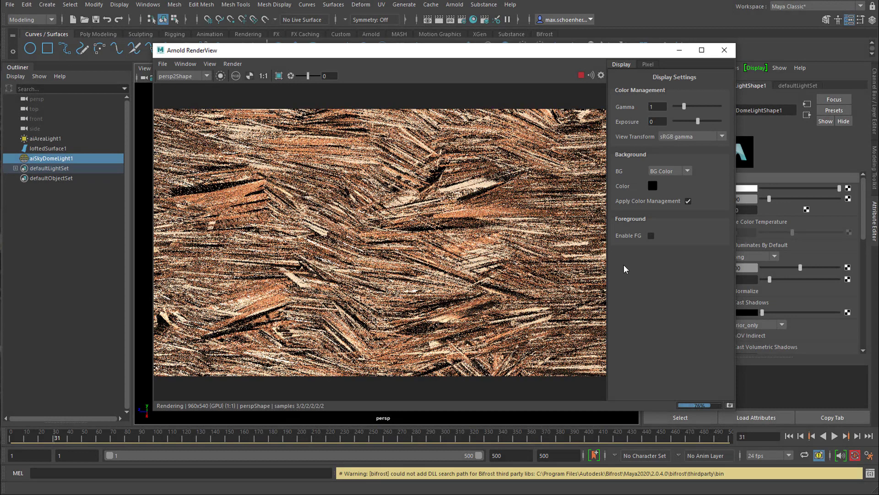
mouse_move(631, 281)
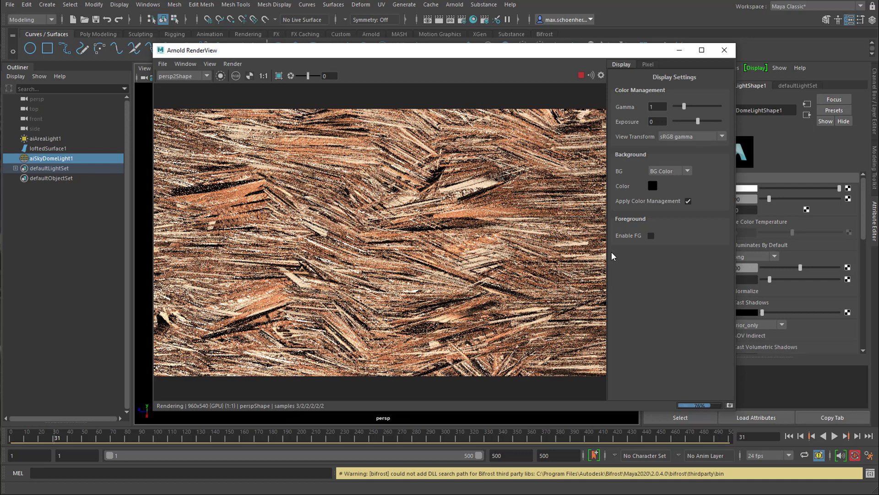
mouse_move(427, 230)
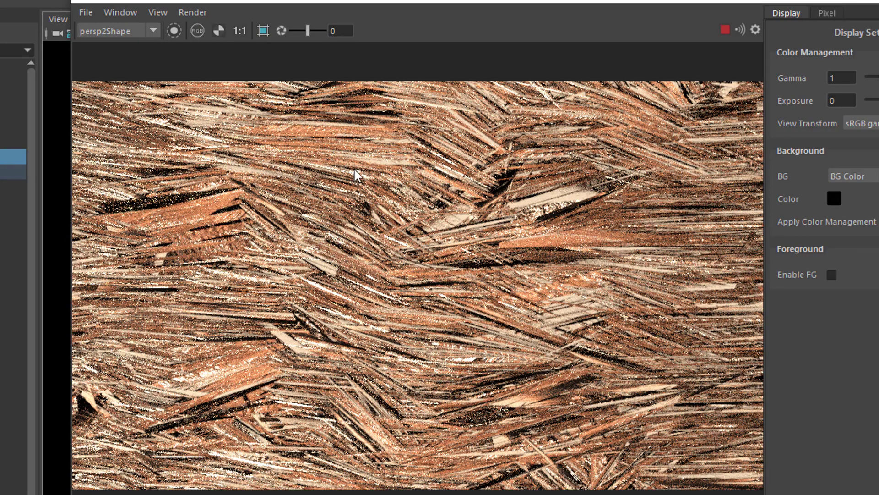
mouse_move(175, 30)
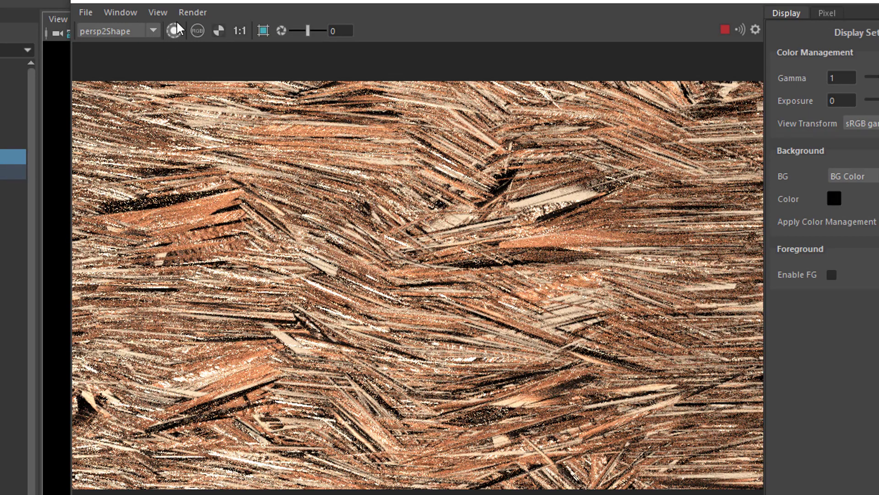
Step: Set the RenderView test resolution to 200% and close the Render Settings window
click(157, 12)
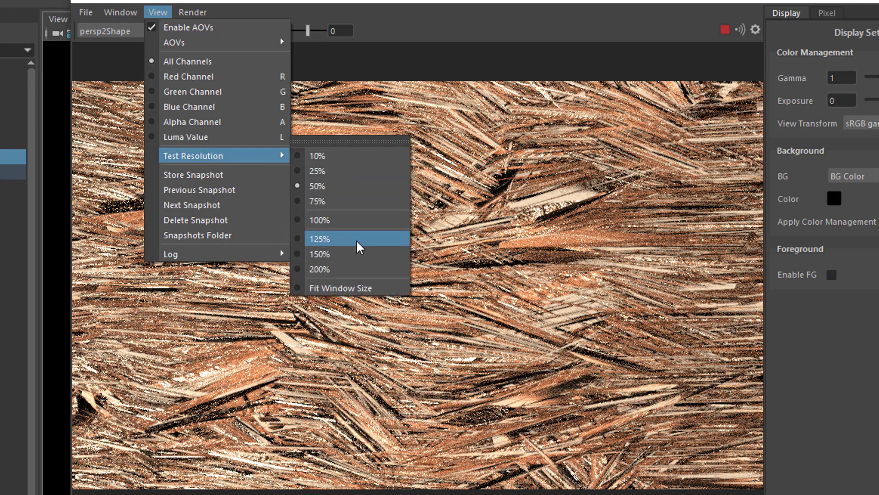
mouse_move(359, 275)
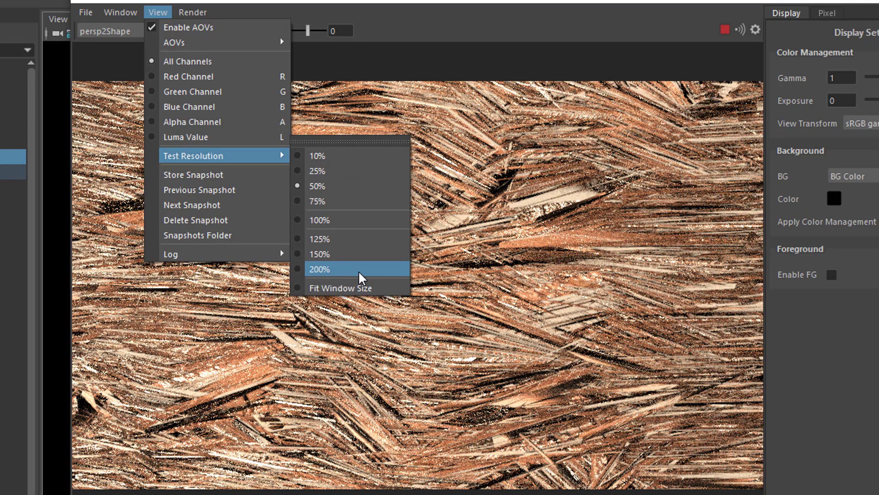
click(320, 269)
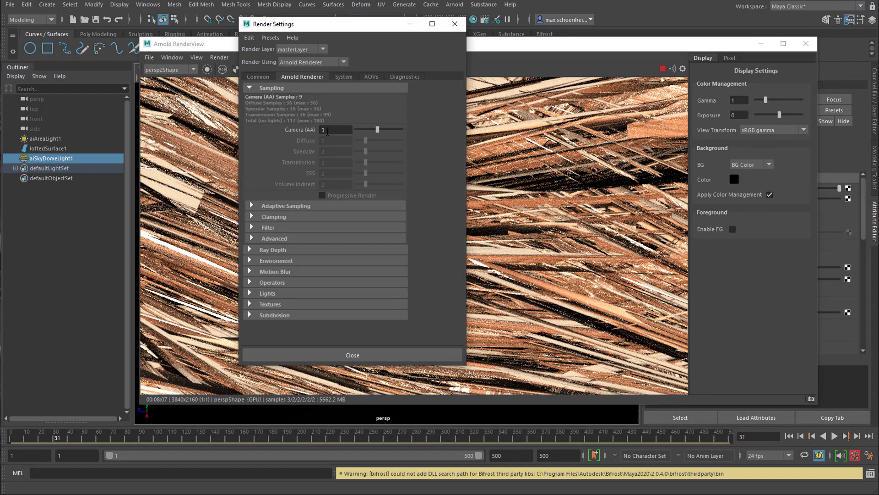
mouse_move(454, 24)
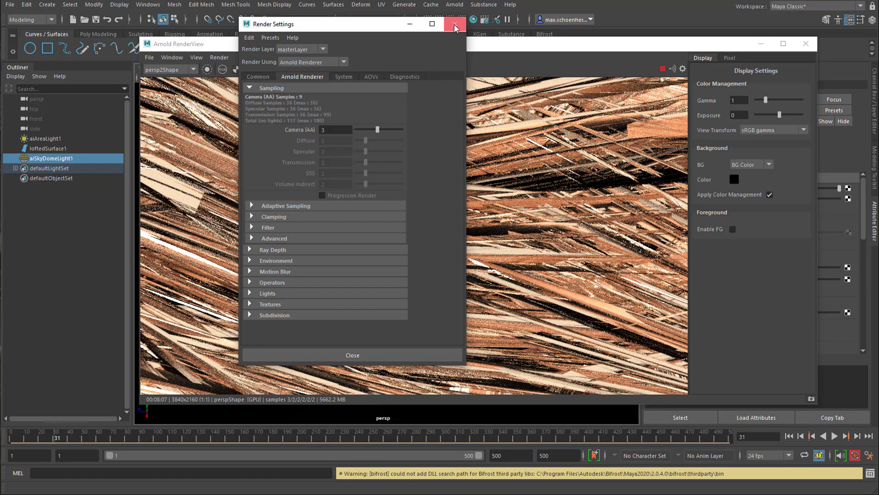
click(455, 24)
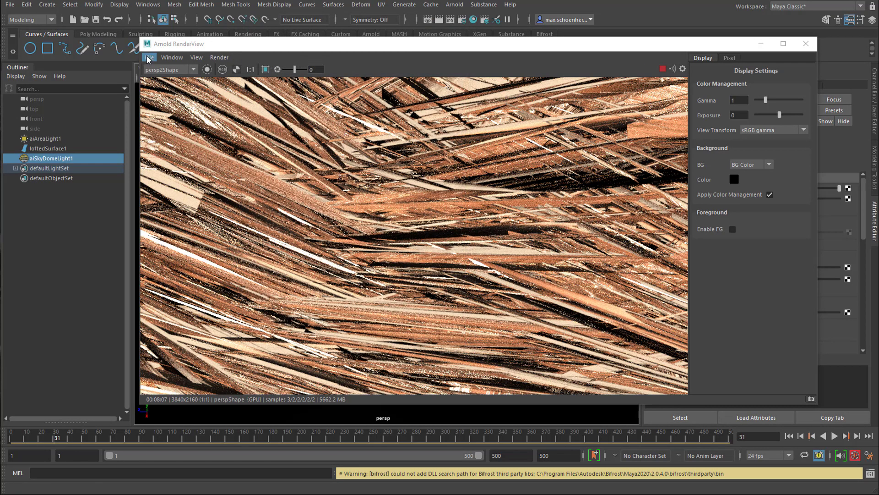
Step: Save the displayed Arnold render as an image named copperTex
click(149, 57)
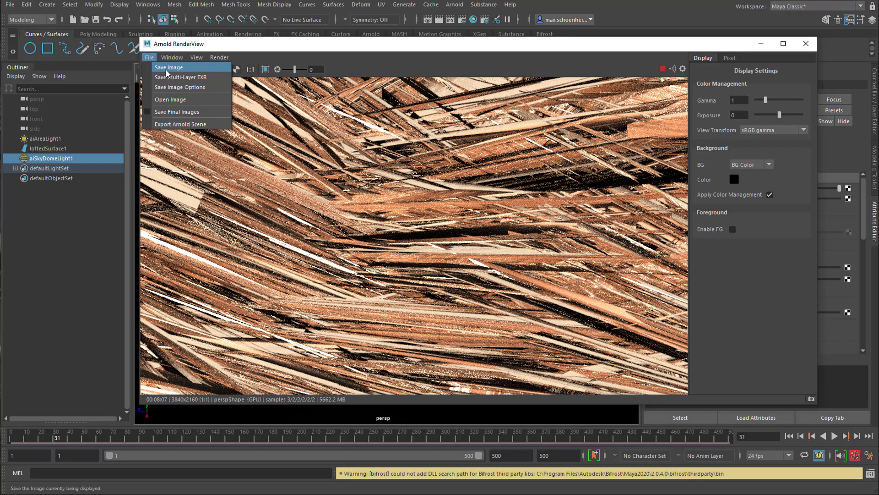
click(170, 67)
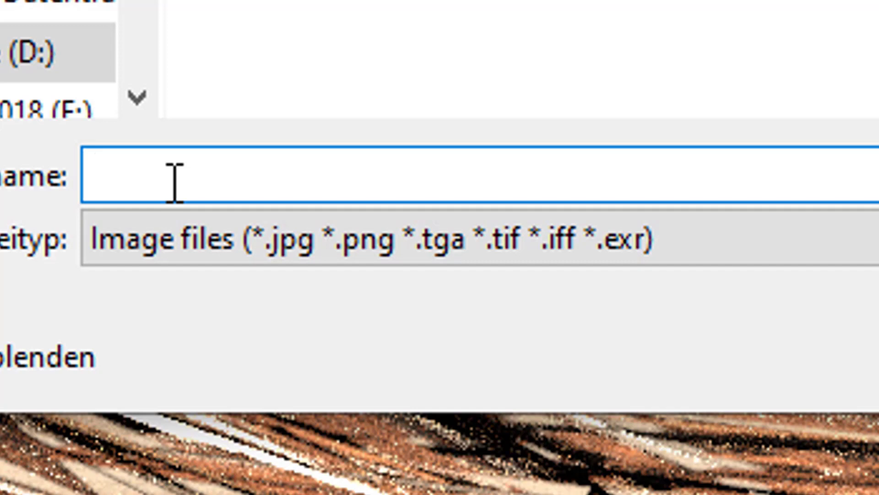
text(copperTex)
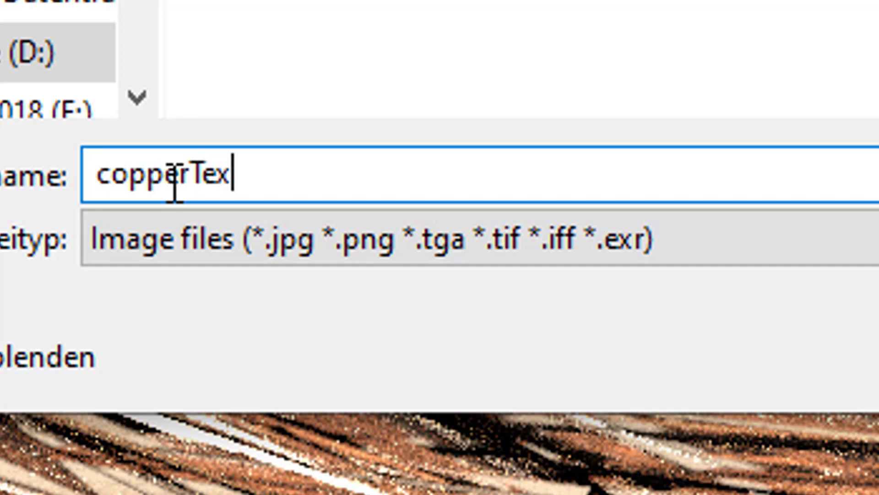
click(333, 4)
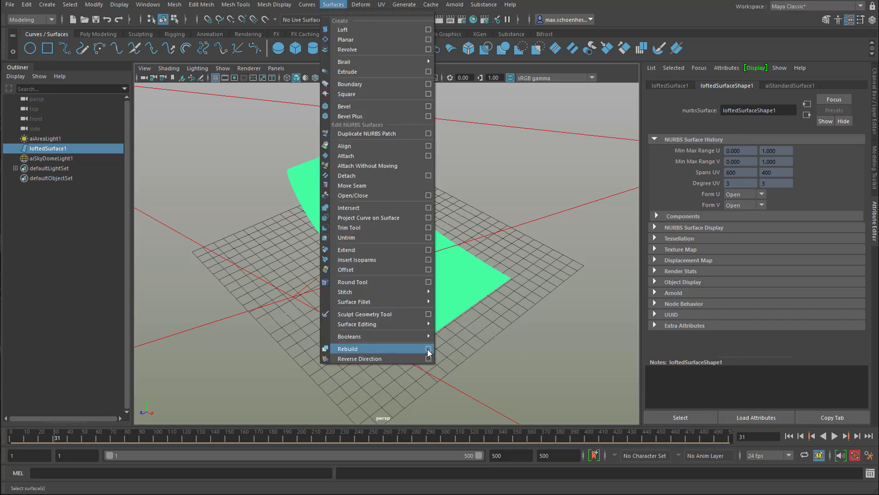
Step: Apply a Rebuild with 100 U spans and 80 V spans to the lofted surface
click(428, 348)
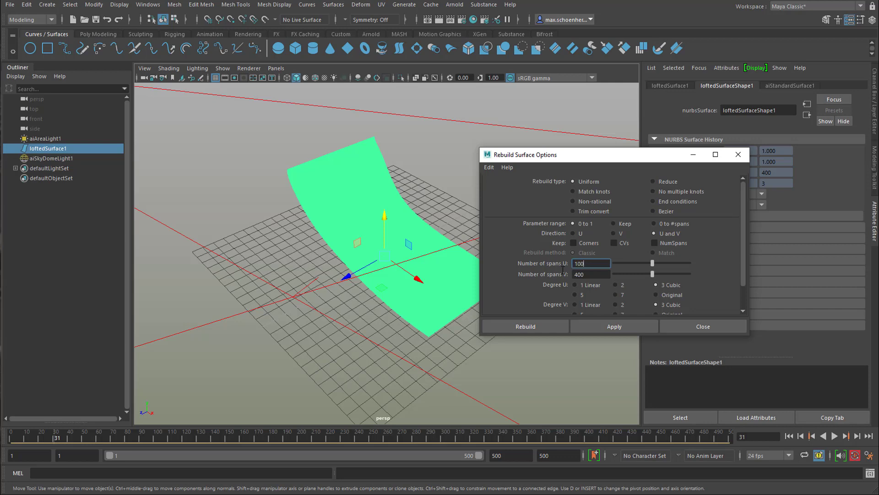
click(613, 325)
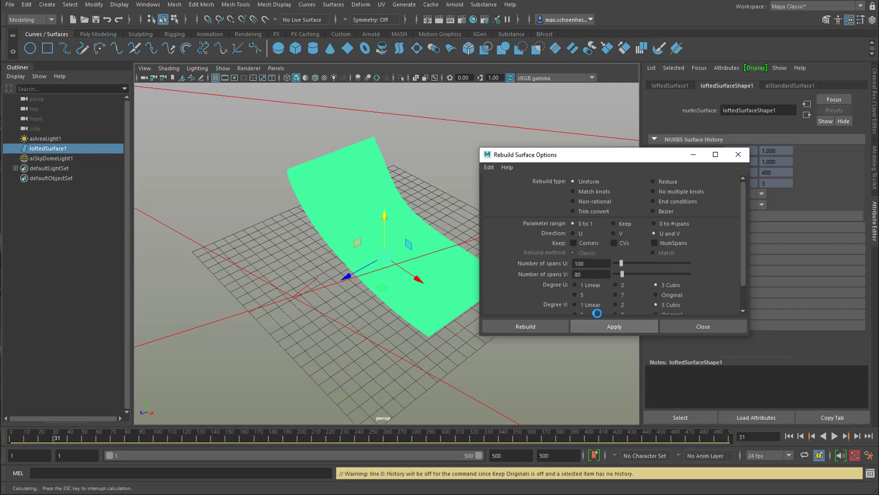
click(612, 299)
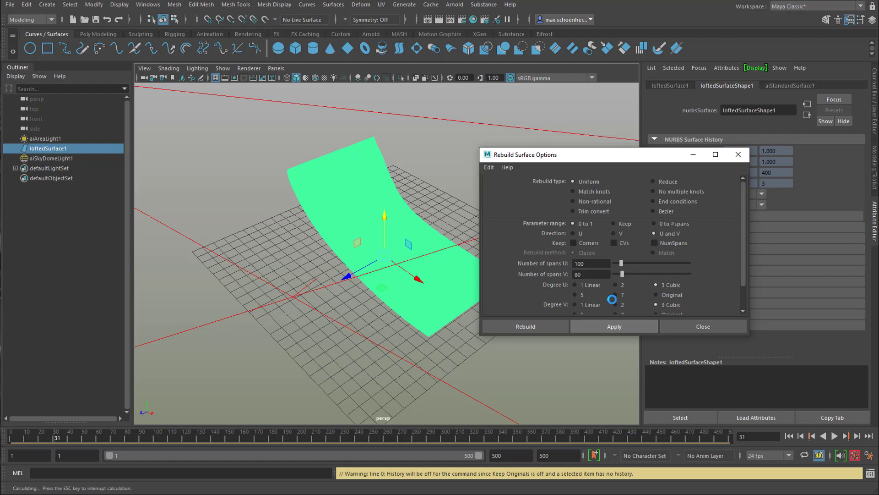
click(614, 325)
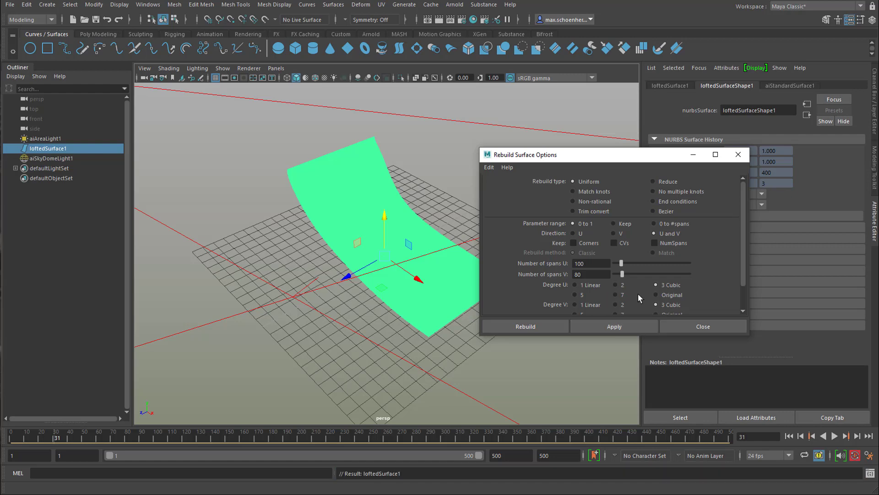
click(525, 325)
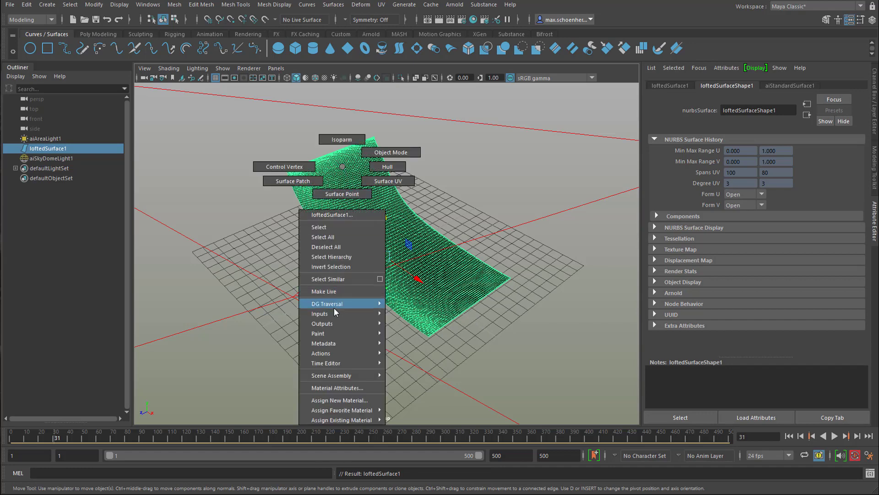
Step: Assign a new Lambert material (lambert3) to the half-pipe surface
click(339, 387)
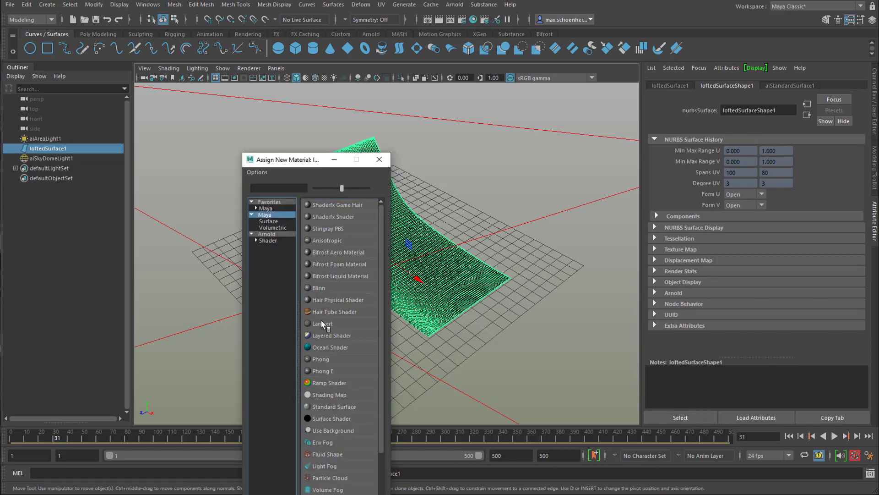
click(321, 323)
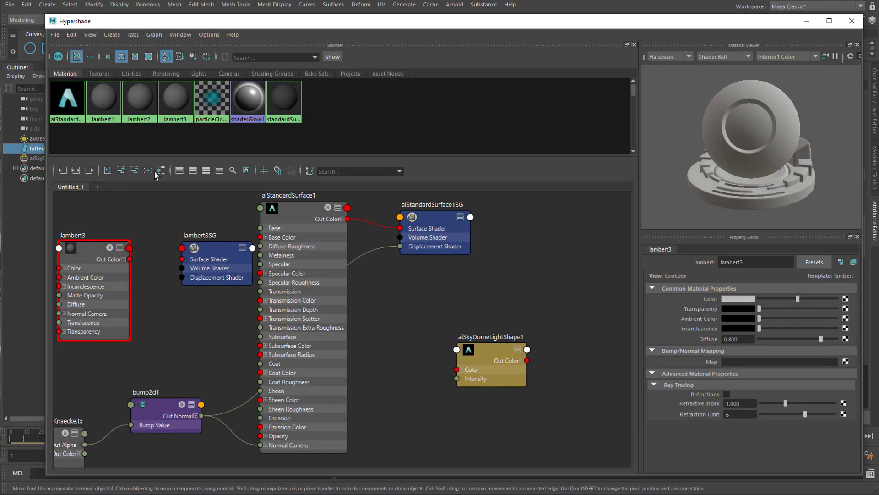
mouse_move(723, 50)
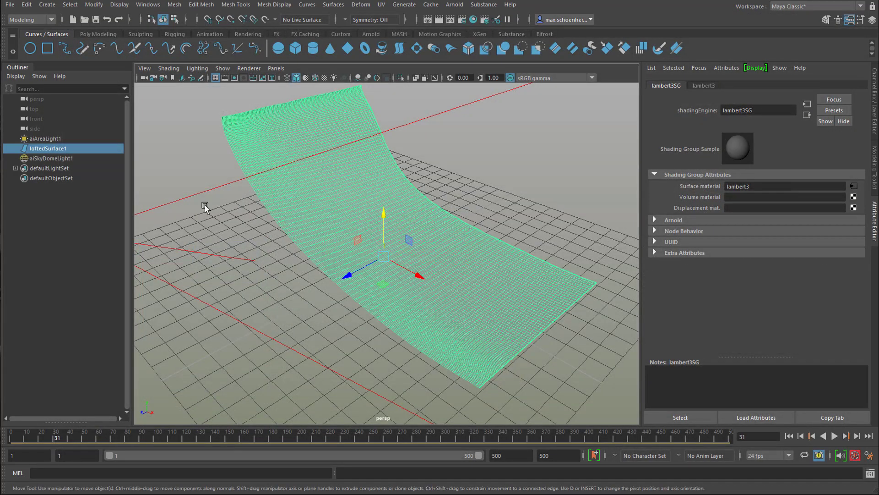
mouse_move(146, 165)
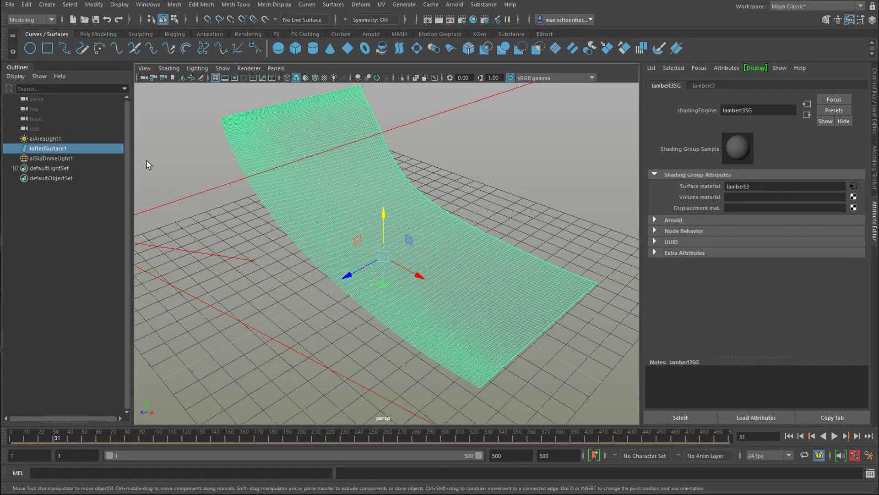
Step: Optimize Scene Size to purge unused aiStandardSurface1 and lambert2, then close Hypershade
click(9, 4)
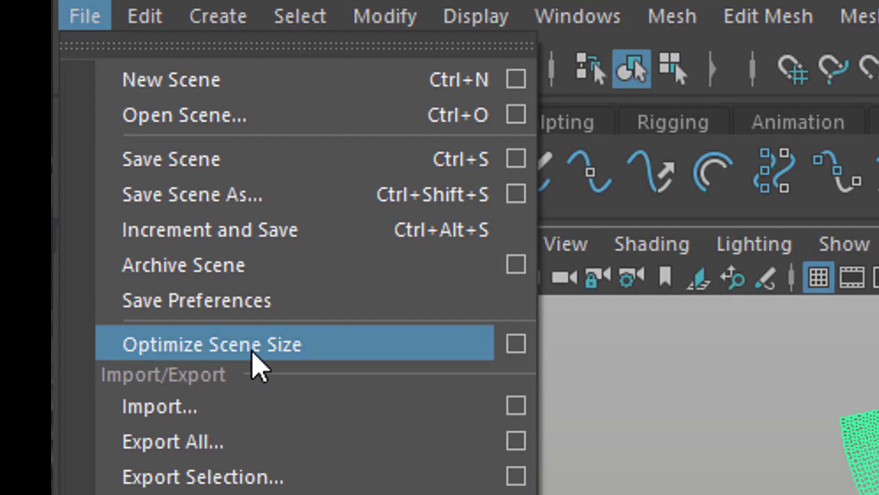
mouse_move(425, 359)
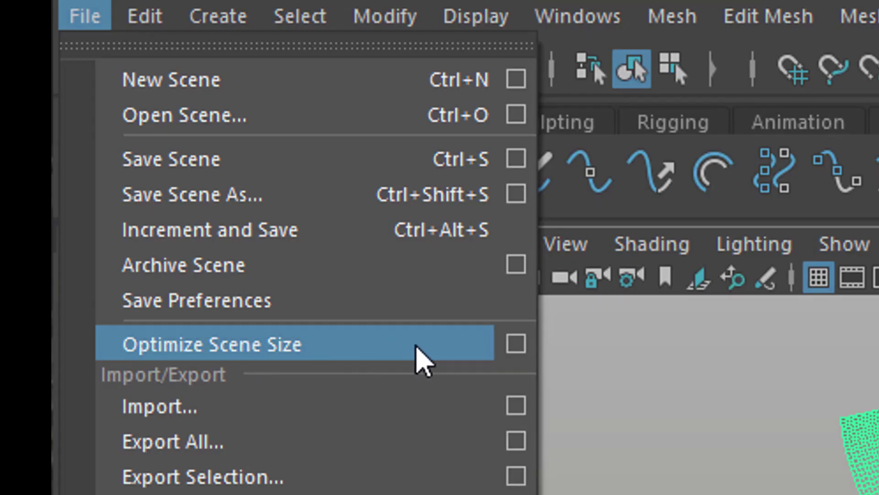
click(212, 344)
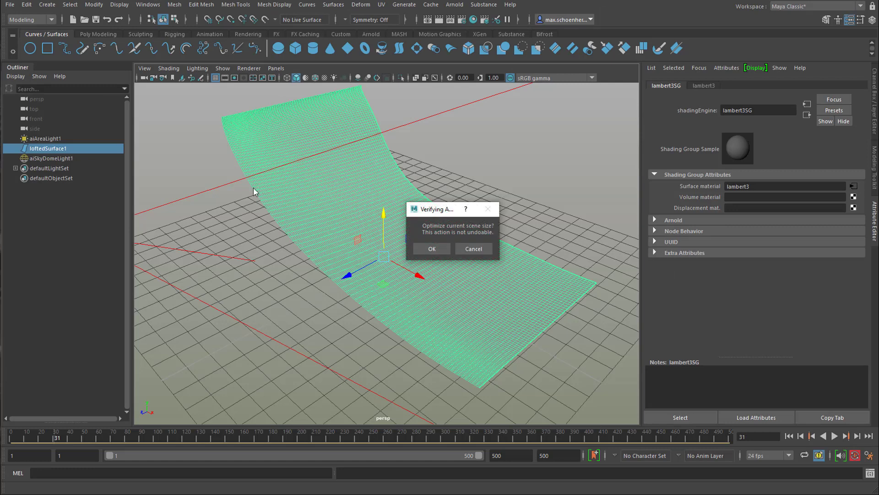
mouse_move(434, 274)
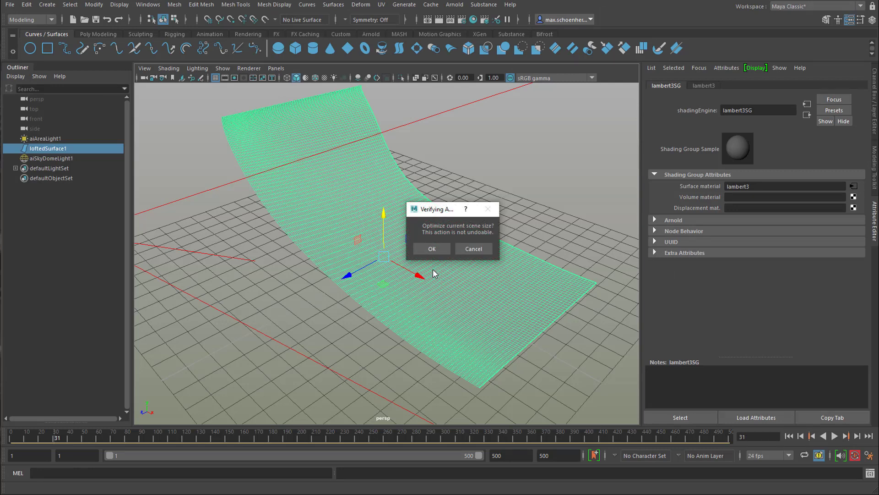
mouse_move(432, 257)
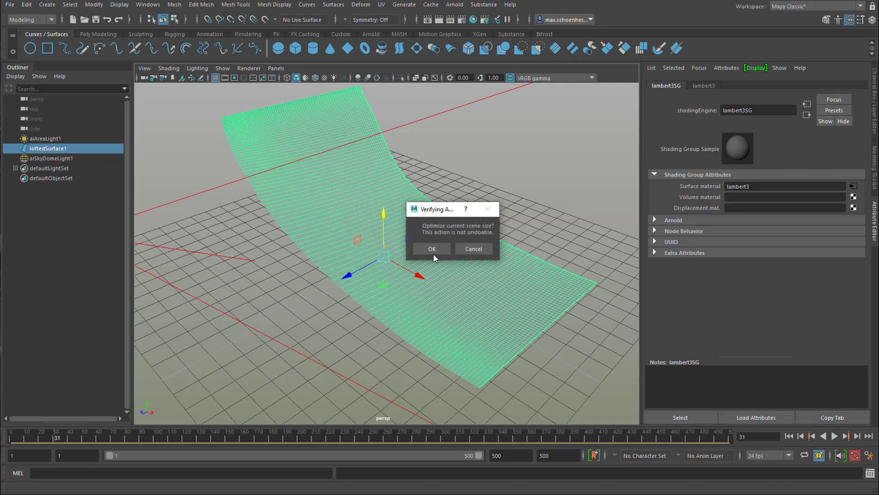
mouse_move(412, 250)
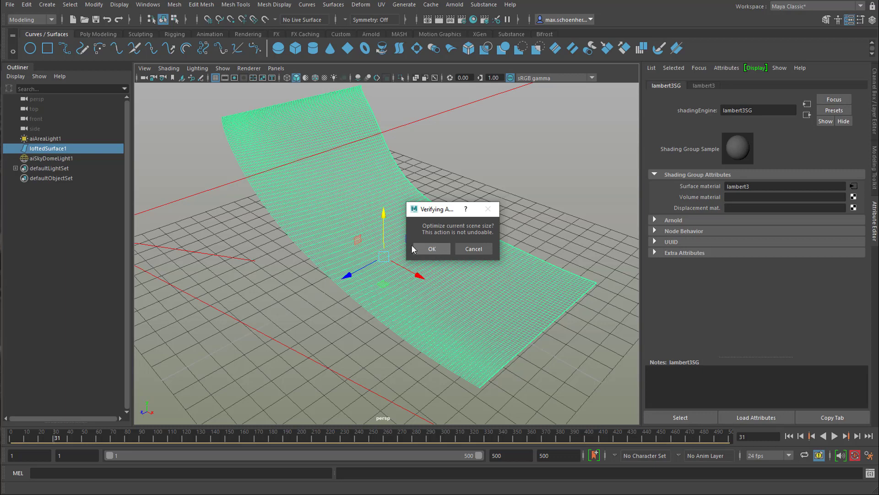
click(431, 248)
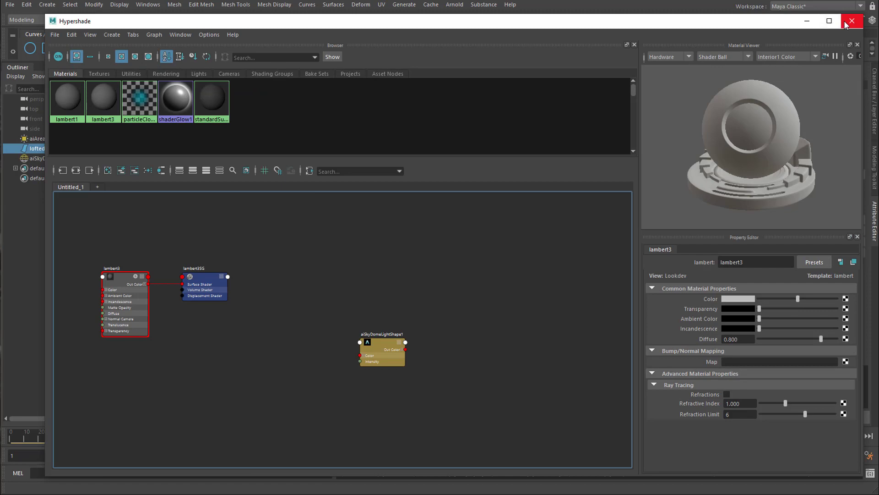
click(852, 21)
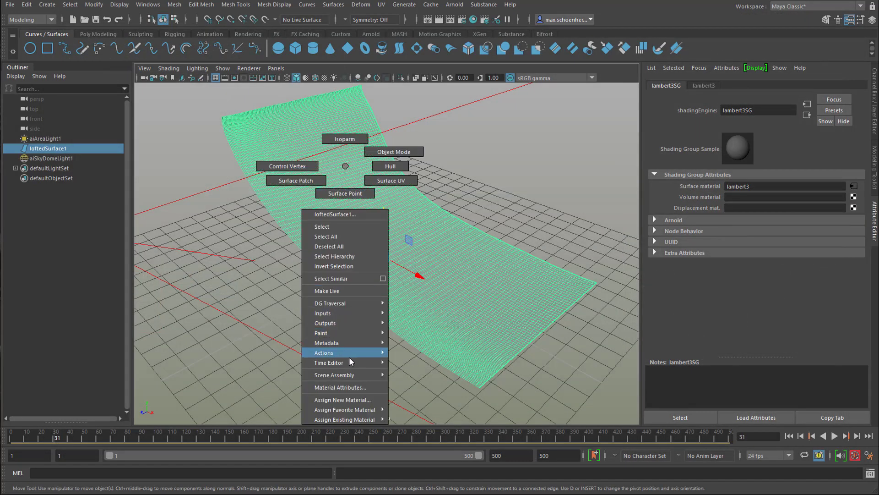
Step: Assign a new aiStandardSurface material to the half-pipe and reveal its Geometry settings
click(343, 400)
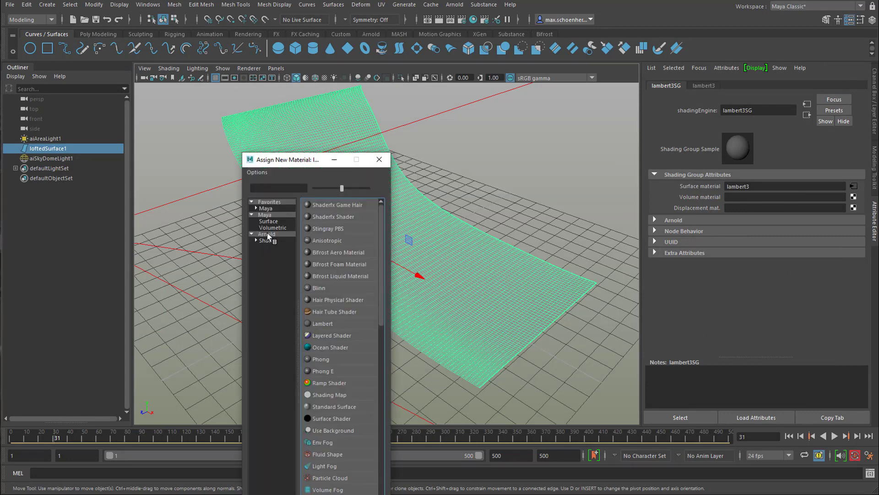
click(268, 234)
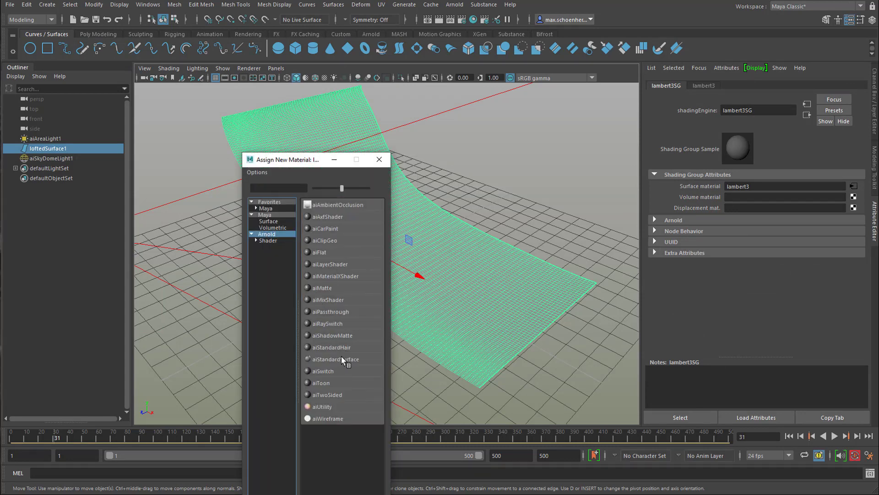
double_click(334, 359)
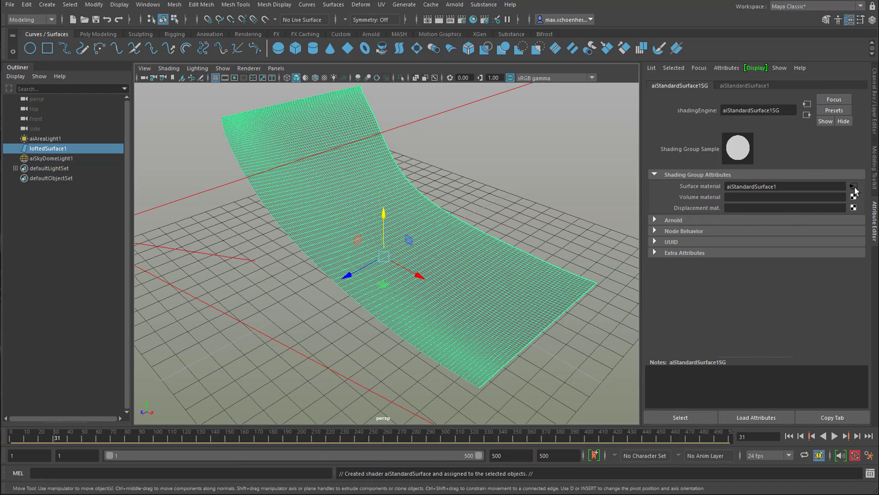
click(852, 186)
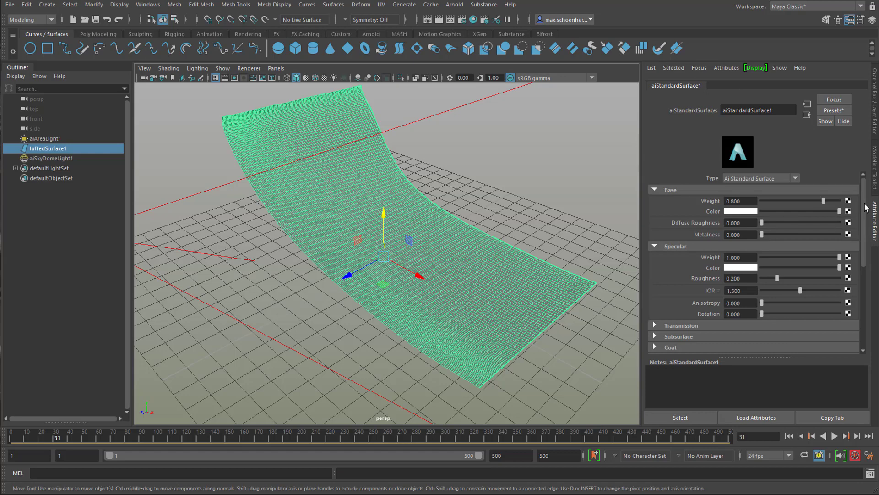
scroll(down, 3)
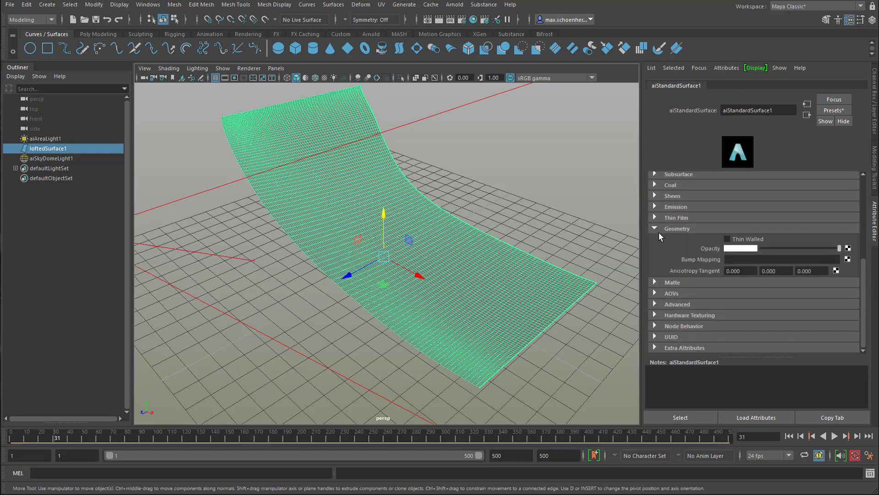
mouse_move(847, 265)
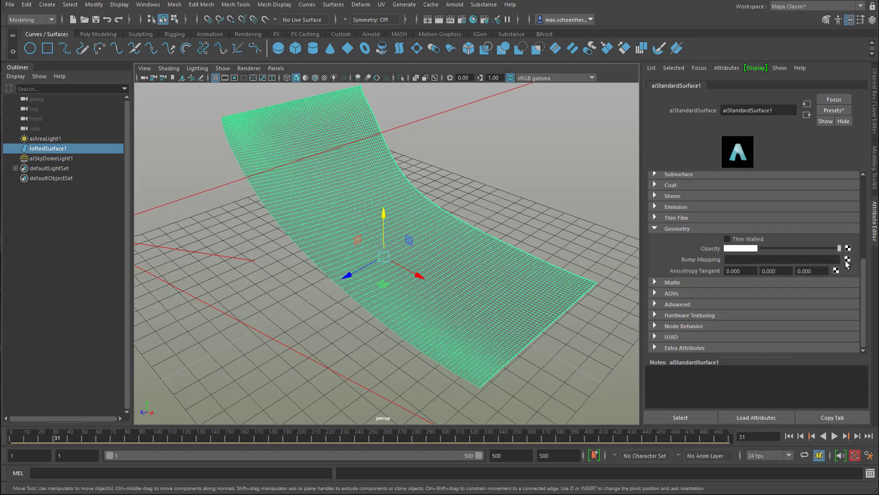
Step: Connect a file1 texture loading copperTex.jpg to the material's Bump Mapping
click(847, 259)
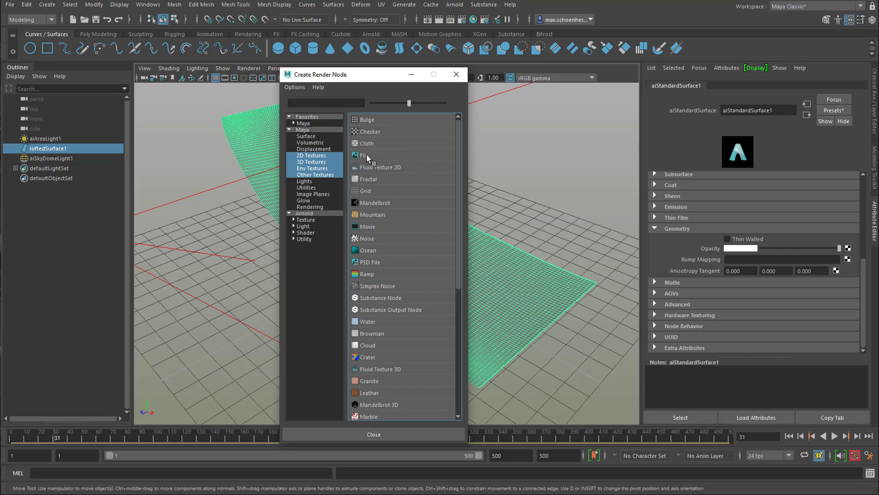
click(365, 156)
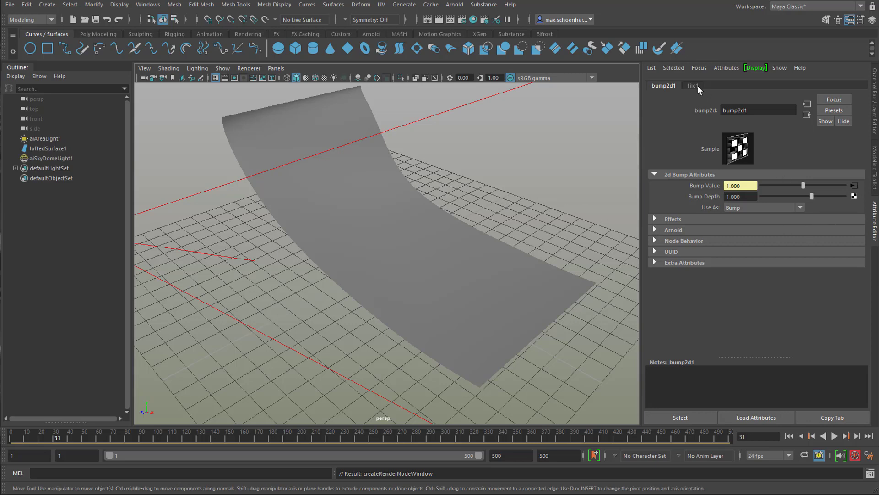
click(693, 85)
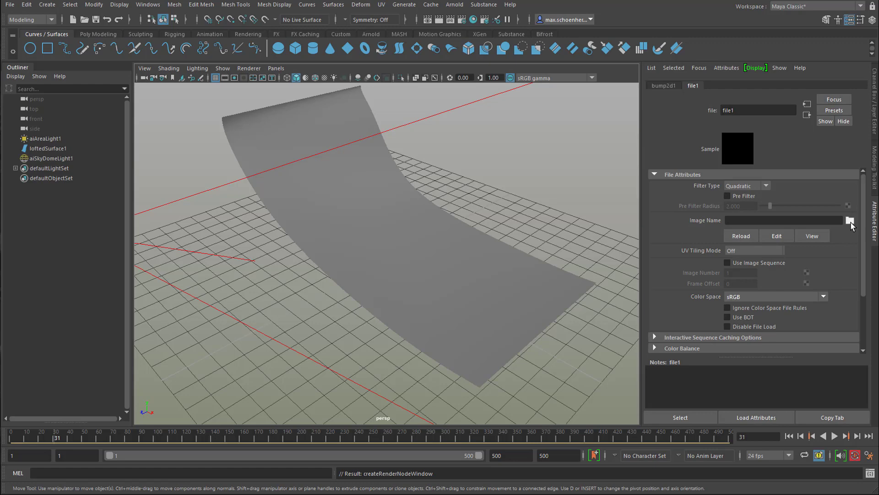
click(849, 220)
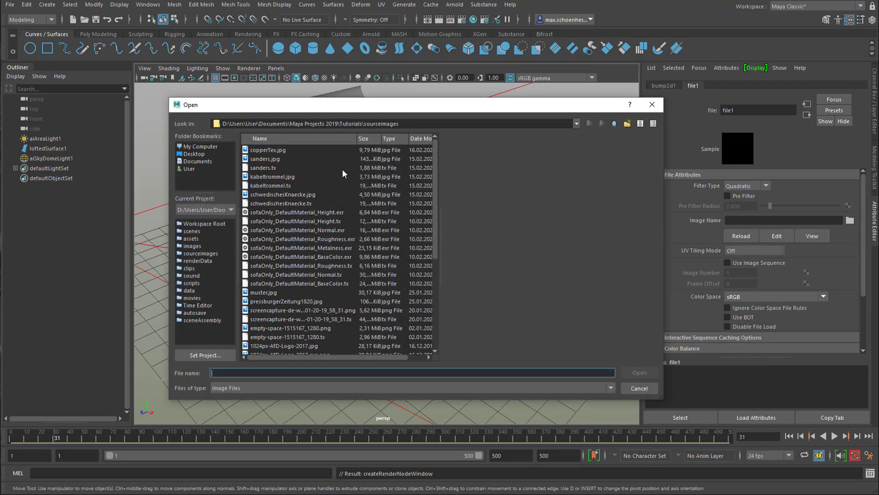
click(268, 150)
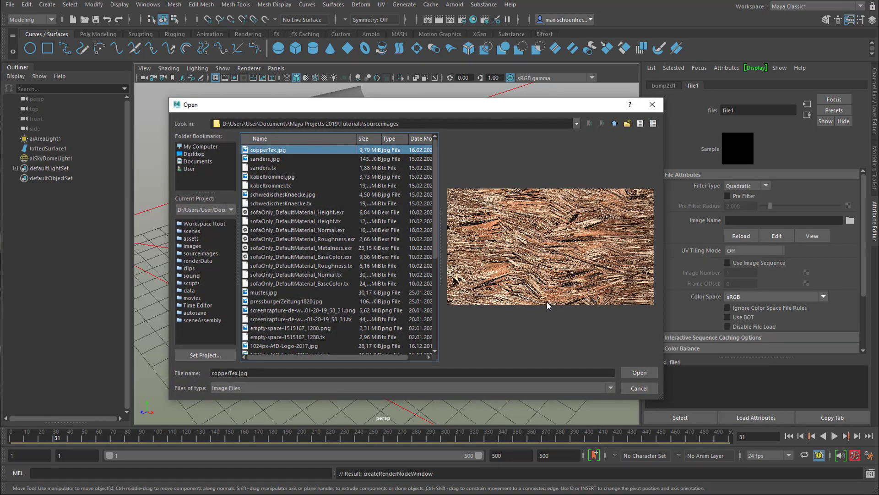
mouse_move(488, 296)
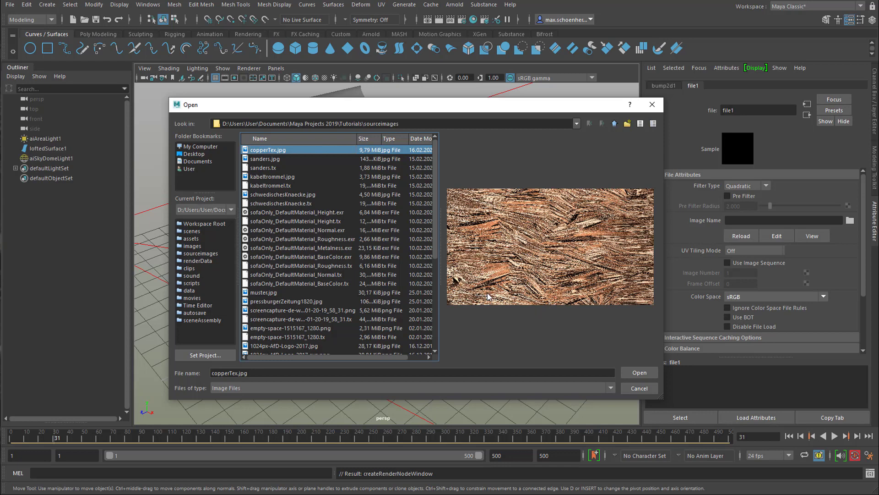
mouse_move(639, 371)
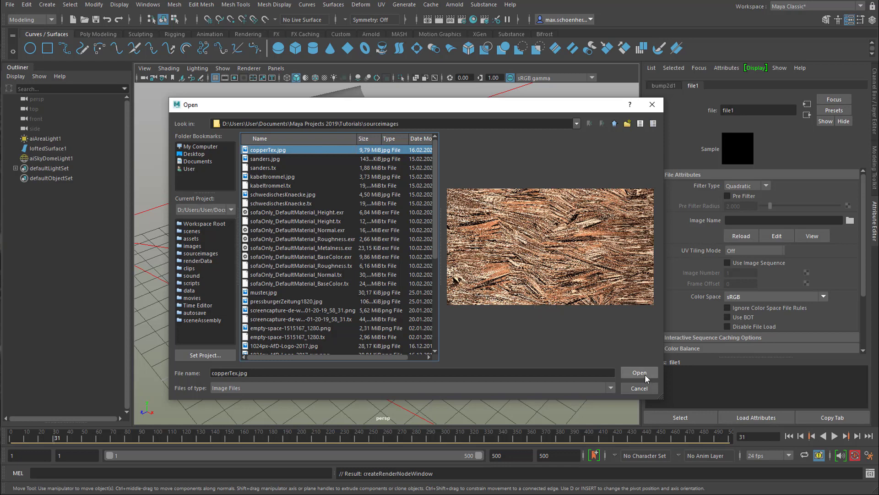
click(639, 372)
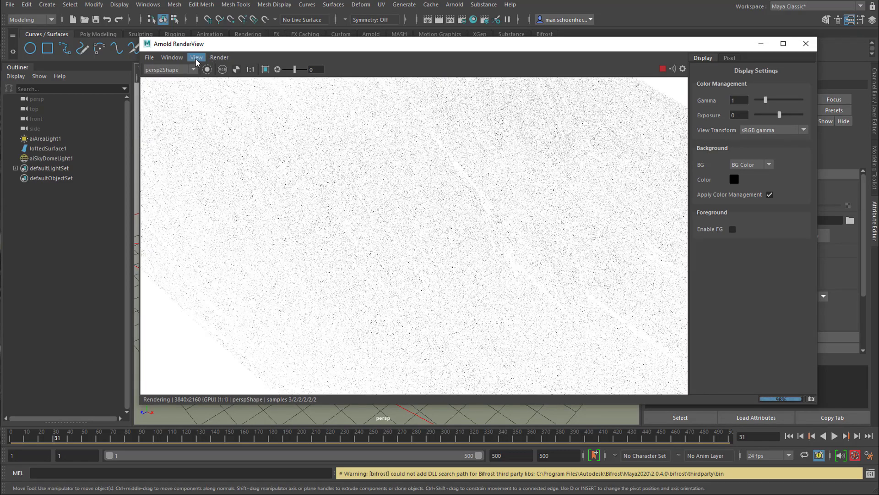
Step: Set the Arnold RenderView test resolution to 50%
click(197, 56)
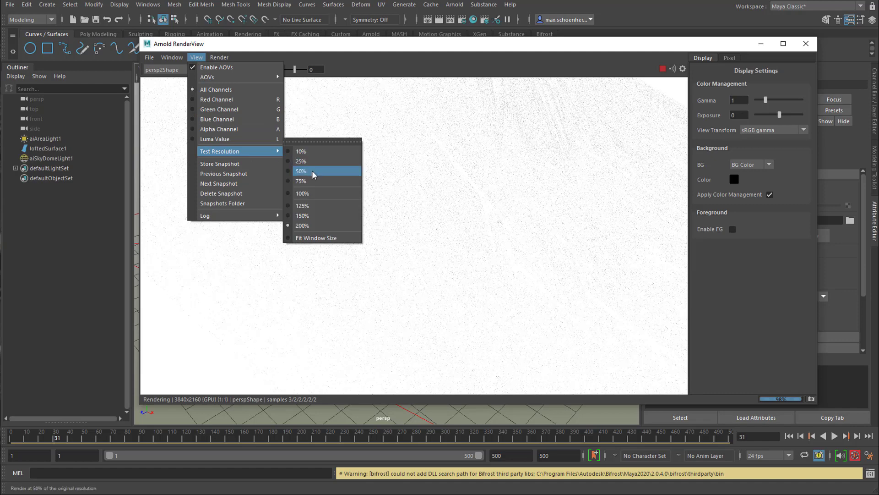
click(302, 225)
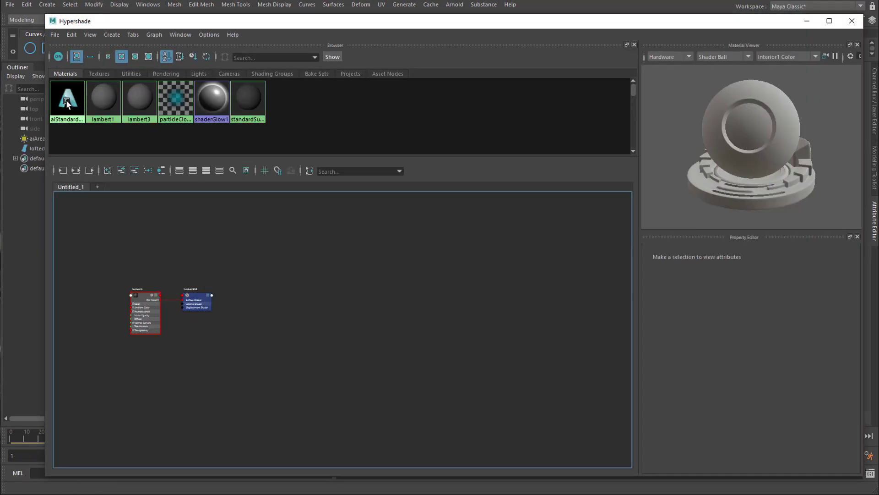
Step: Graph the aiStandardSurface1 node network showing copperTex.jpg feeding bump2d1
double_click(67, 98)
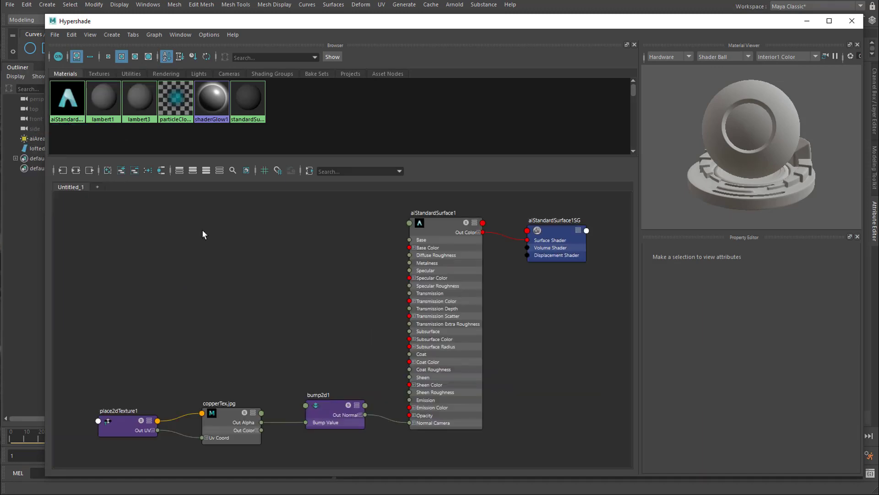
click(127, 428)
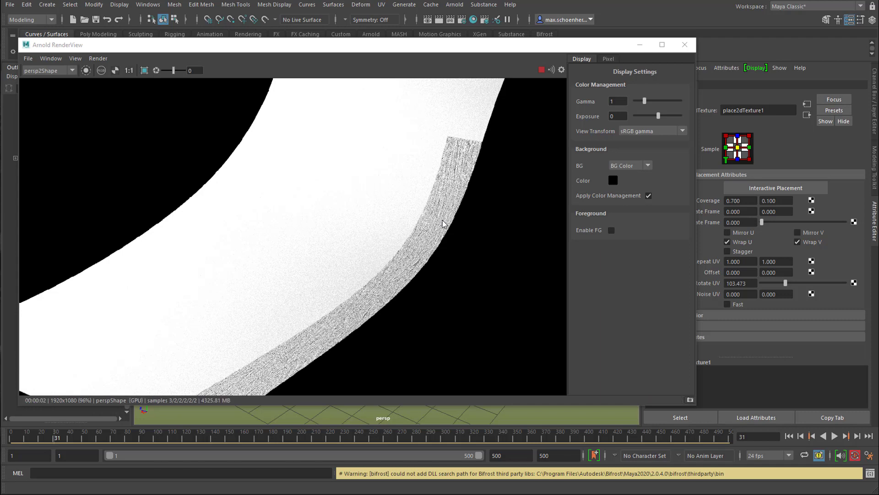
mouse_move(596, 259)
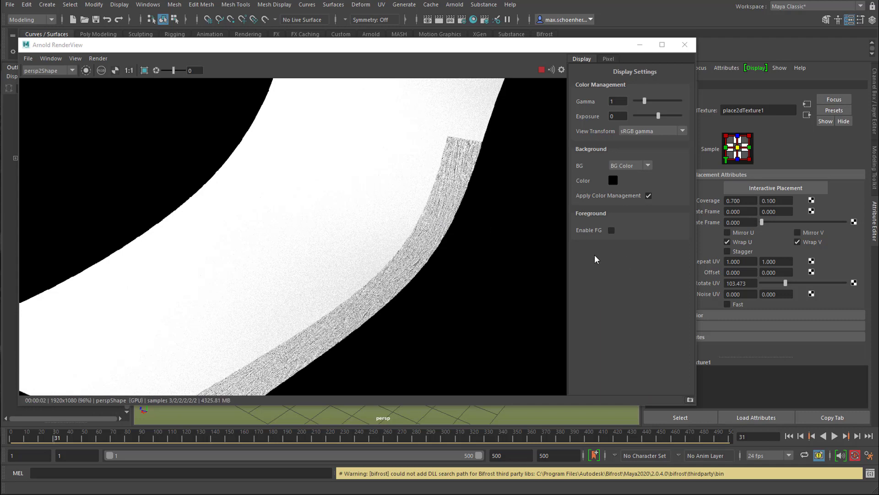
mouse_move(490, 266)
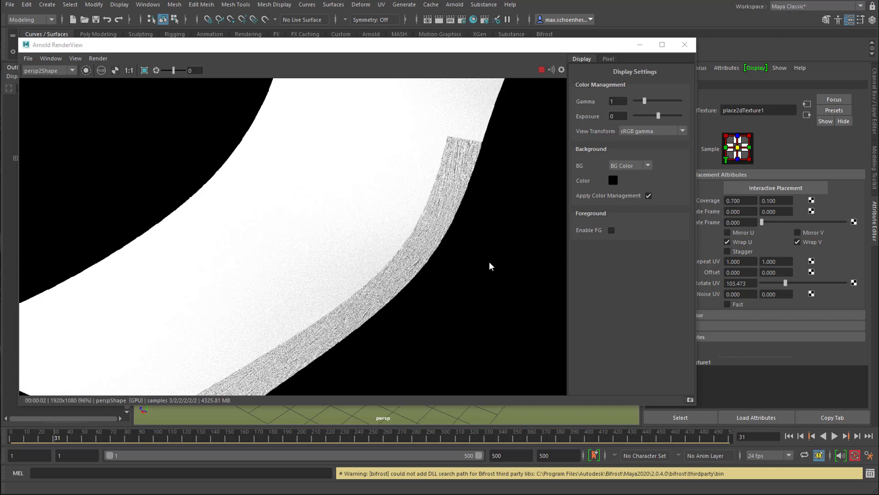
mouse_move(477, 269)
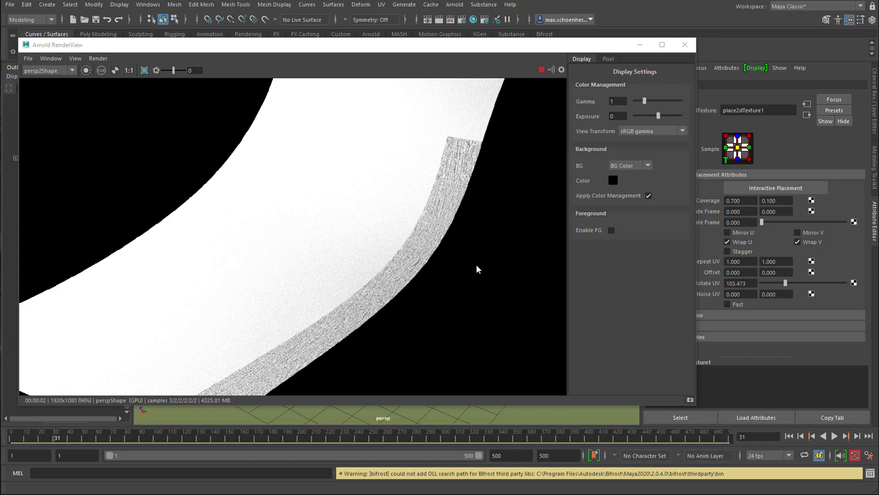
Step: Close the Arnold RenderView showing the narrow textured strip
click(684, 44)
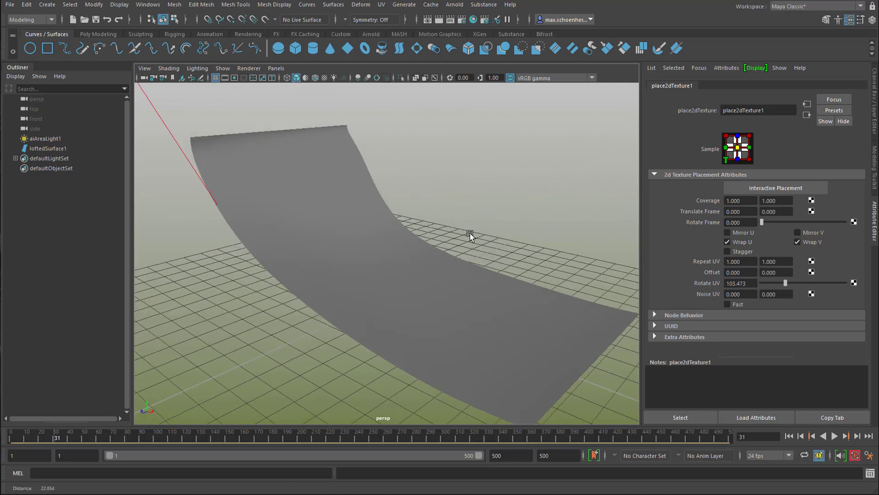
mouse_move(278, 48)
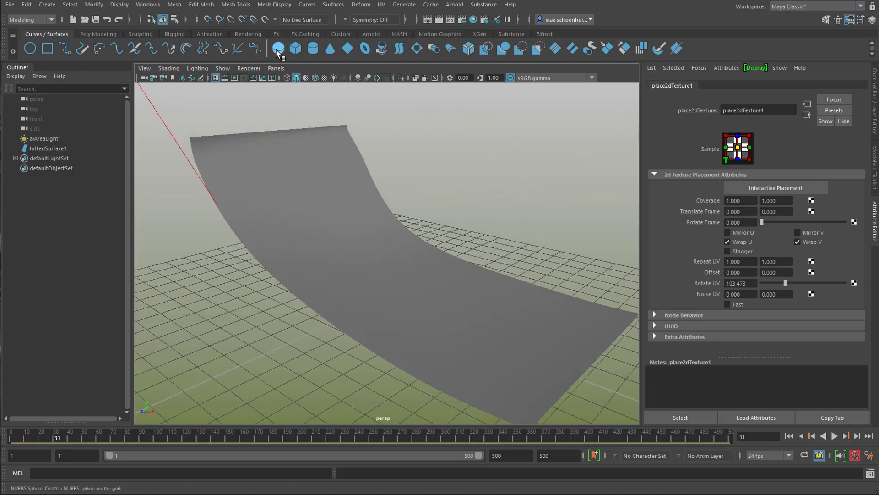
Step: Create a NURBS sphere and move it above the half-pipe's high end
click(277, 48)
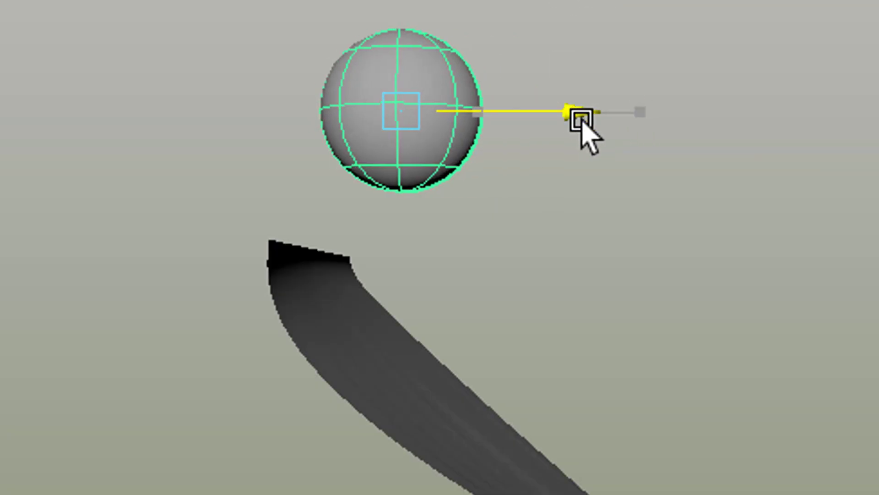
click(583, 112)
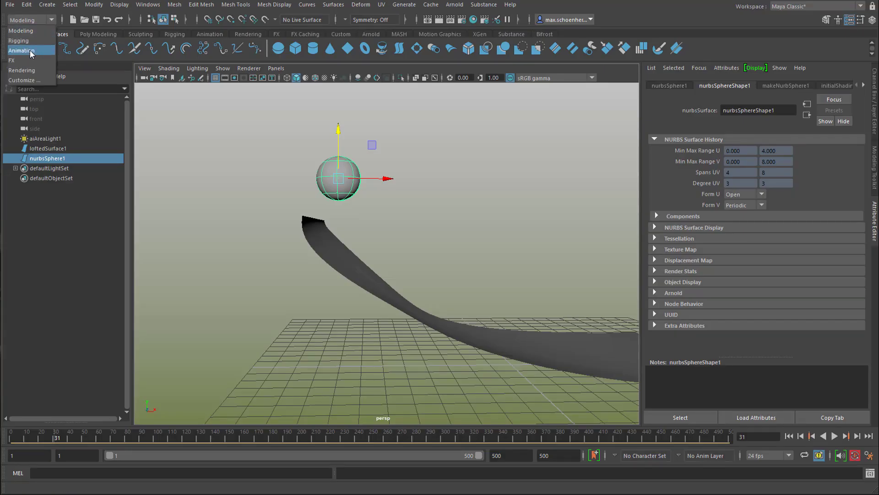
Step: Add a downward gravity field of magnitude 9.8 and test playback
click(11, 60)
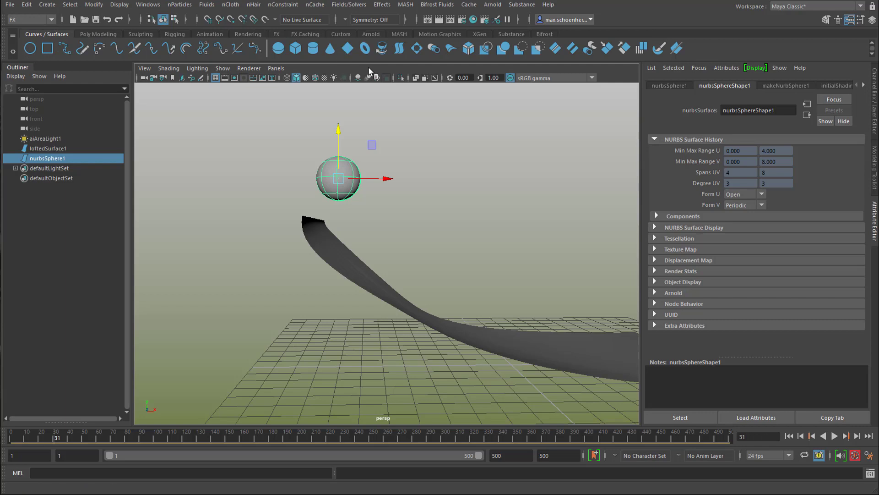
click(349, 5)
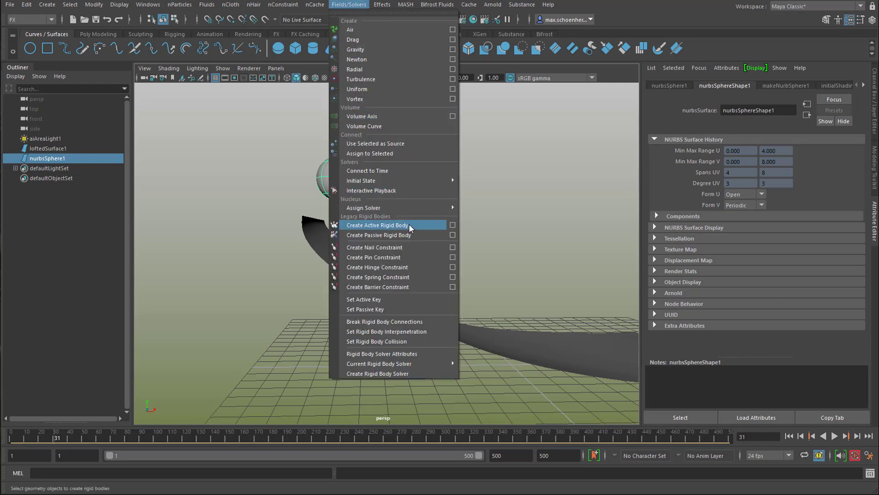
mouse_move(417, 232)
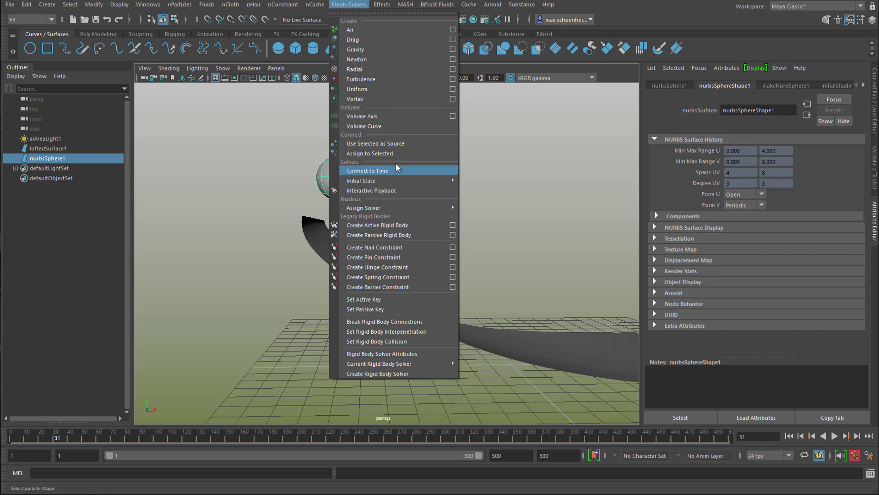
mouse_move(373, 49)
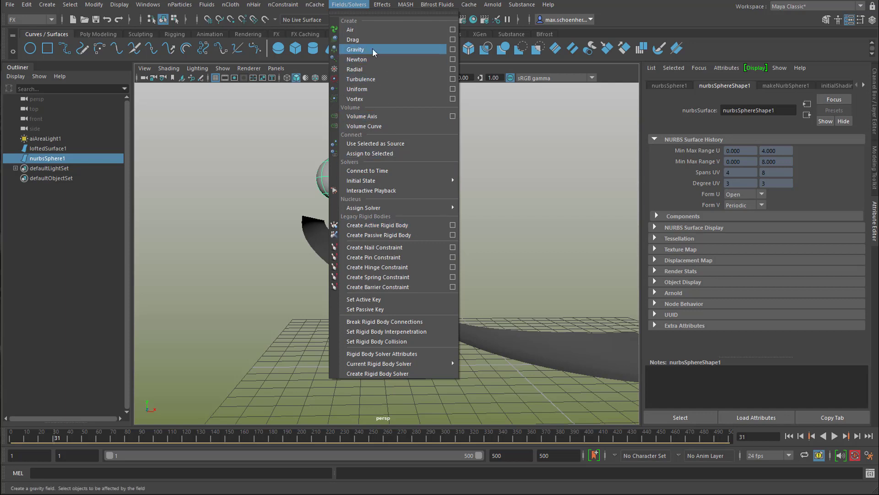
click(355, 49)
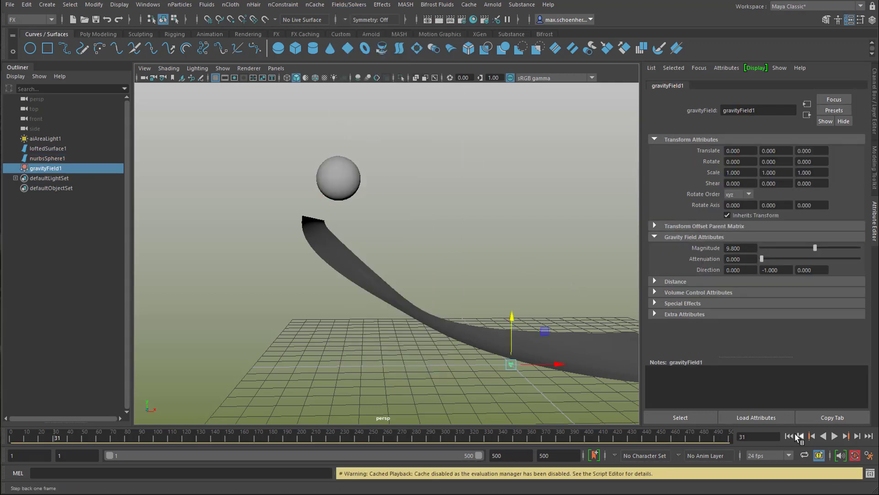
click(834, 435)
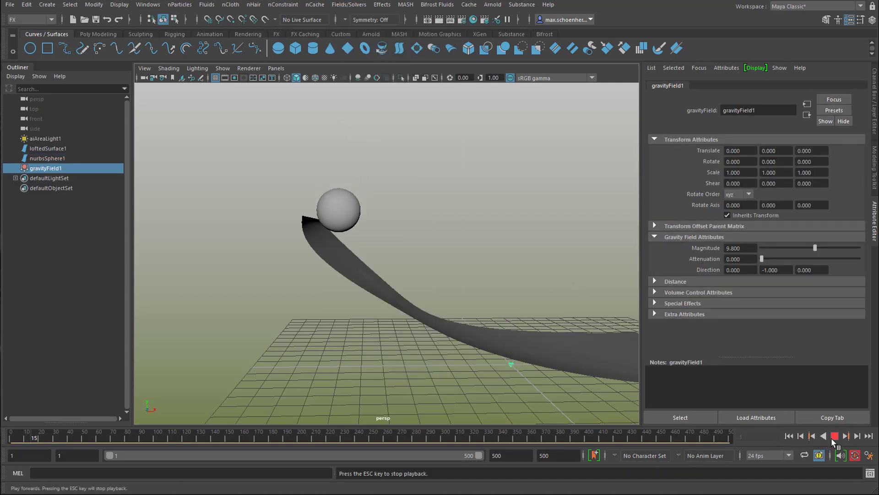
click(835, 435)
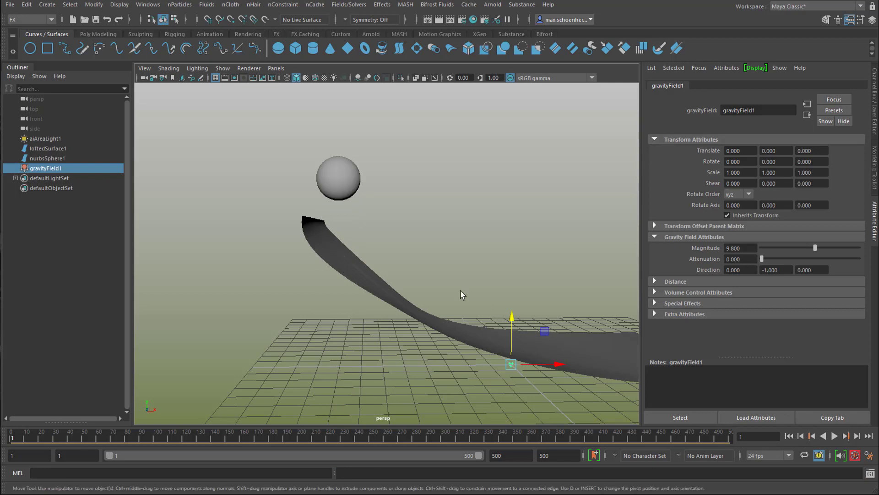
mouse_move(378, 297)
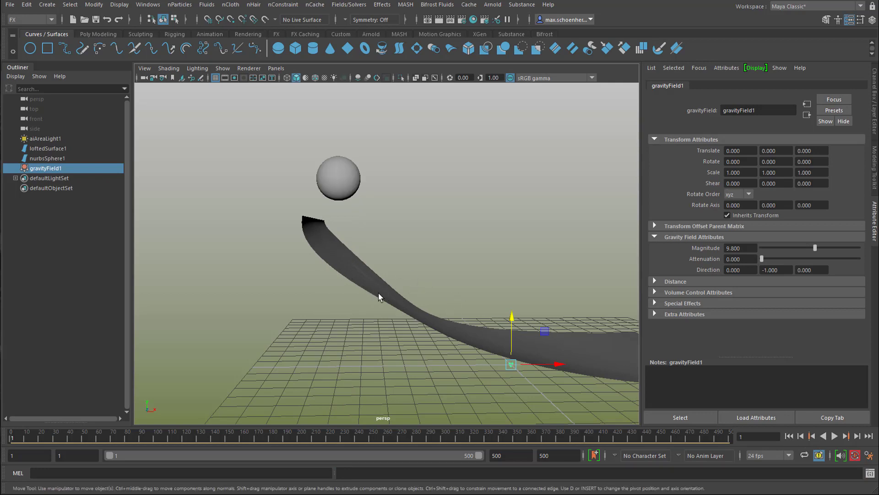
mouse_move(363, 278)
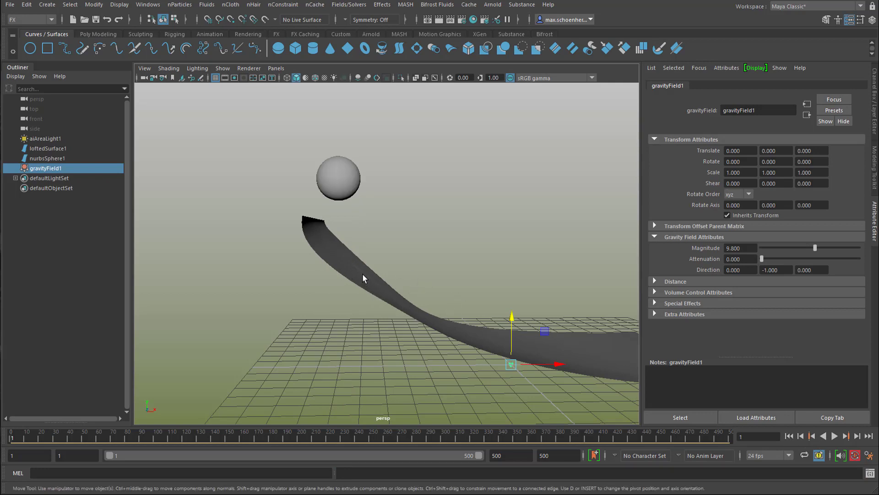
Step: Make loftedSurface1 a passive rigid body and stop the test playback
click(48, 147)
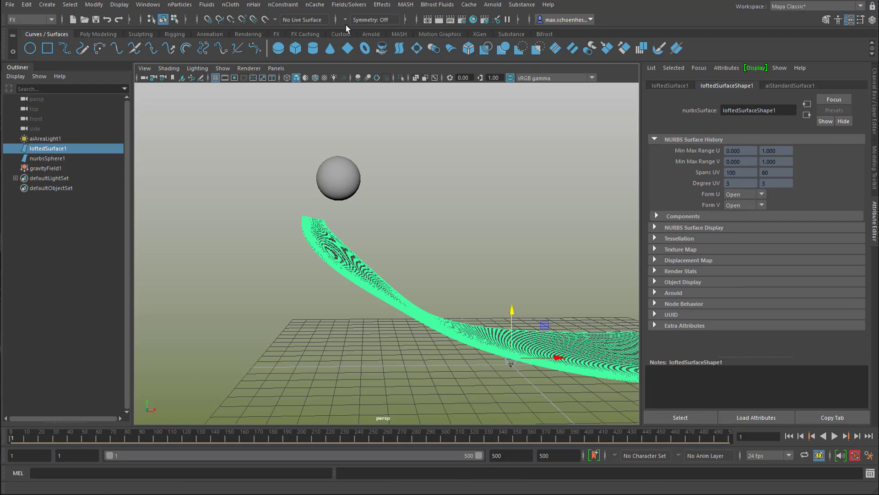
click(348, 4)
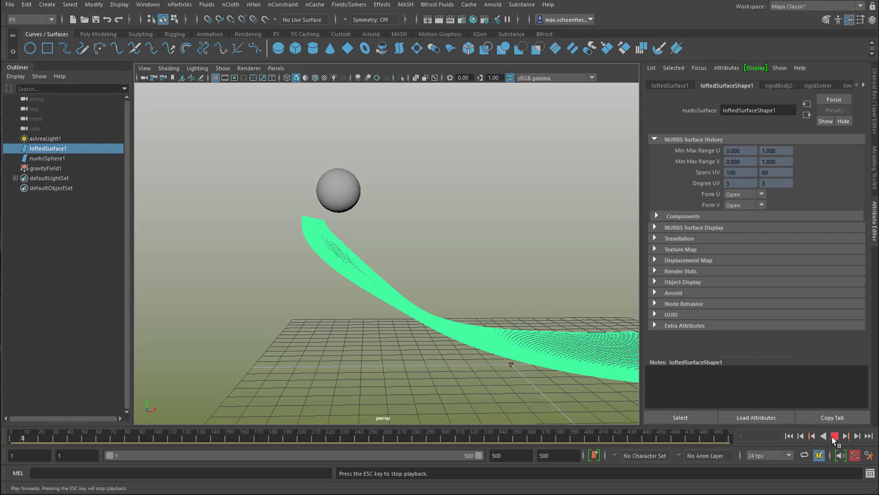
click(835, 435)
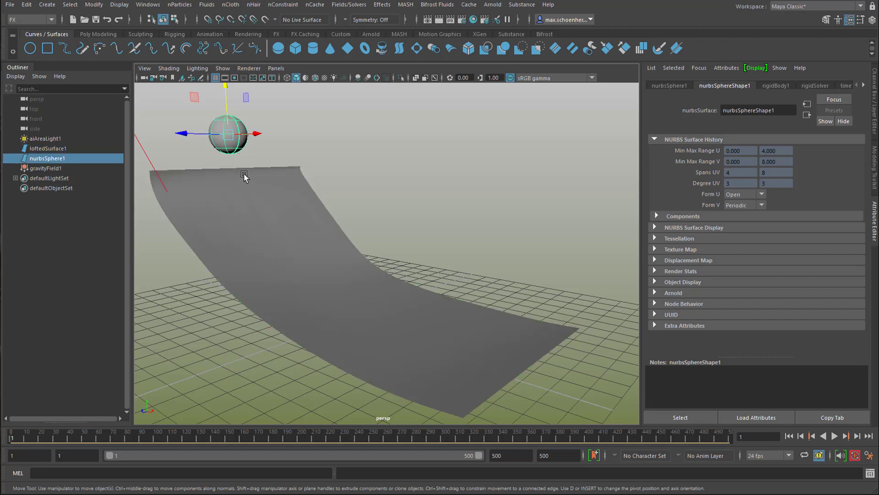
mouse_move(220, 125)
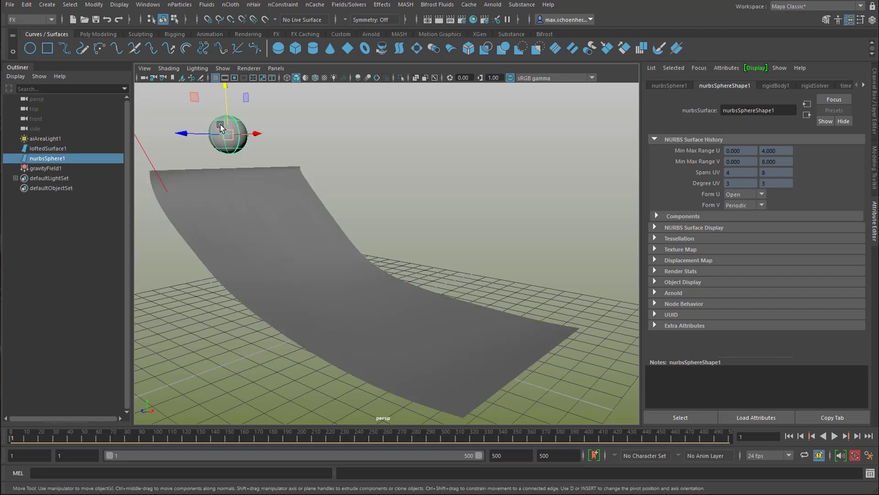
Step: Assign the existing aiStandardSurface1 to the sphere and play the simulation
right_click(227, 126)
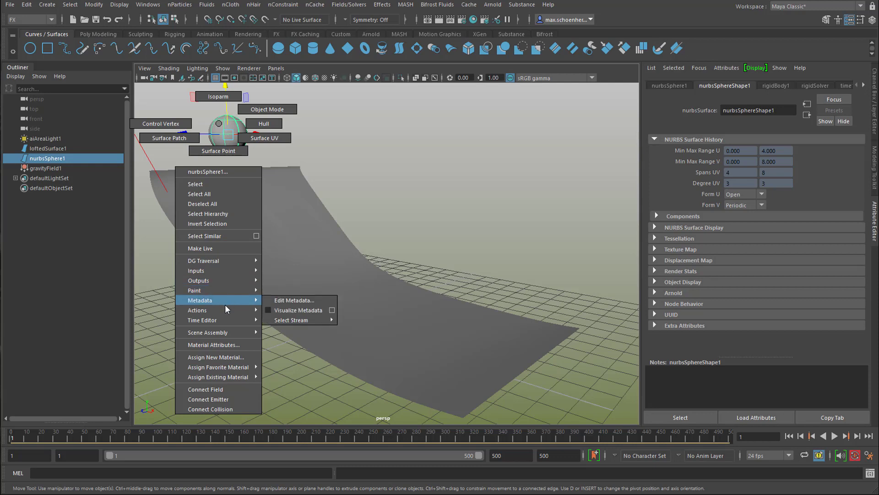
mouse_move(215, 332)
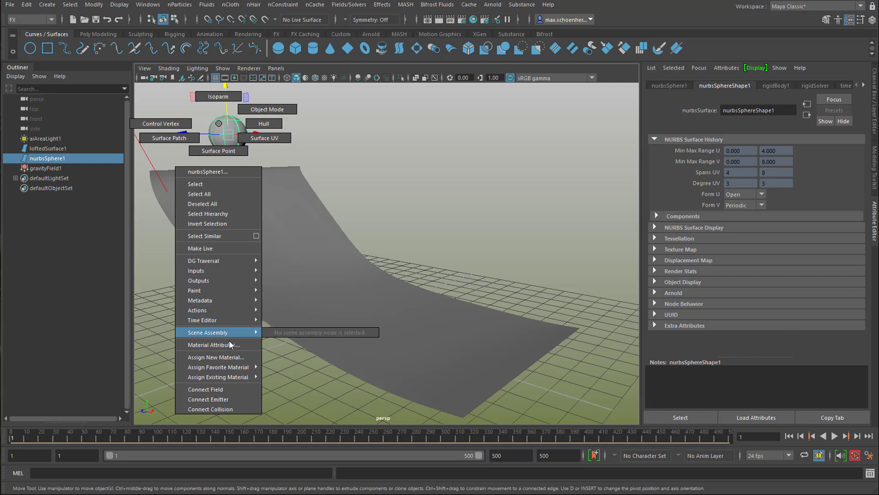
mouse_move(219, 376)
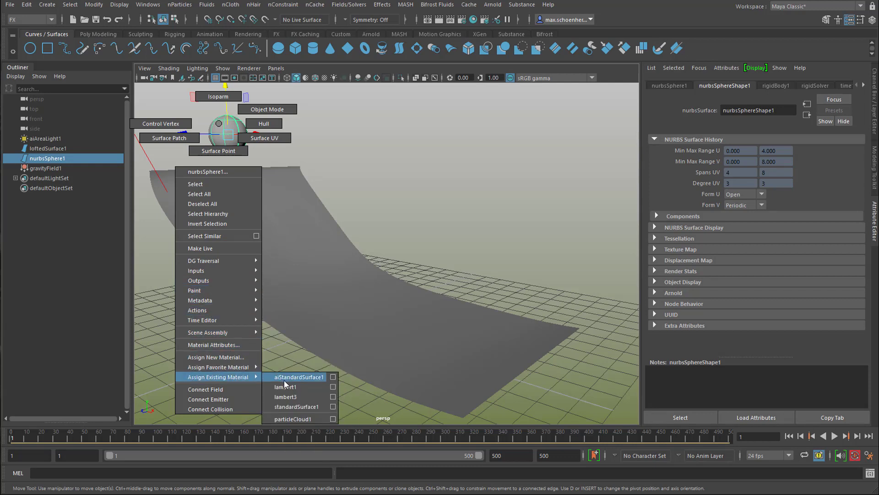
click(299, 376)
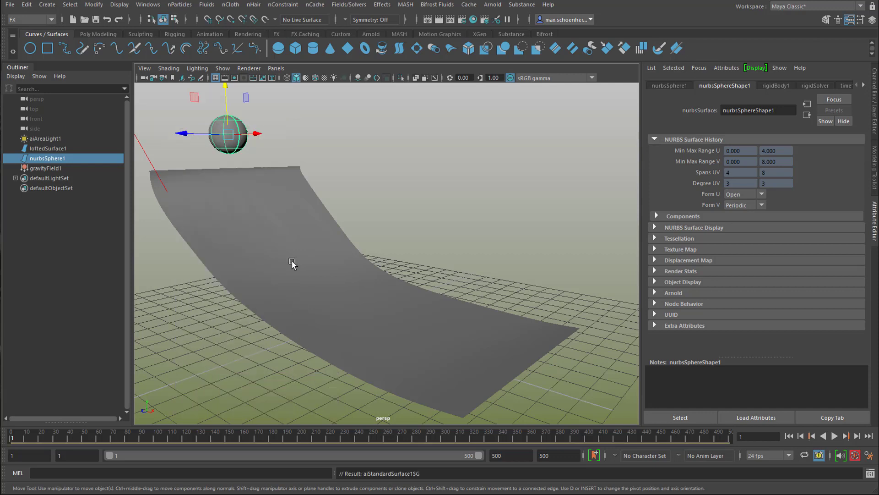
click(834, 435)
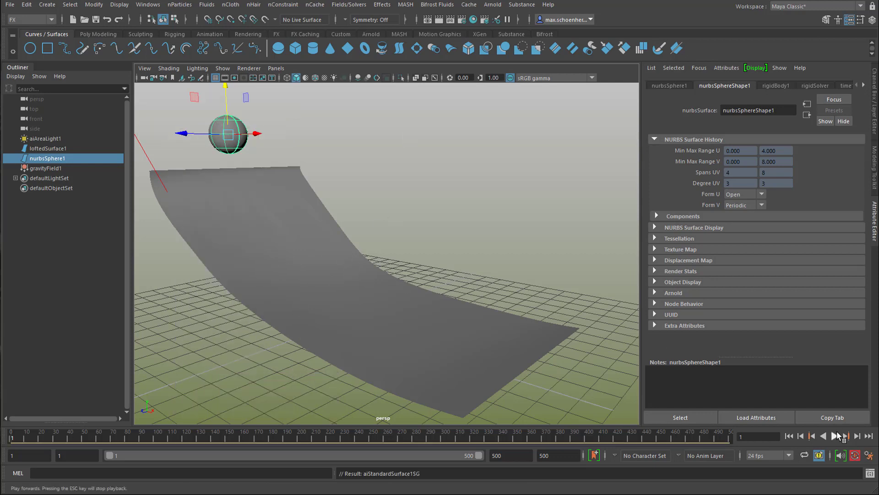
click(834, 435)
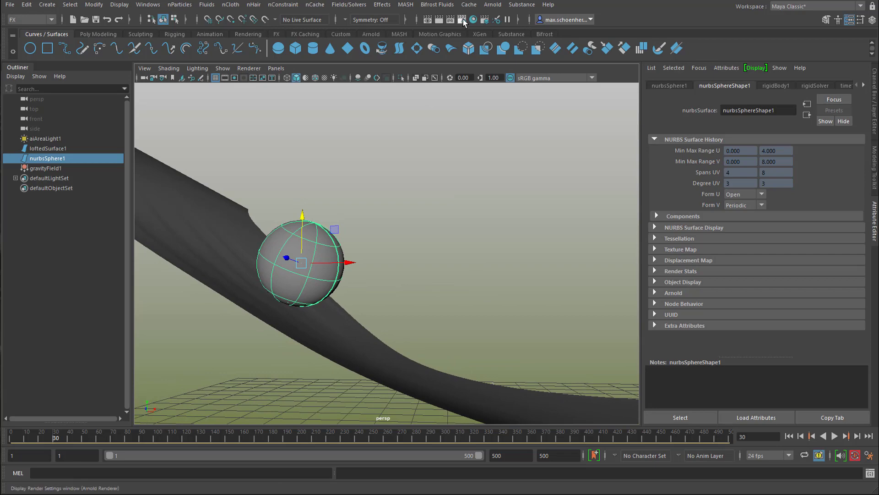
Step: Expand the Motion Blur section of the Arnold Renderer render settings
click(462, 19)
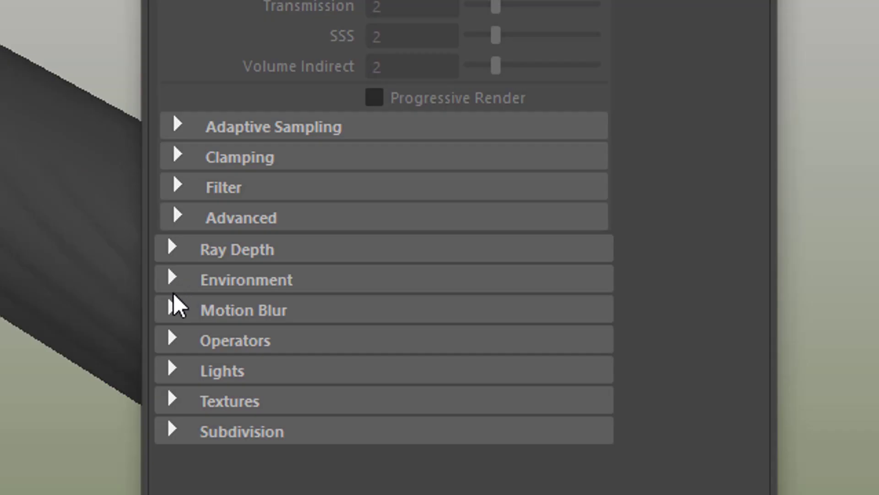
click(176, 310)
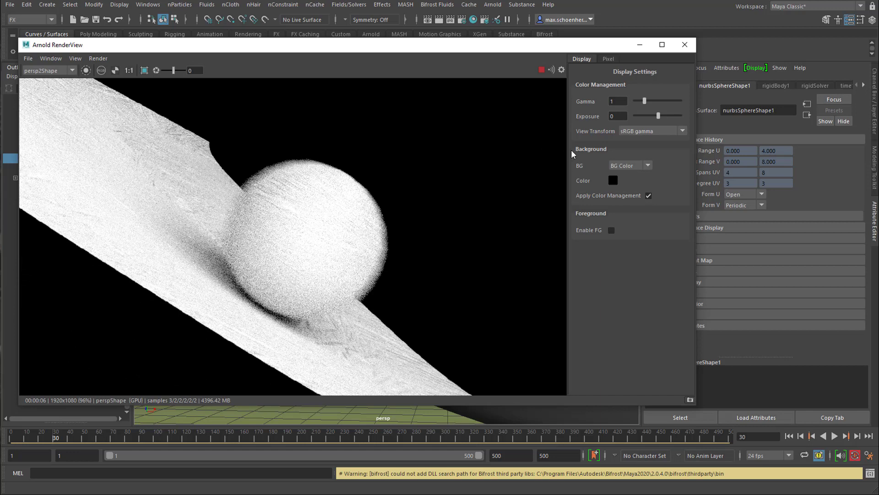
mouse_move(555, 174)
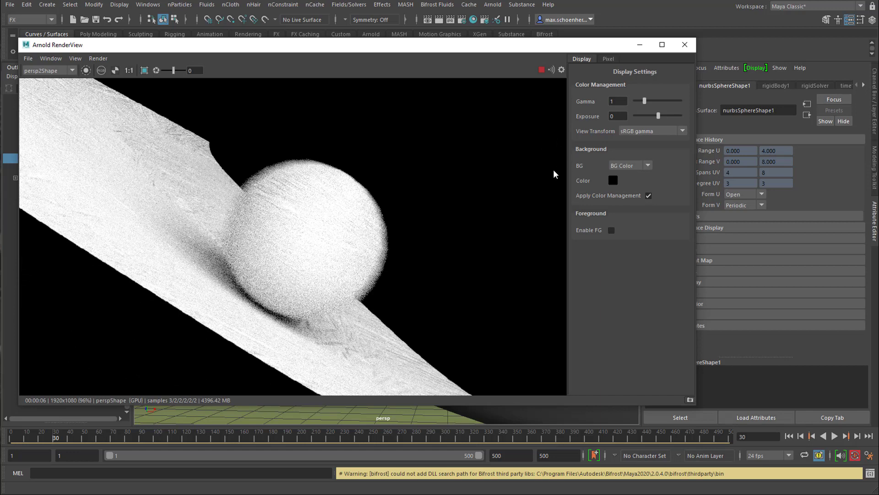
mouse_move(543, 190)
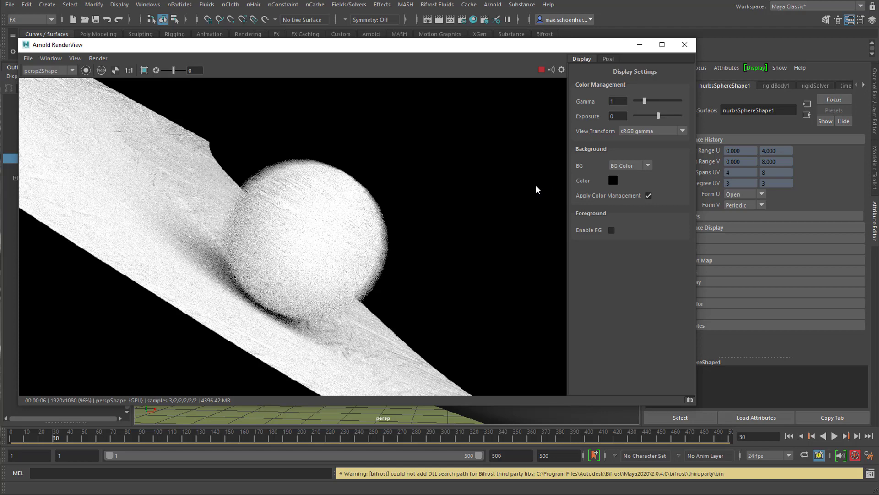
mouse_move(515, 60)
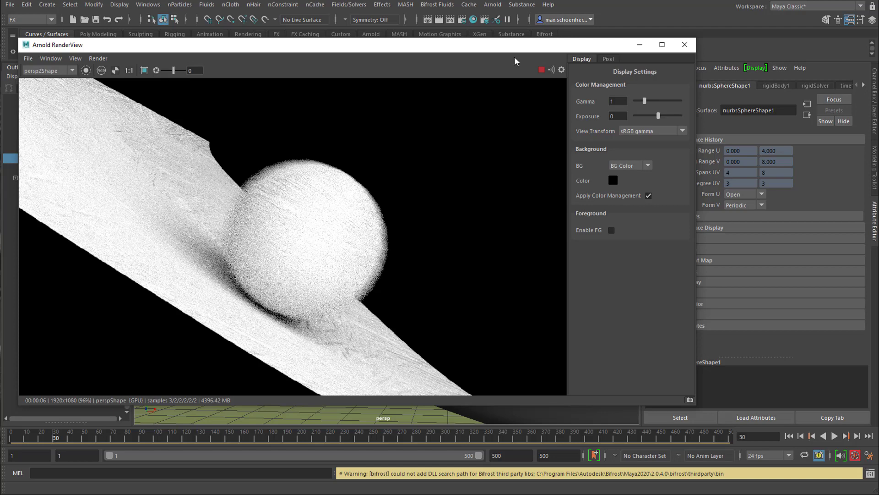
mouse_move(507, 132)
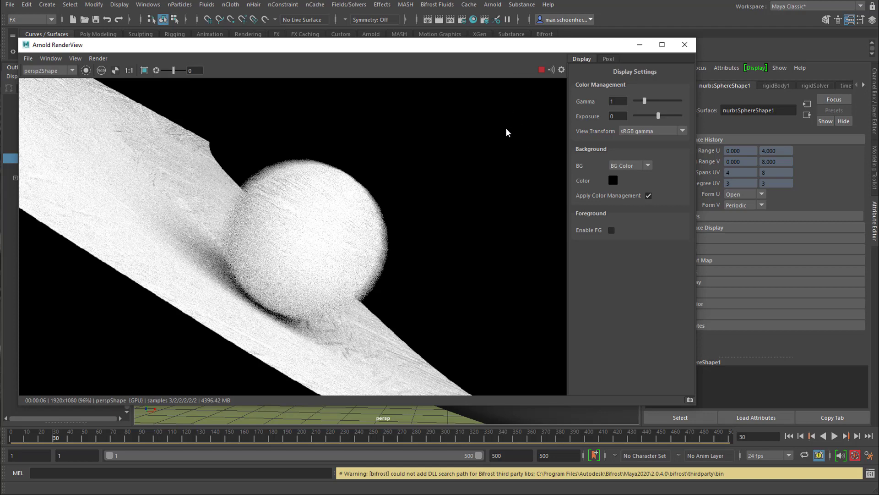
mouse_move(419, 176)
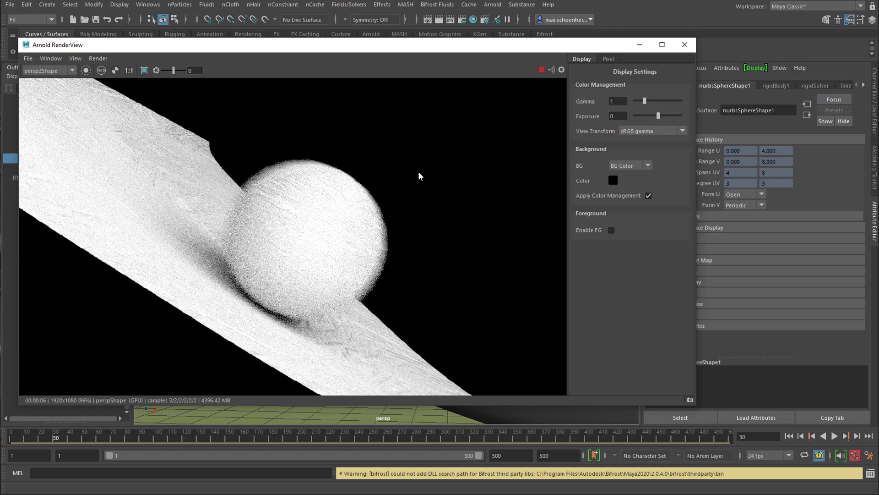
mouse_move(437, 178)
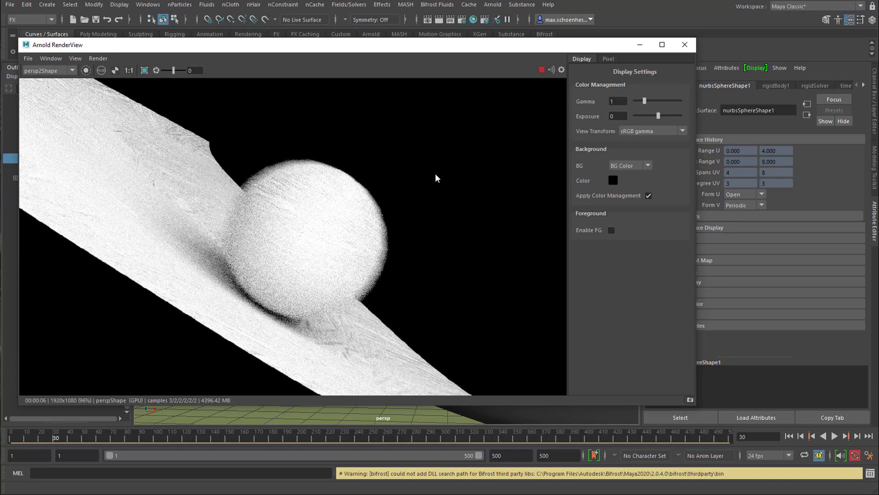
mouse_move(394, 236)
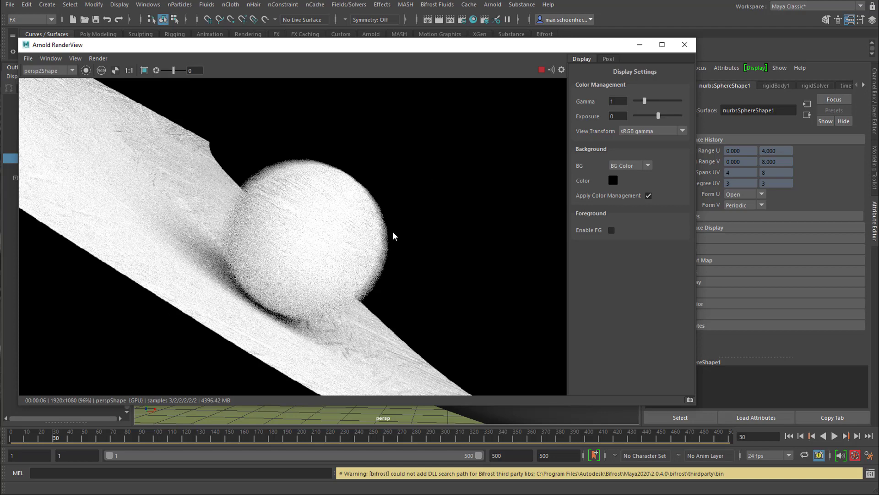
mouse_move(323, 187)
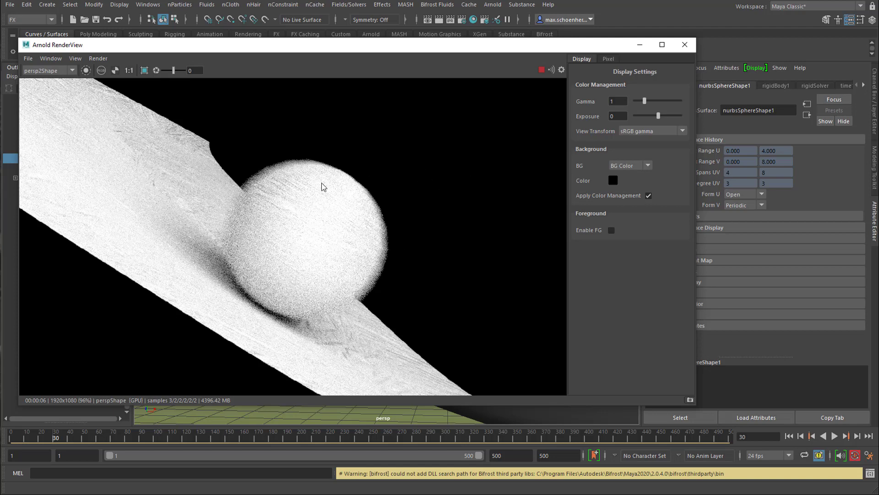
mouse_move(331, 175)
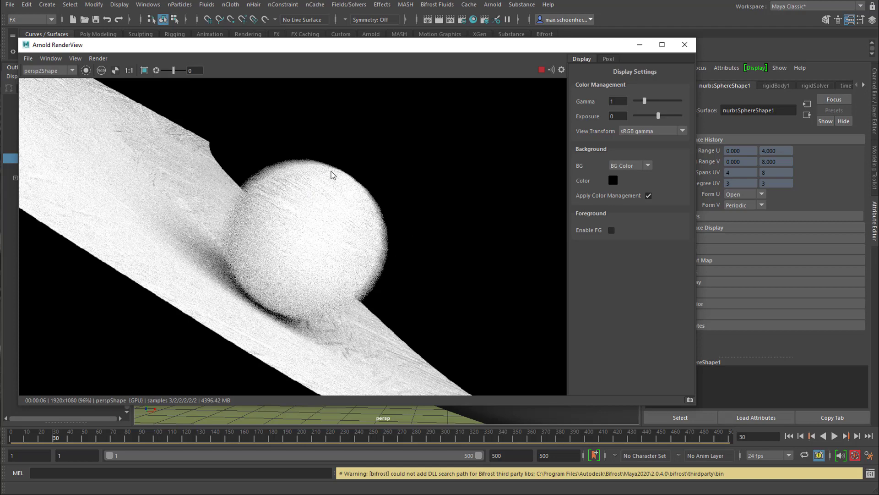
mouse_move(318, 190)
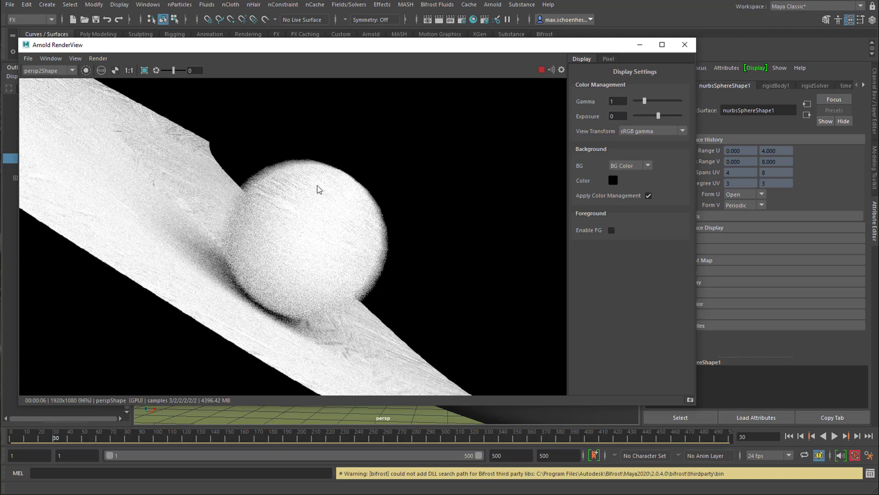
mouse_move(307, 203)
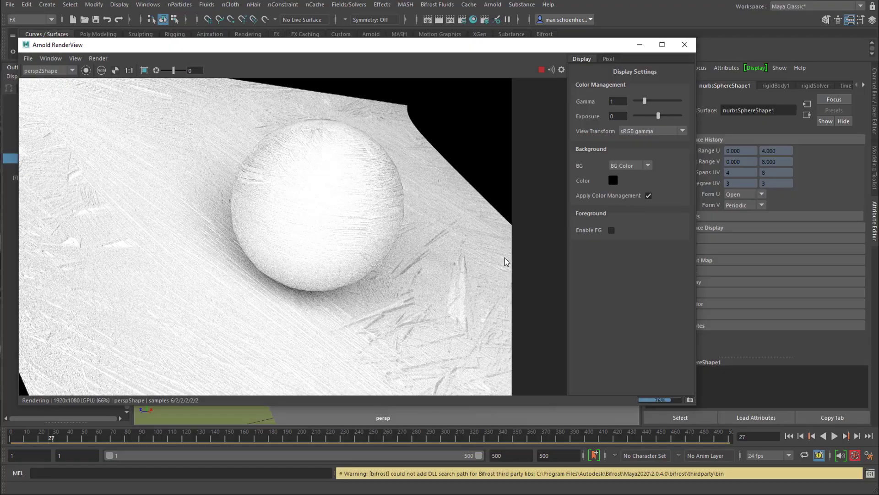
mouse_move(494, 277)
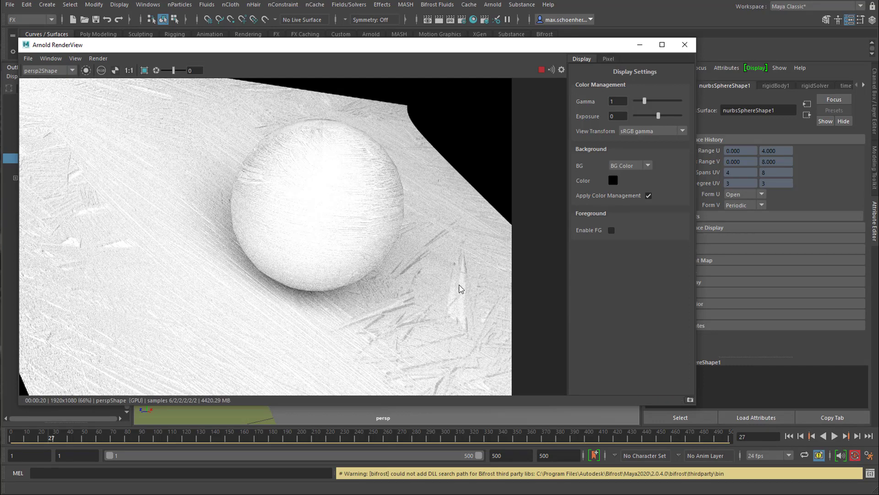
mouse_move(439, 261)
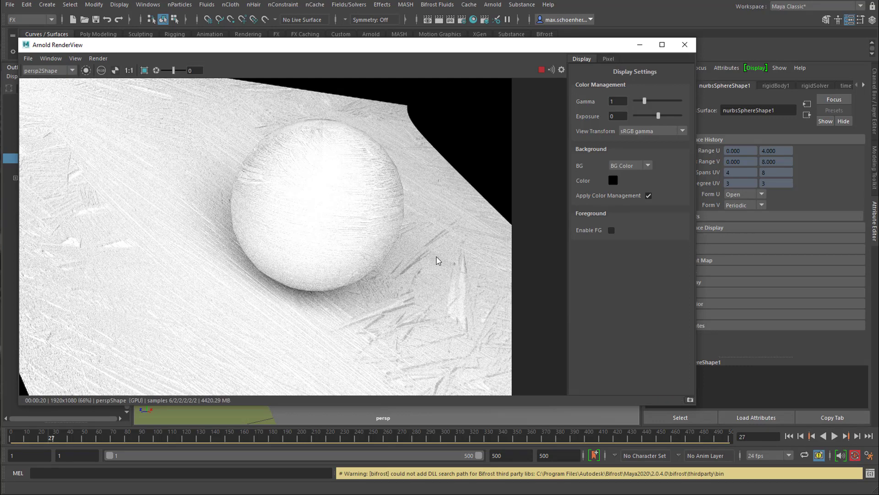